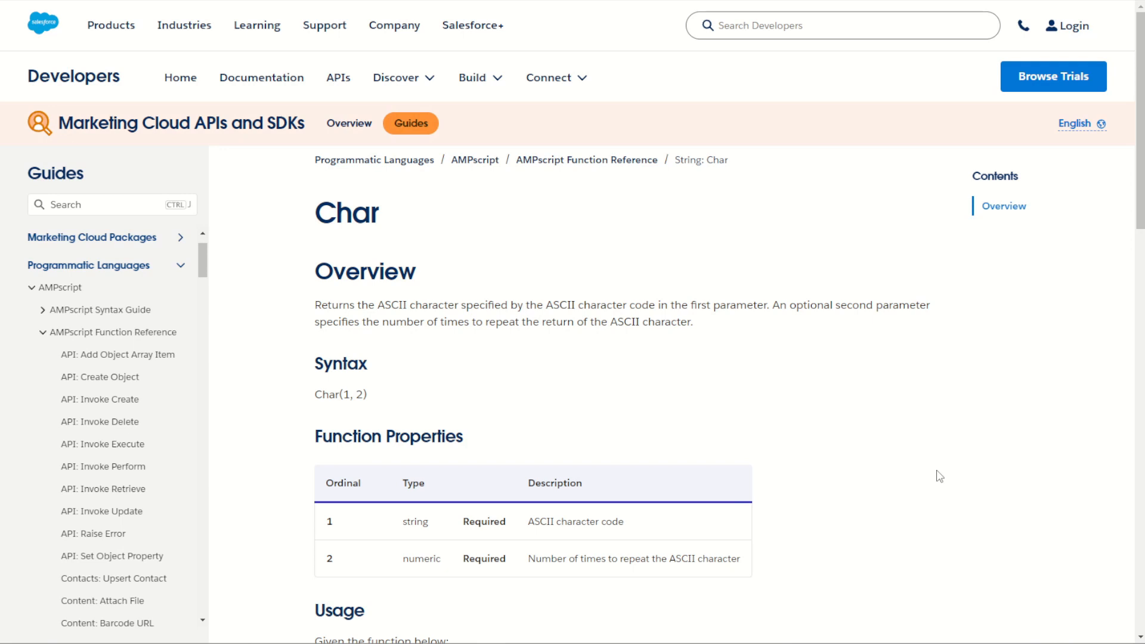
pyautogui.moveTo(629, 394)
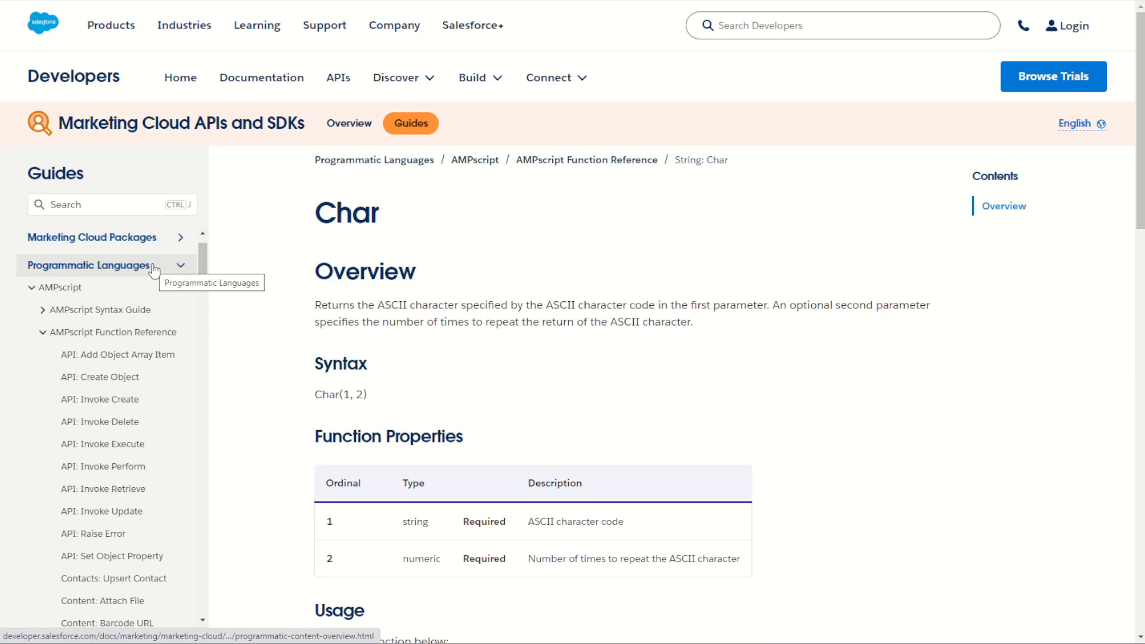
pyautogui.moveTo(113, 333)
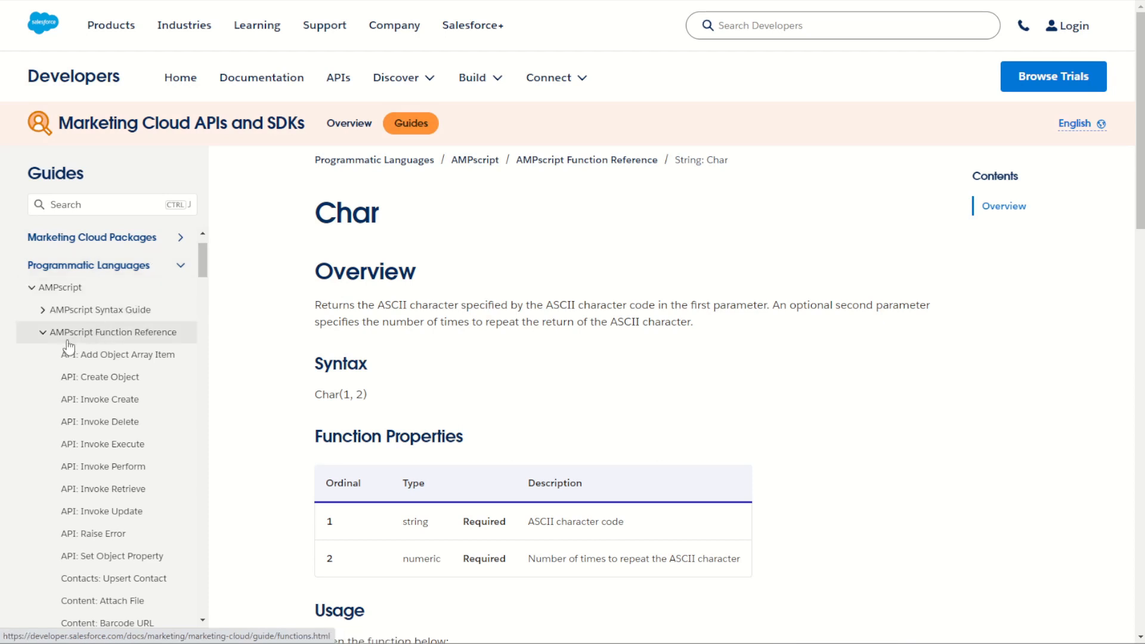
# - Scroll the ASCII table and mark decimal code 65 for uppercase A
pyautogui.scroll(-3)
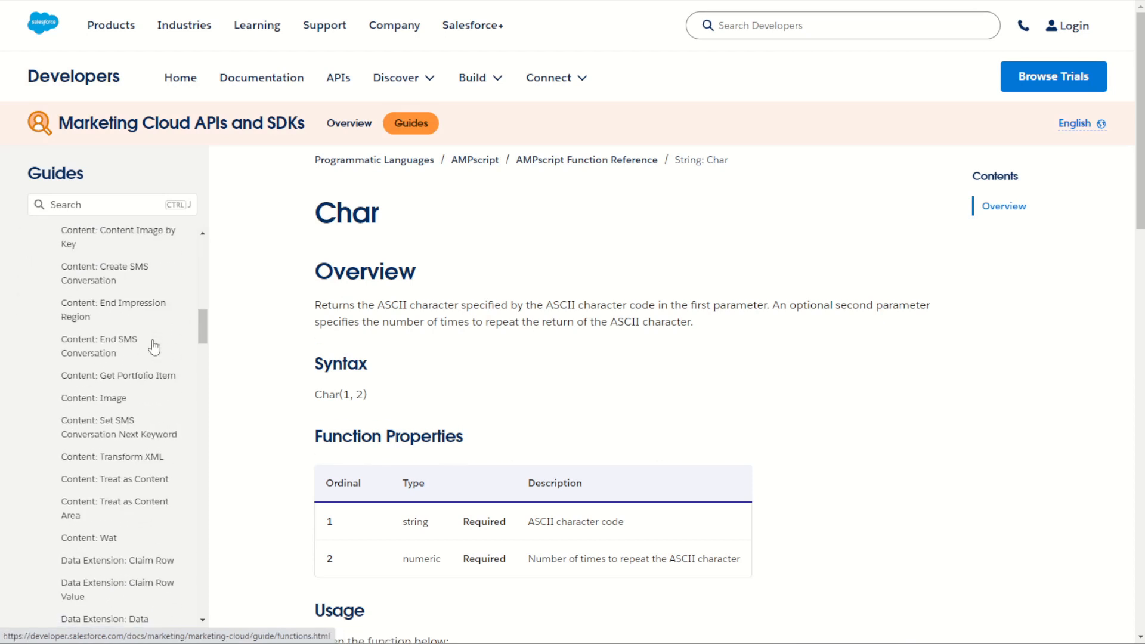
pyautogui.scroll(-3)
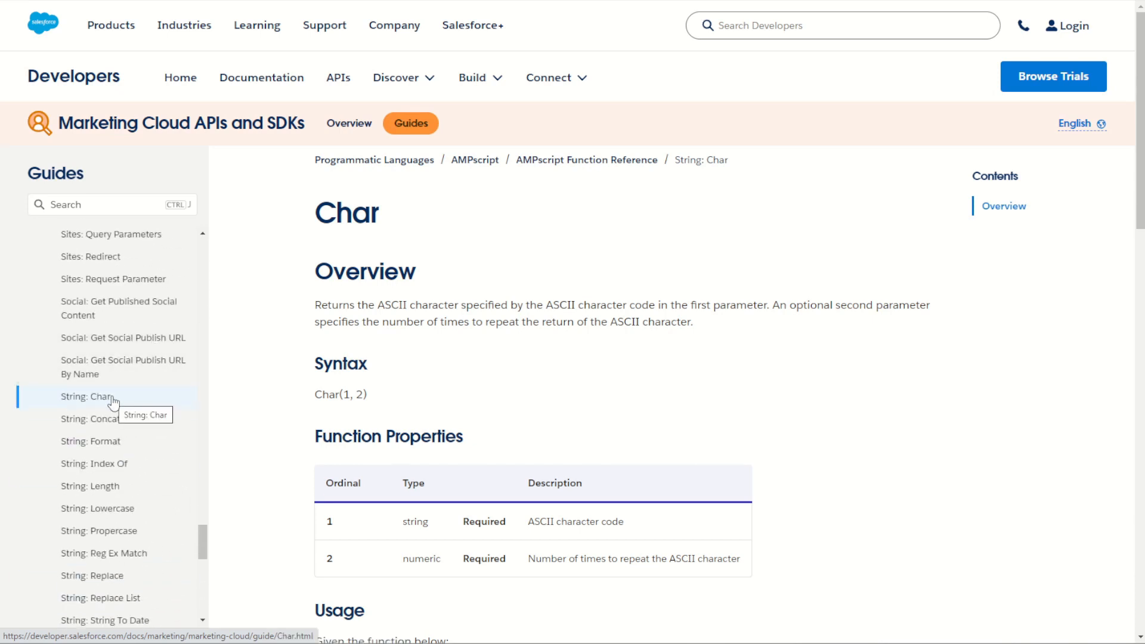
pyautogui.moveTo(478, 346)
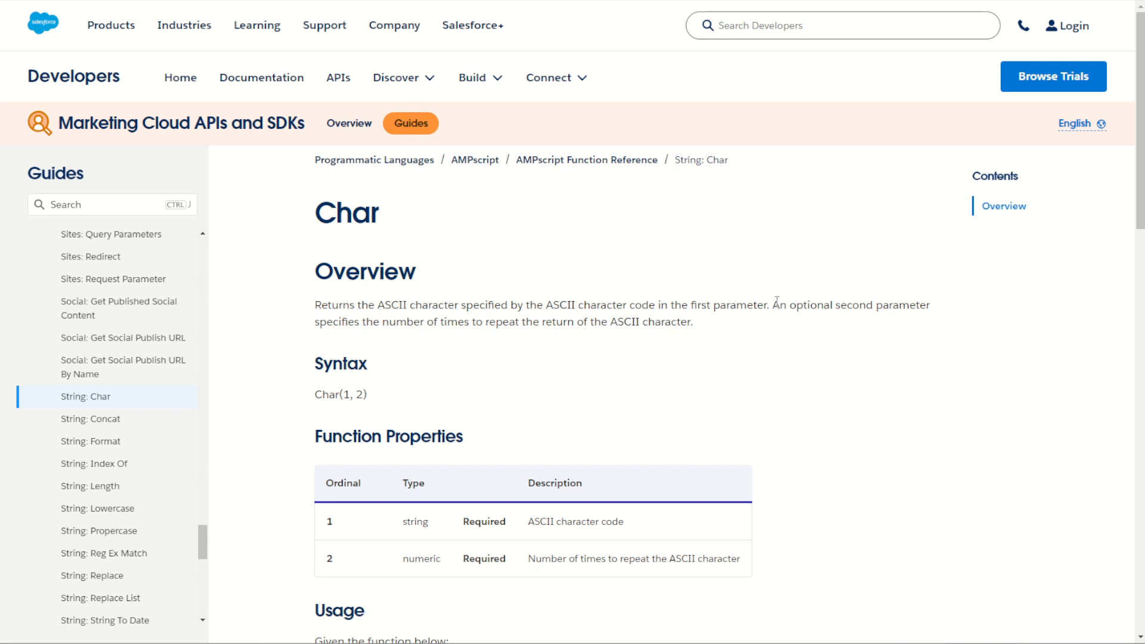
pyautogui.moveTo(865, 307)
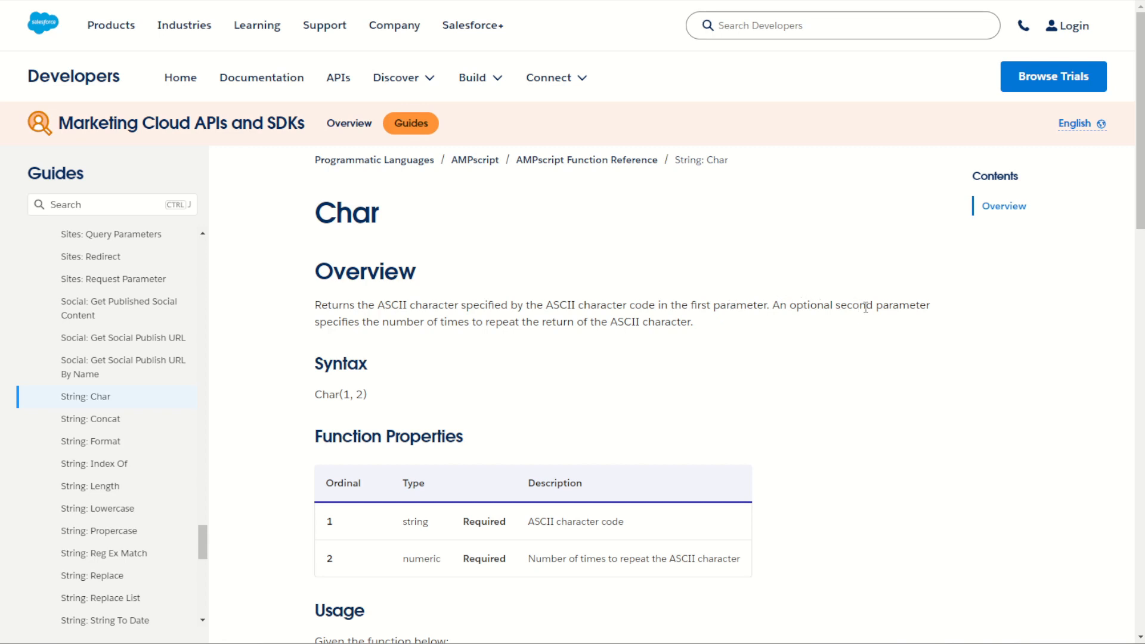
pyautogui.moveTo(721, 333)
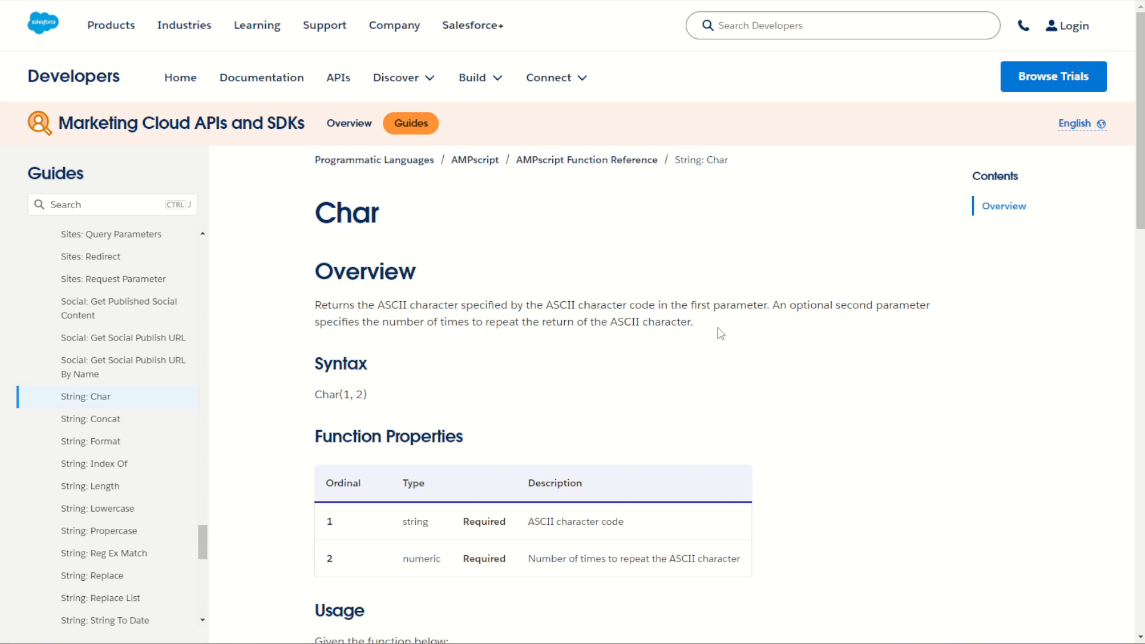
pyautogui.scroll(-3)
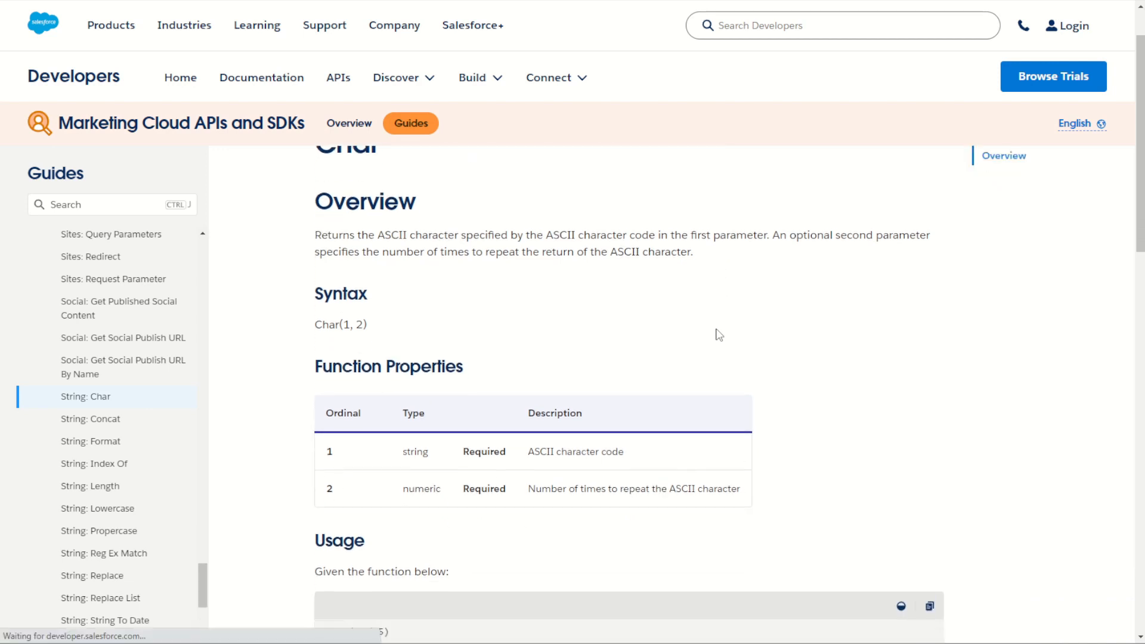
pyautogui.scroll(-3)
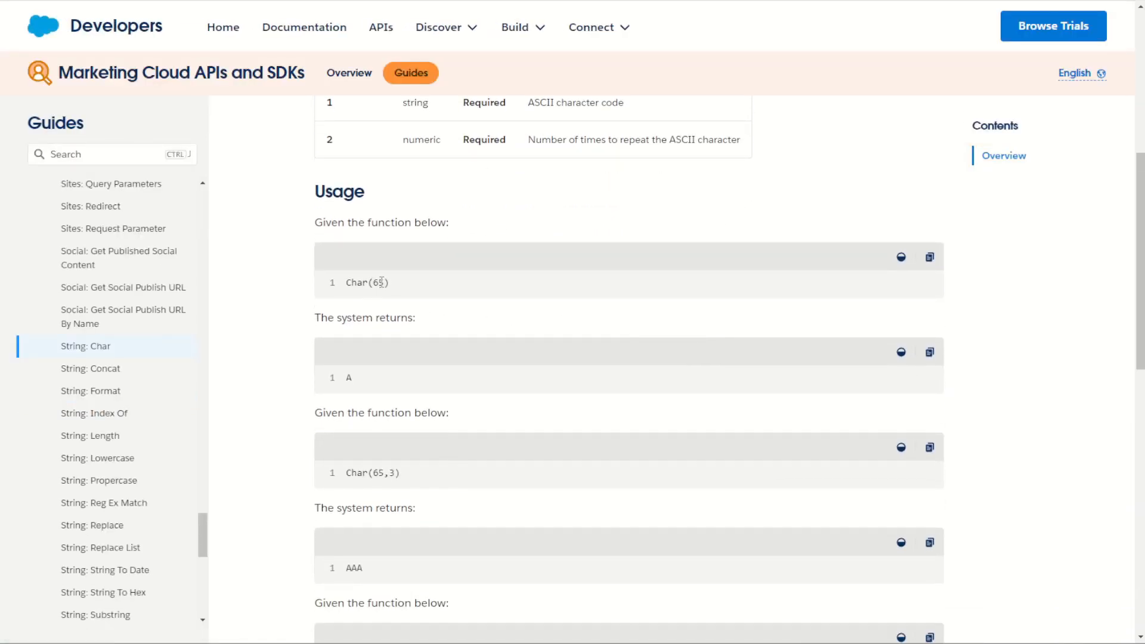
pyautogui.scroll(-3)
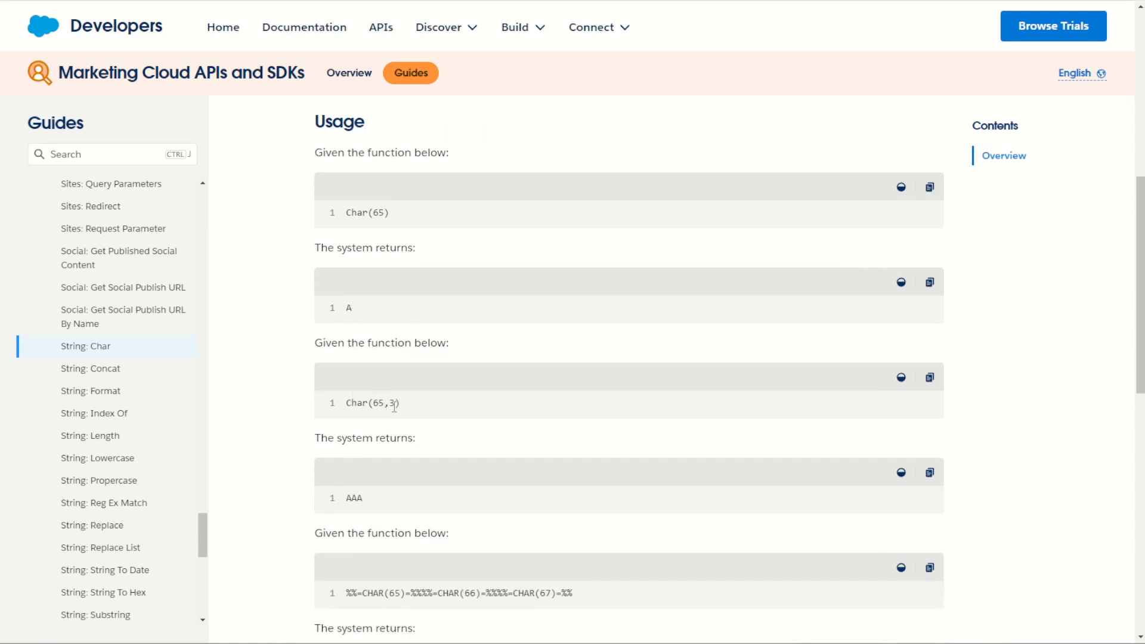
pyautogui.scroll(-3)
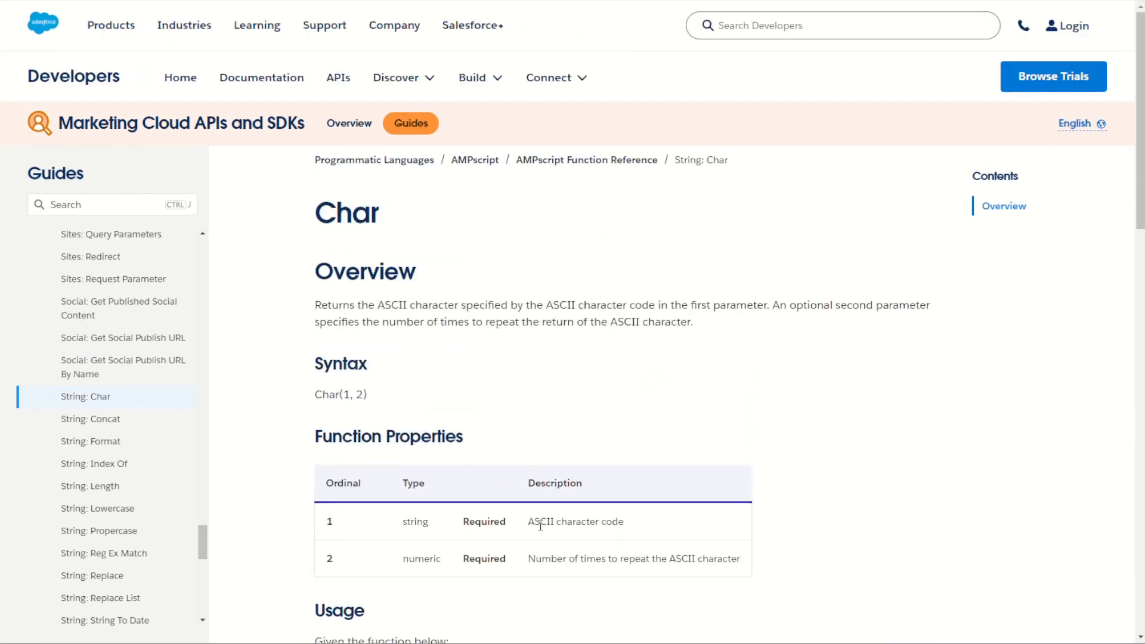
pyautogui.moveTo(610, 17)
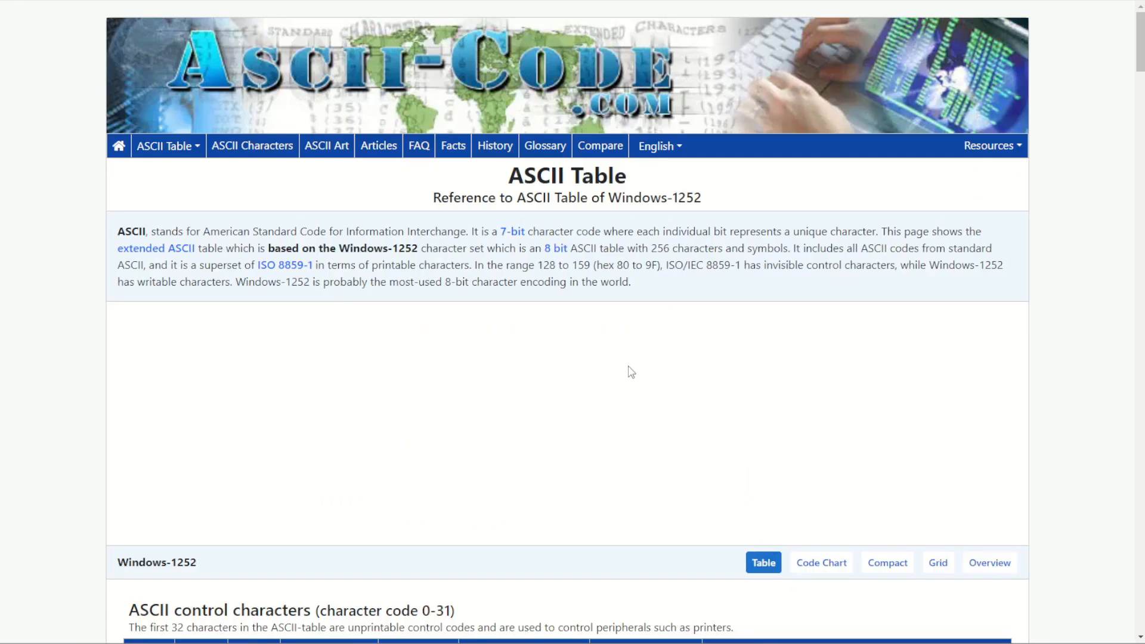
pyautogui.moveTo(627, 366)
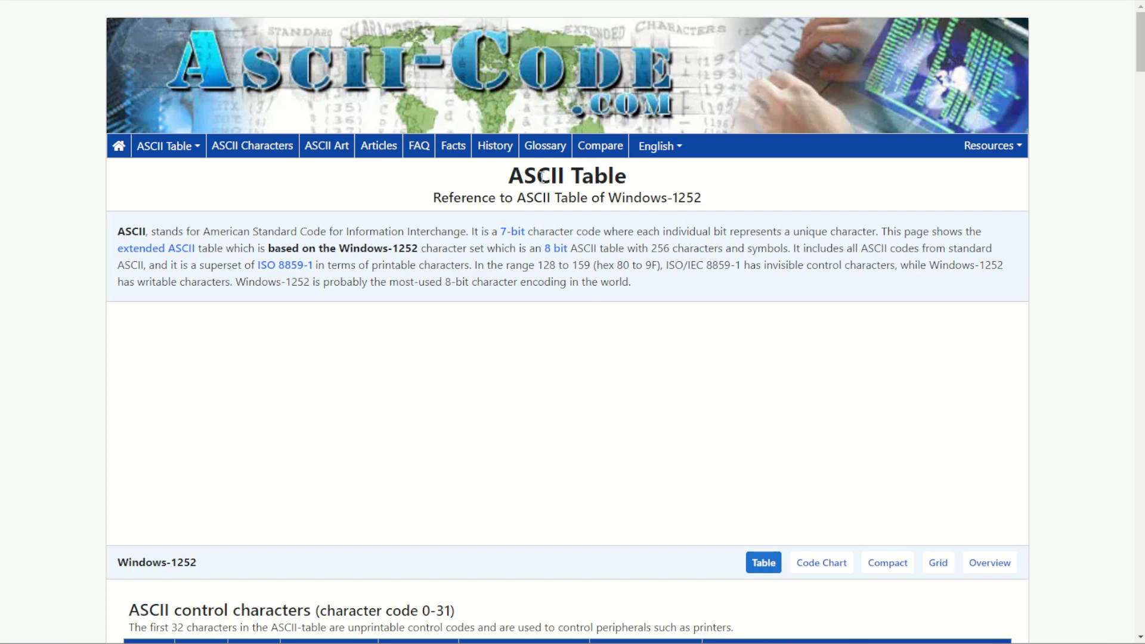
pyautogui.moveTo(590, 307)
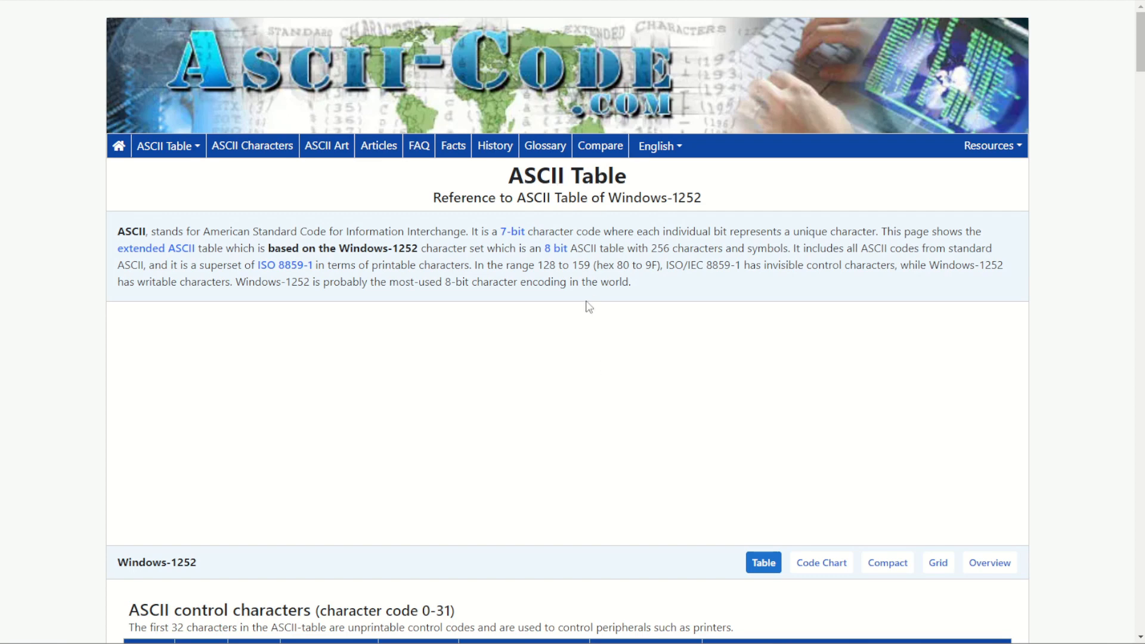
pyautogui.moveTo(534, 357)
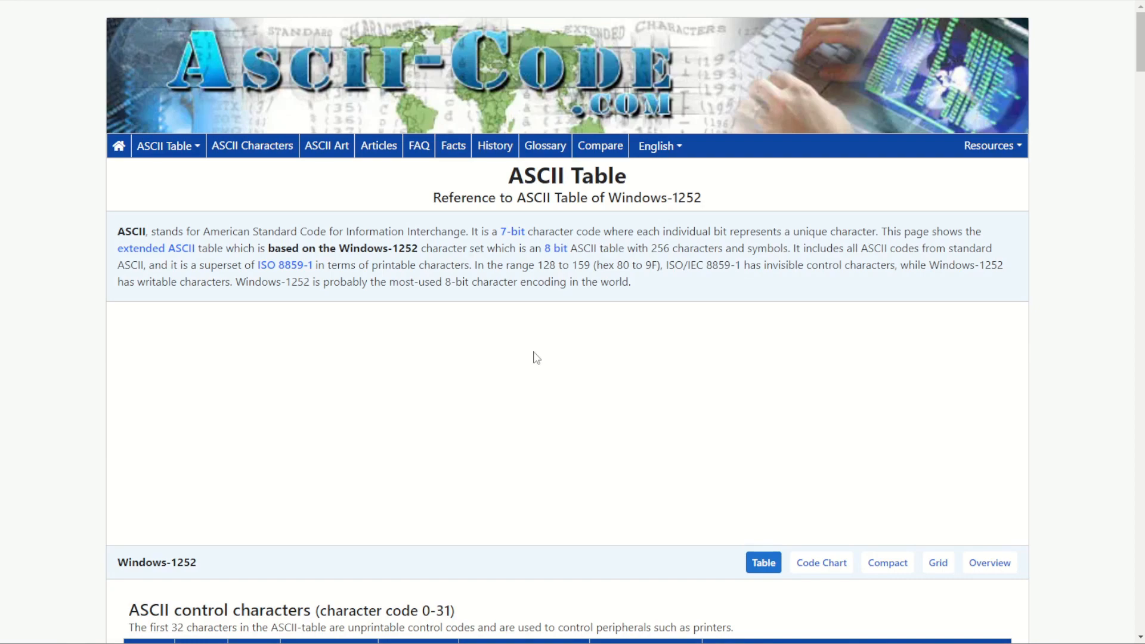
pyautogui.moveTo(481, 353)
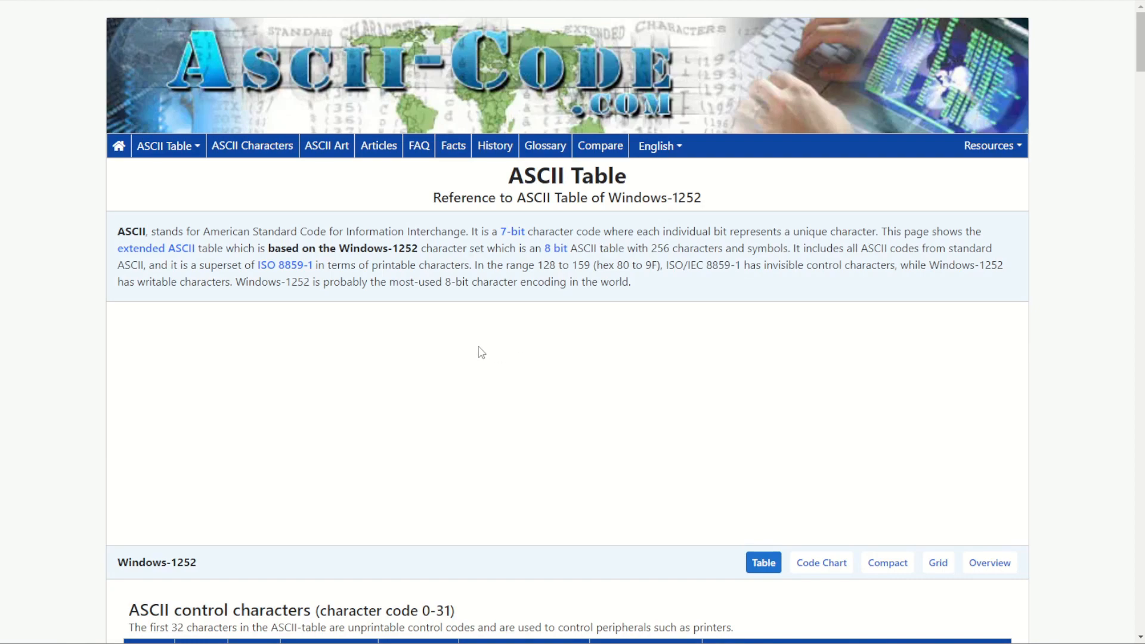
pyautogui.scroll(-3)
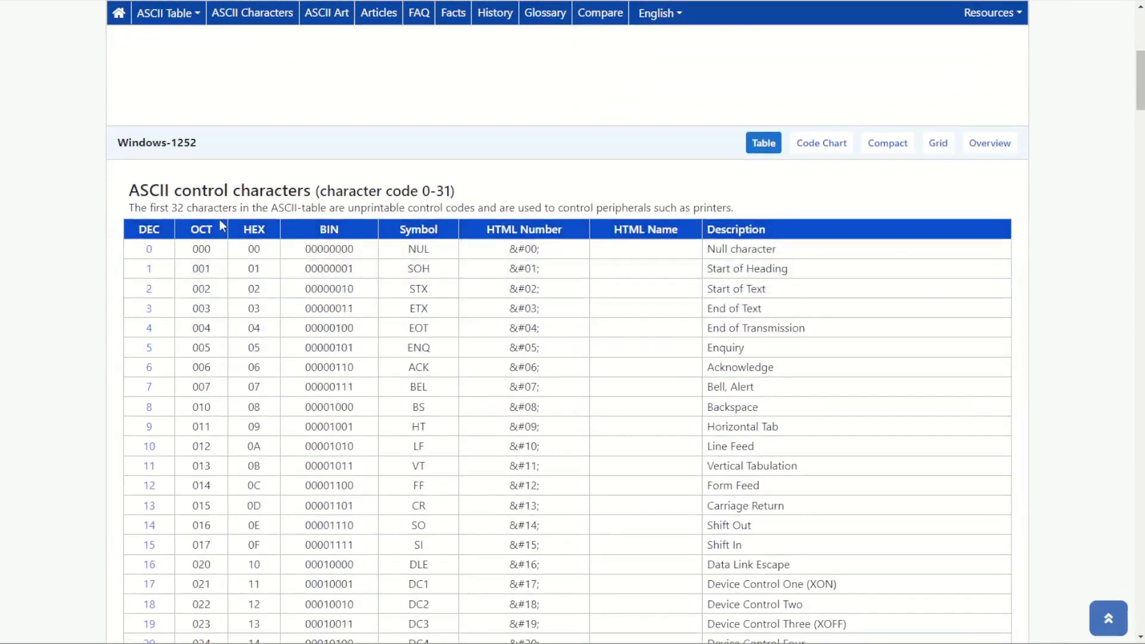
pyautogui.scroll(-3)
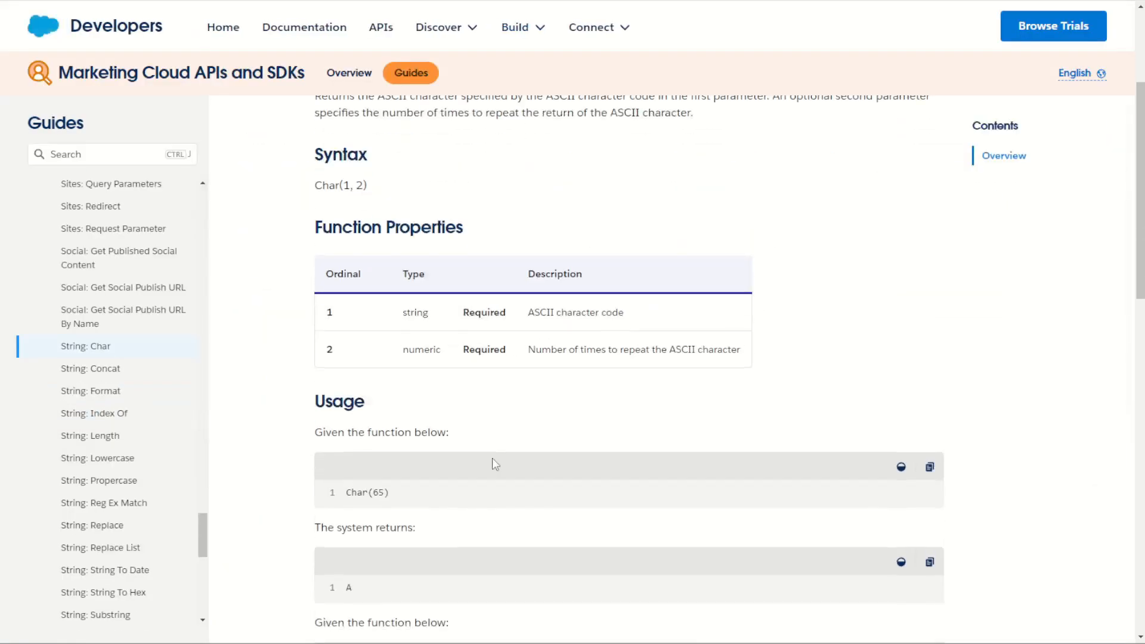
pyautogui.scroll(-3)
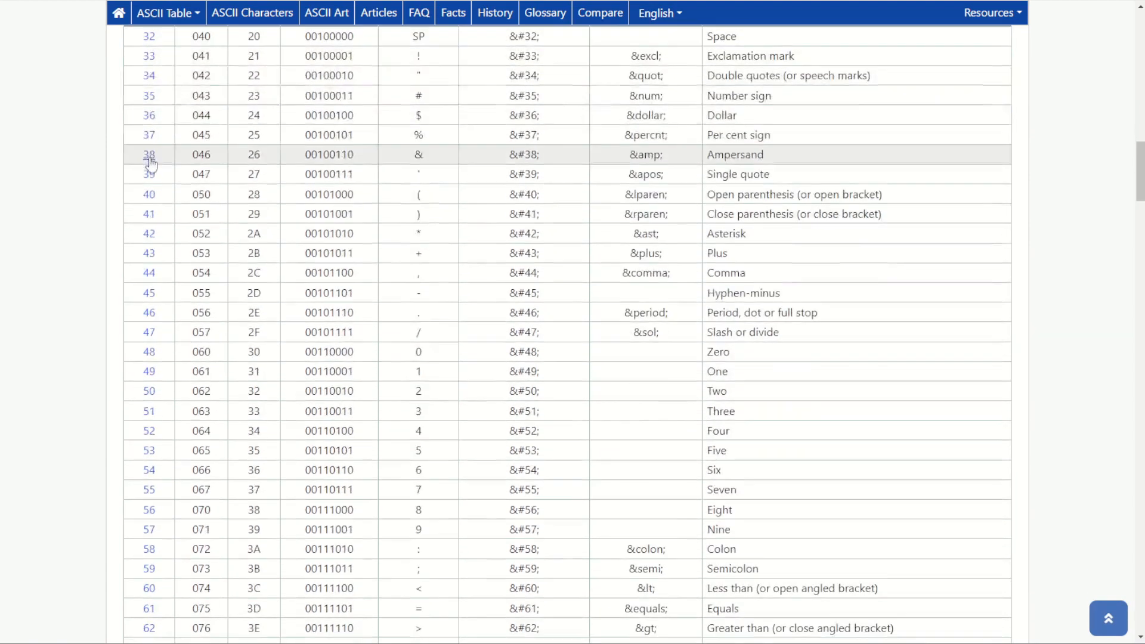
pyautogui.scroll(-3)
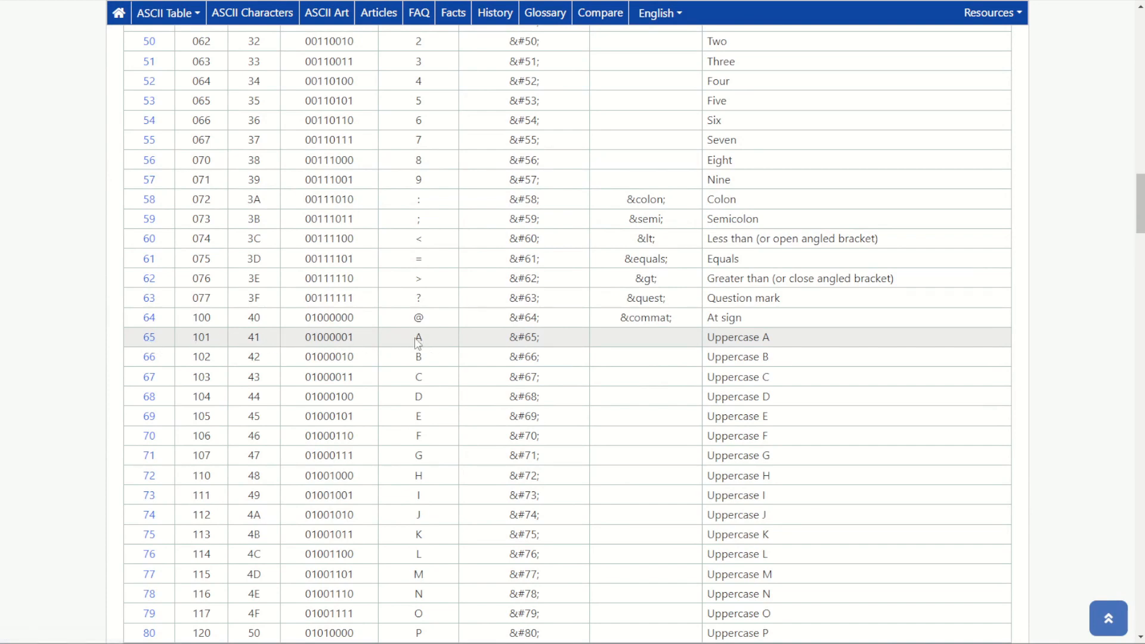
pyautogui.doubleClick(418, 336)
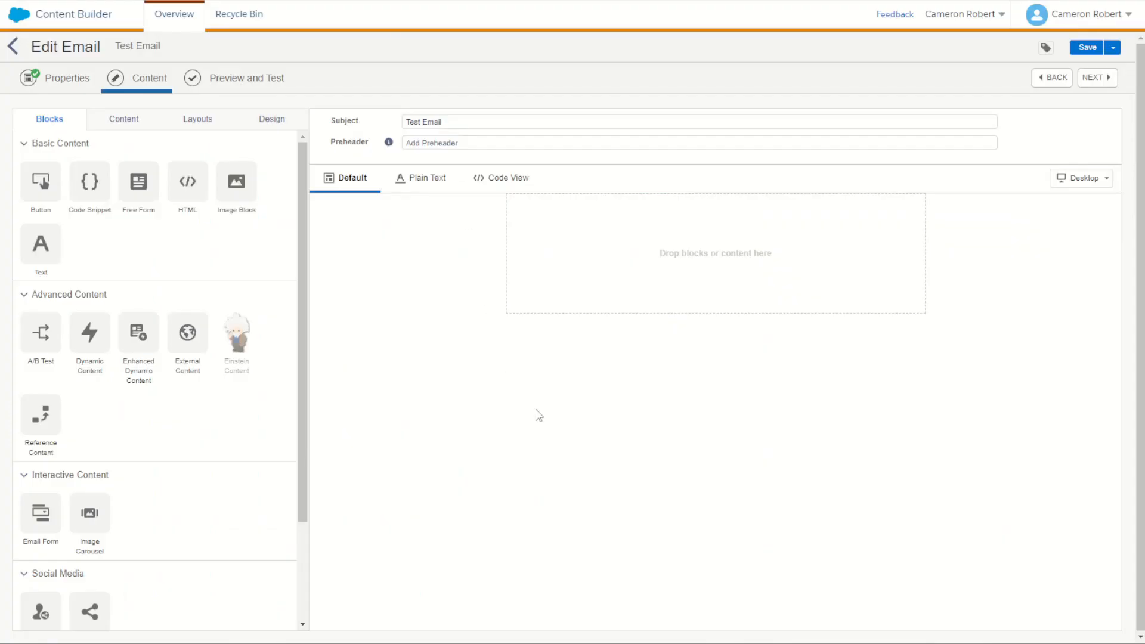
# - Drop an HTML block into the Test Email body and select the Char(65) example code
pyautogui.click(67, 79)
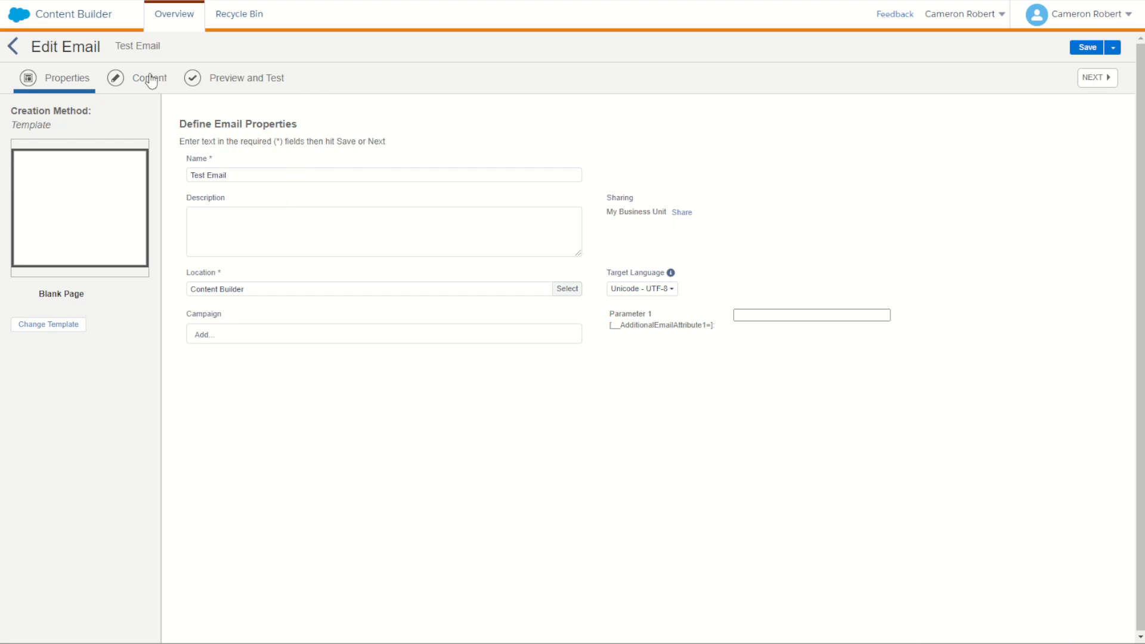
pyautogui.click(149, 79)
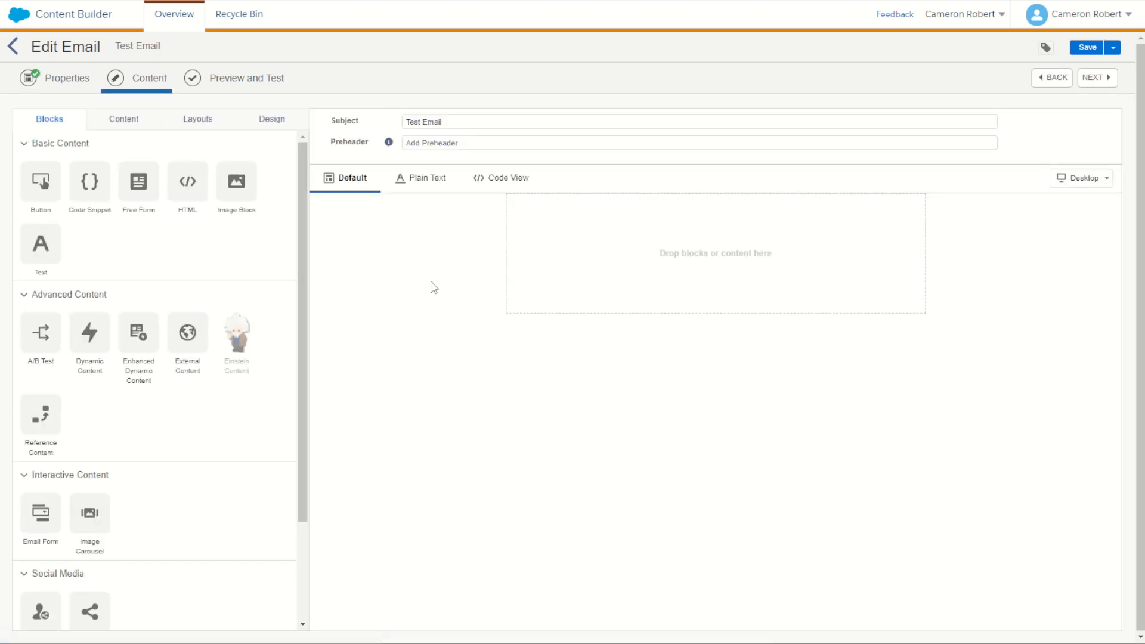
pyautogui.moveTo(187, 180); pyautogui.dragTo(597, 271)
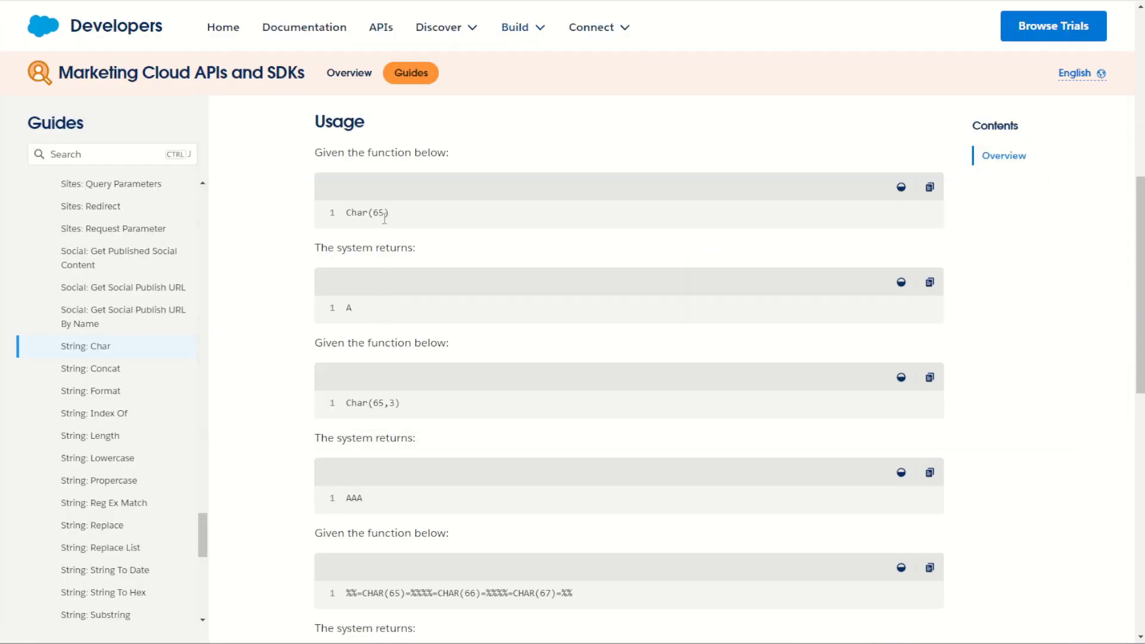
pyautogui.doubleClick(366, 212)
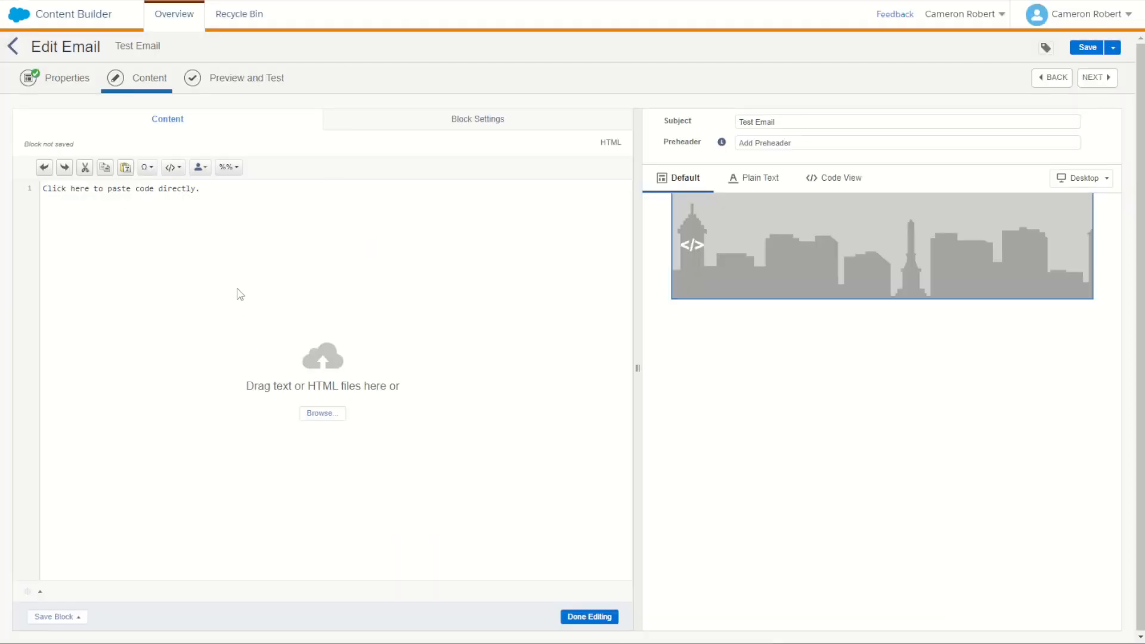
# - Enter %%=Char(65)=%% in the HTML block and preview it rendering the letter A
pyautogui.write('%%=Char(65)=')
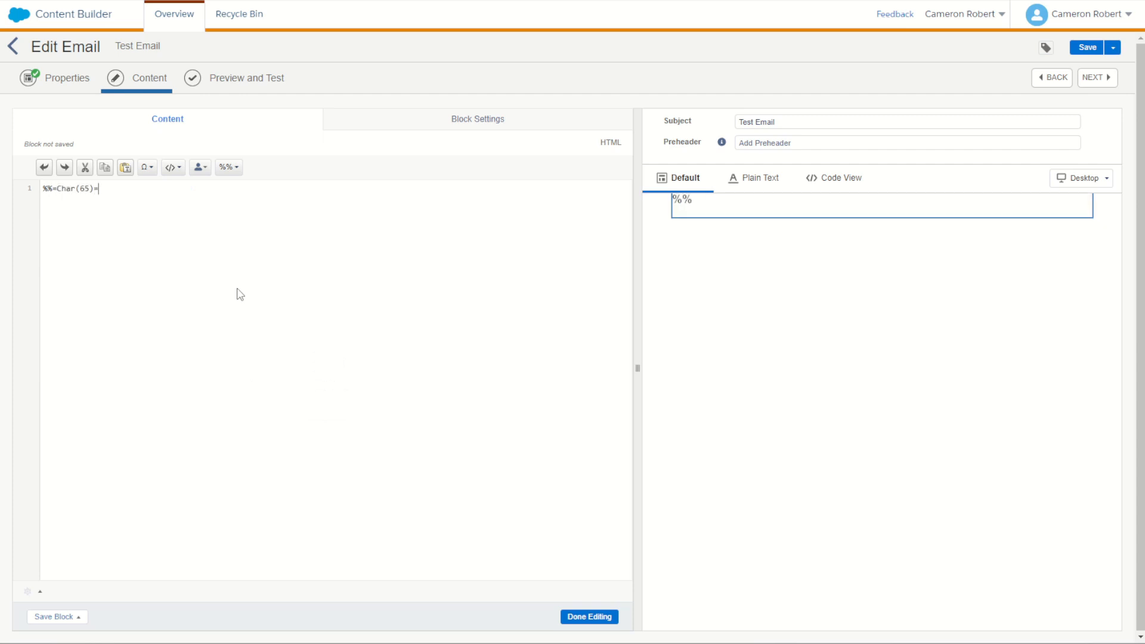
pyautogui.write('%%')
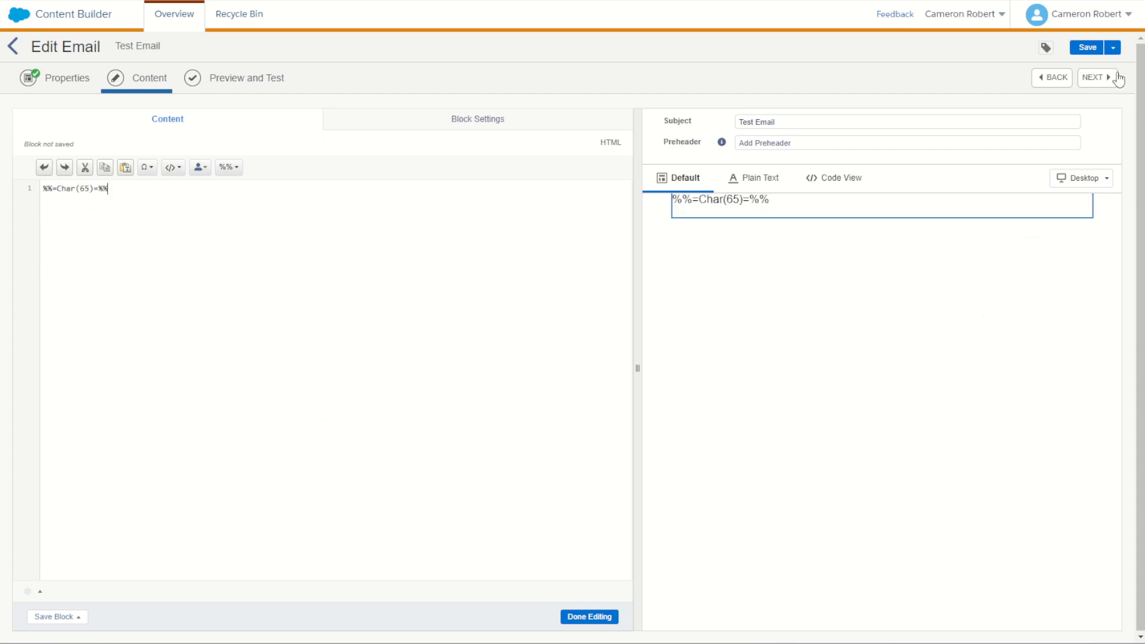
pyautogui.click(1095, 78)
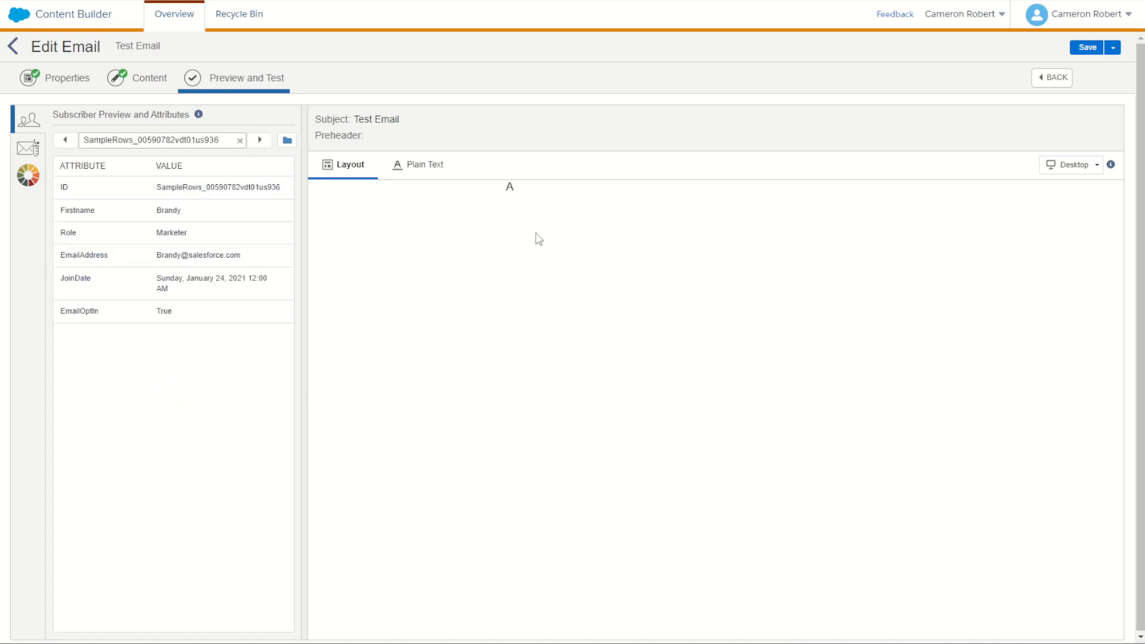
pyautogui.click(150, 79)
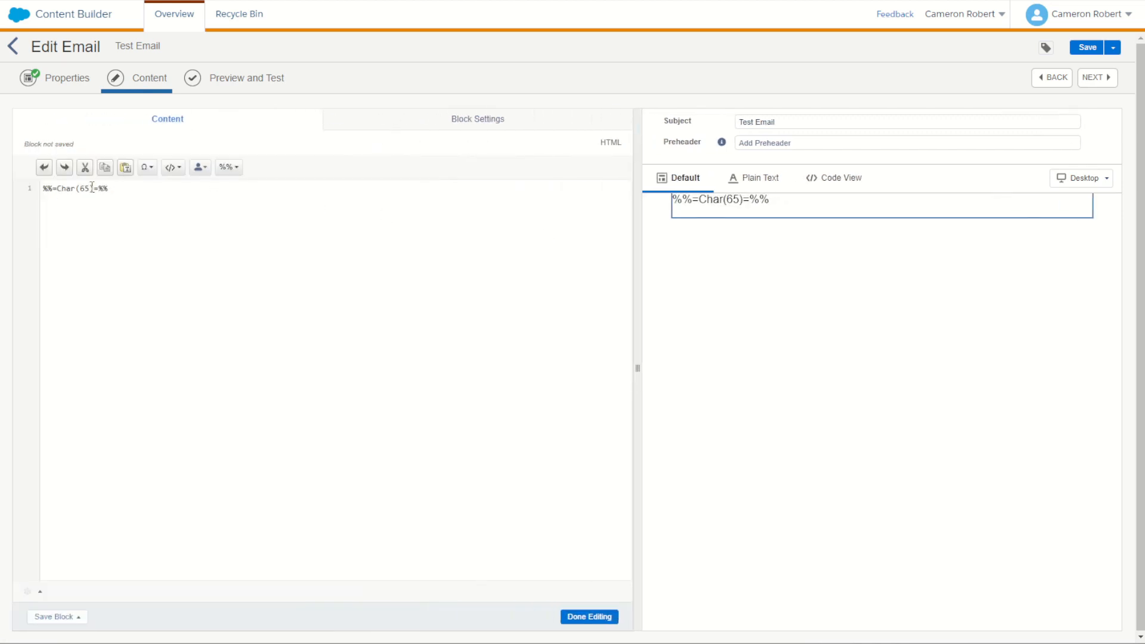
# - Extend the block to %%=Char(65,2)=%% and preview it rendering AA
pyautogui.write(',')
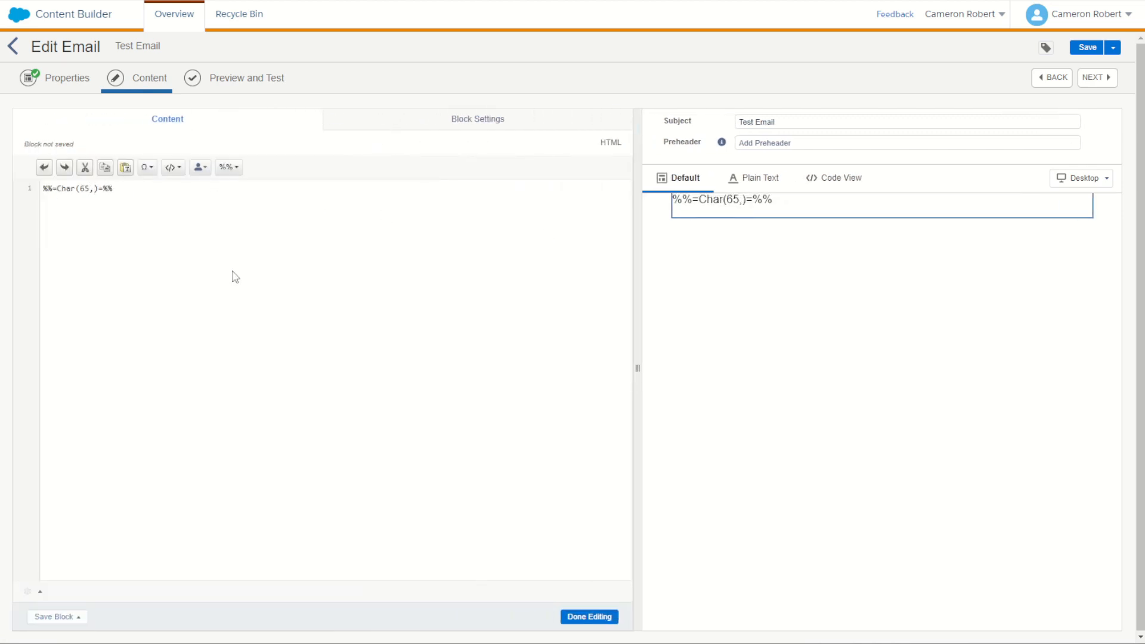
pyautogui.click(588, 617)
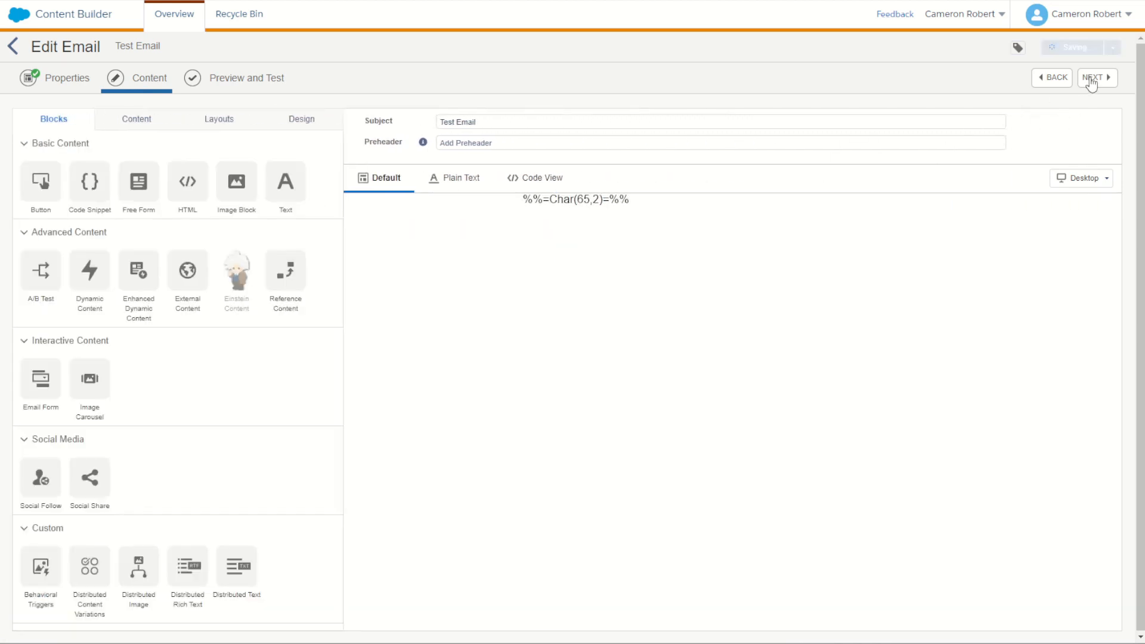
pyautogui.click(1094, 78)
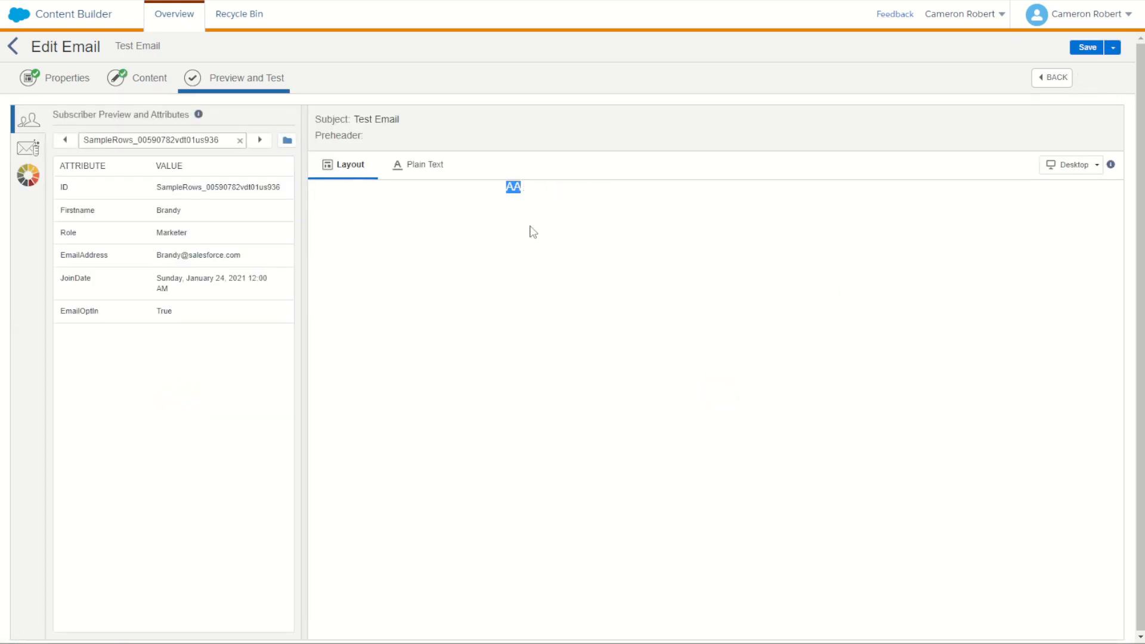
pyautogui.click(151, 79)
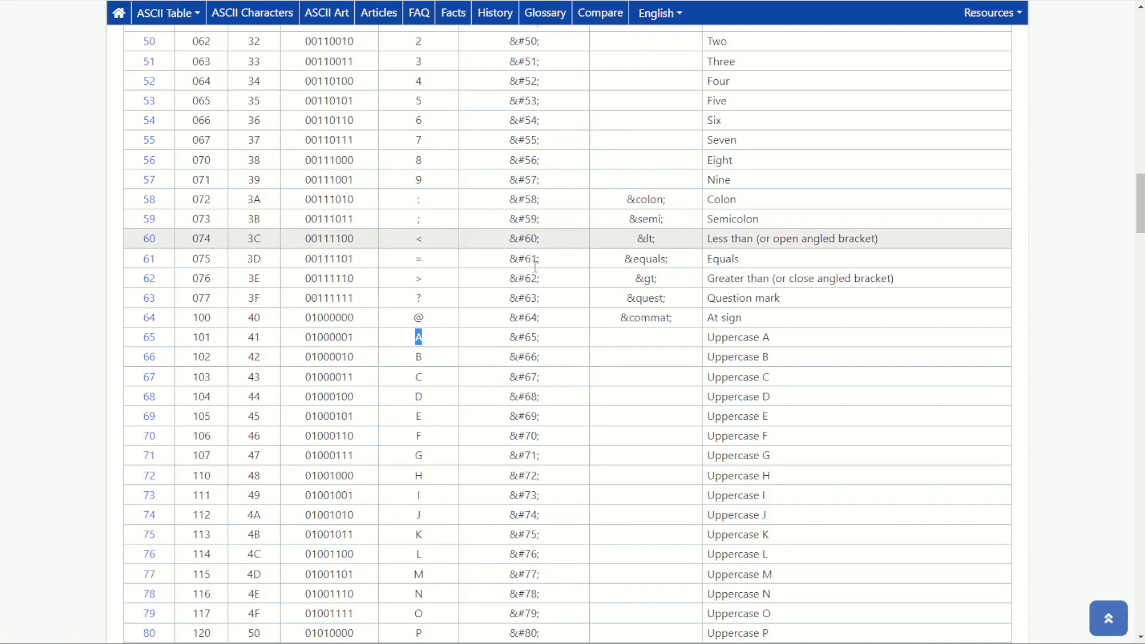
# - Scroll the ASCII table down to the uppercase letter rows
pyautogui.scroll(-3)
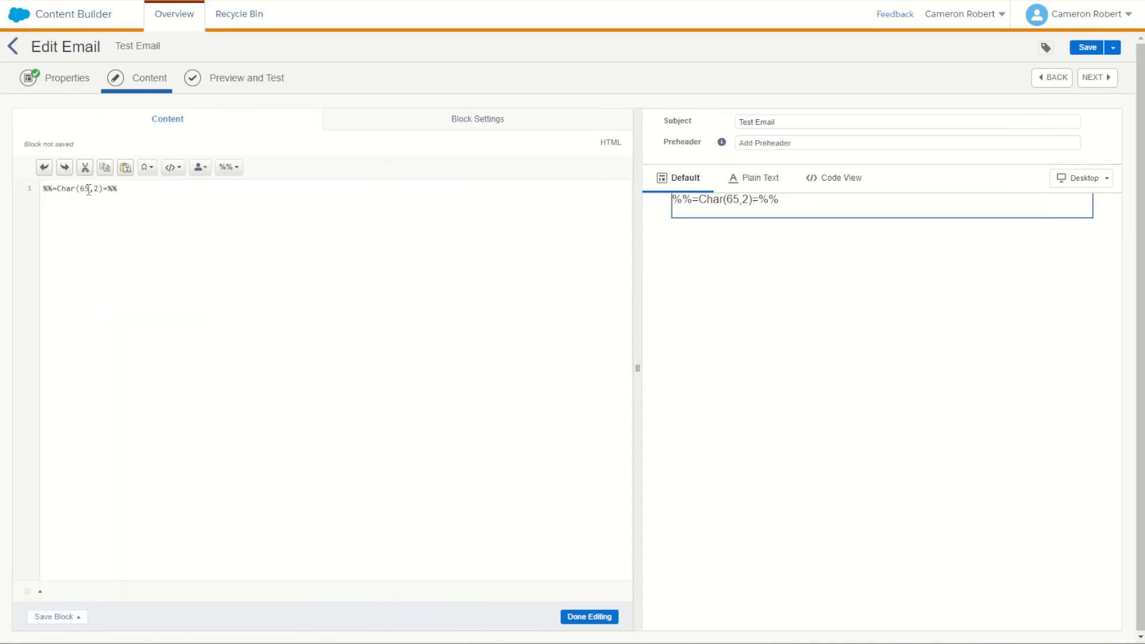
# - Change the block to %%=Char(90,2)=%%, preview ZZ, and reopen the block's code editor
pyautogui.write('90')
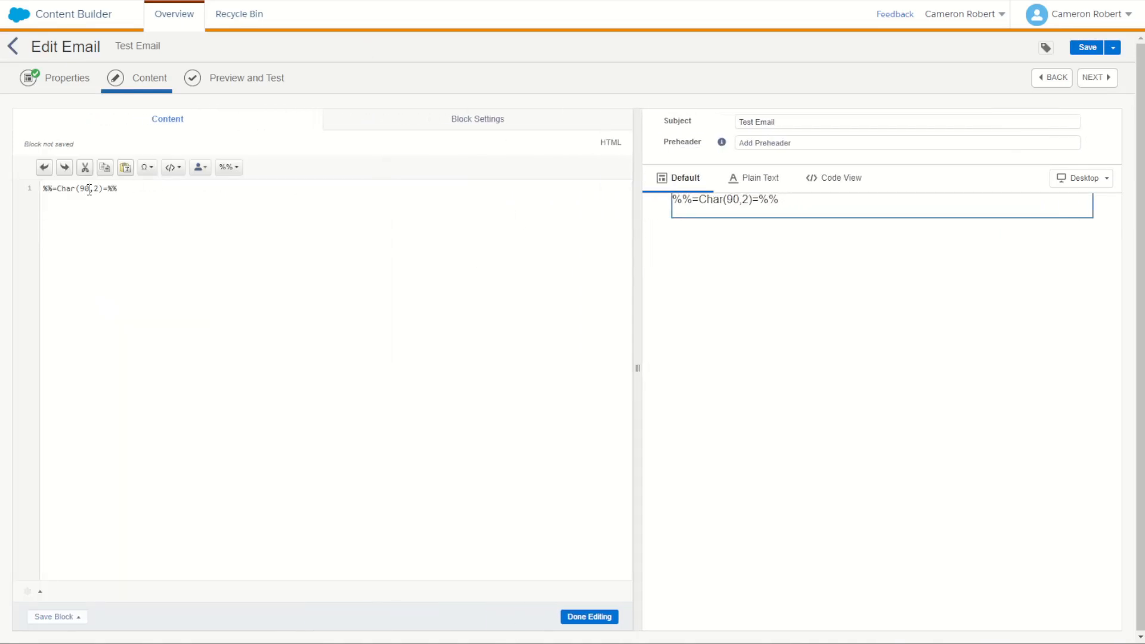
pyautogui.click(588, 616)
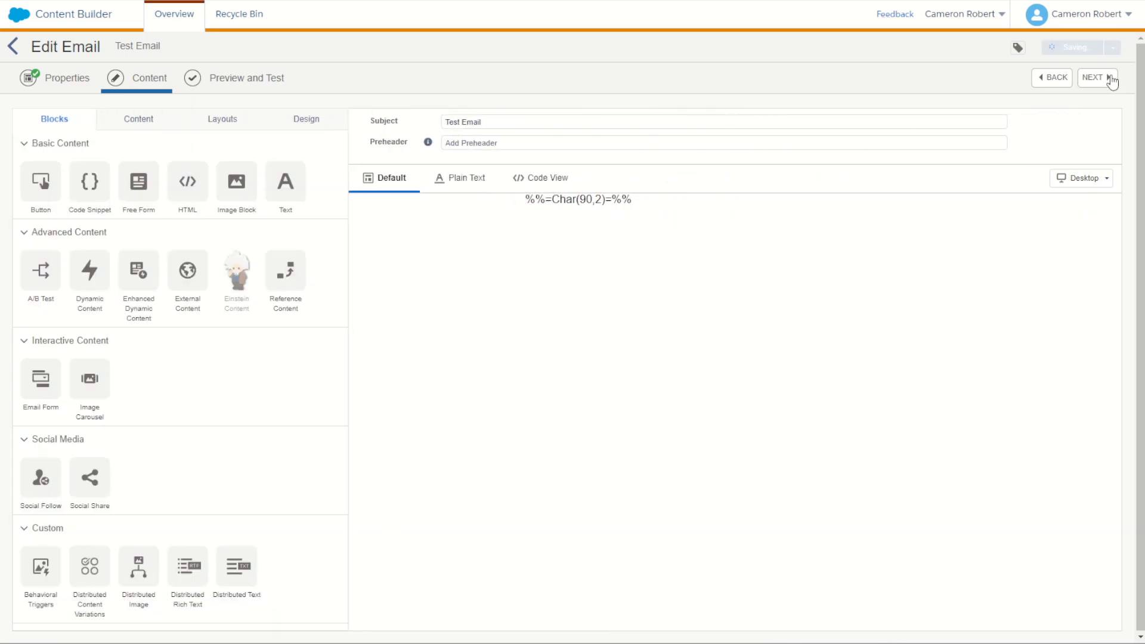
pyautogui.click(1094, 77)
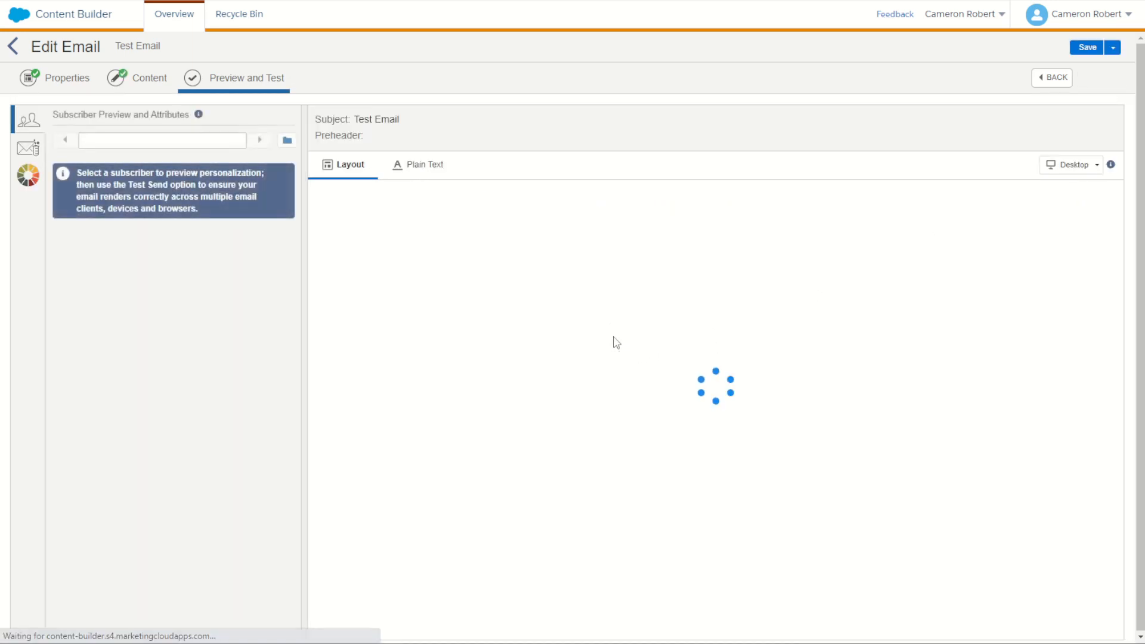
pyautogui.click(288, 139)
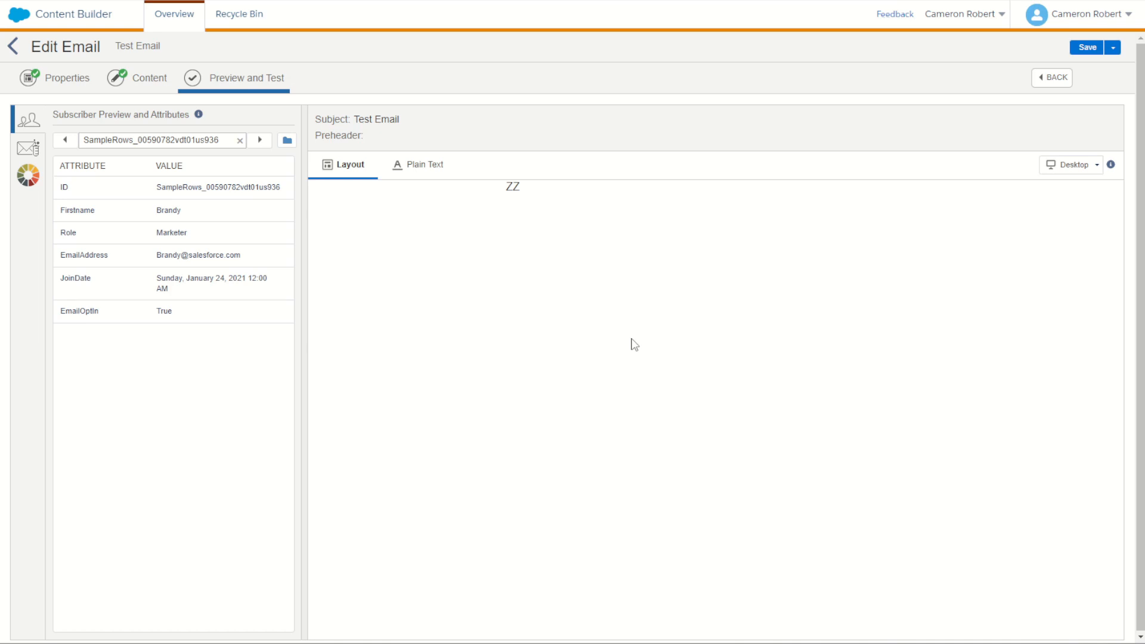
pyautogui.moveTo(485, 308)
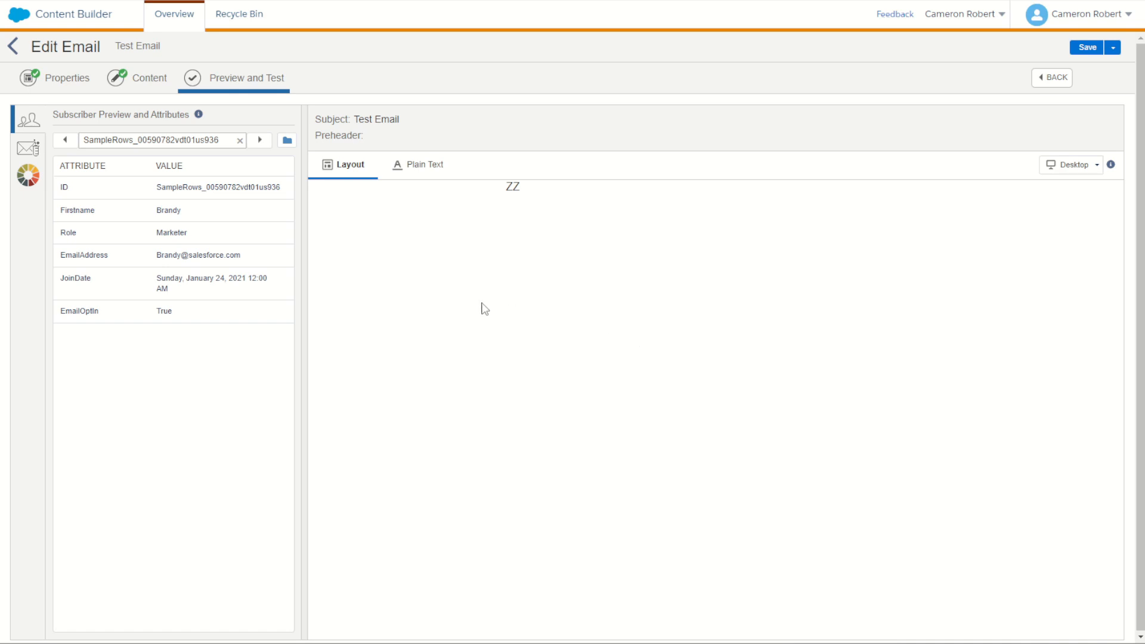
pyautogui.click(150, 78)
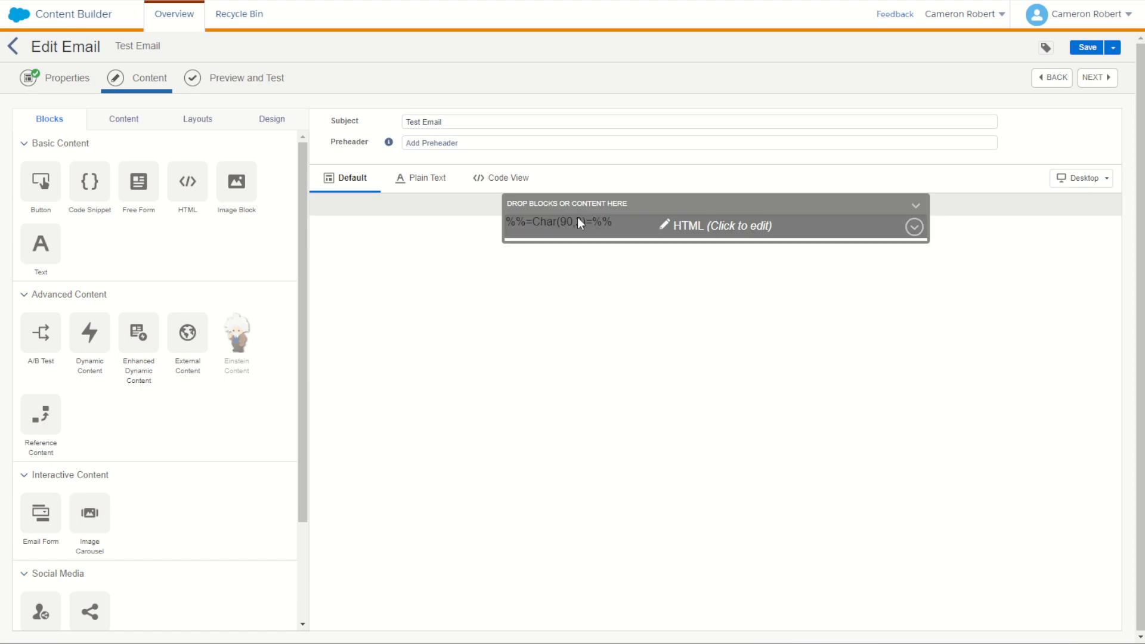
pyautogui.click(716, 226)
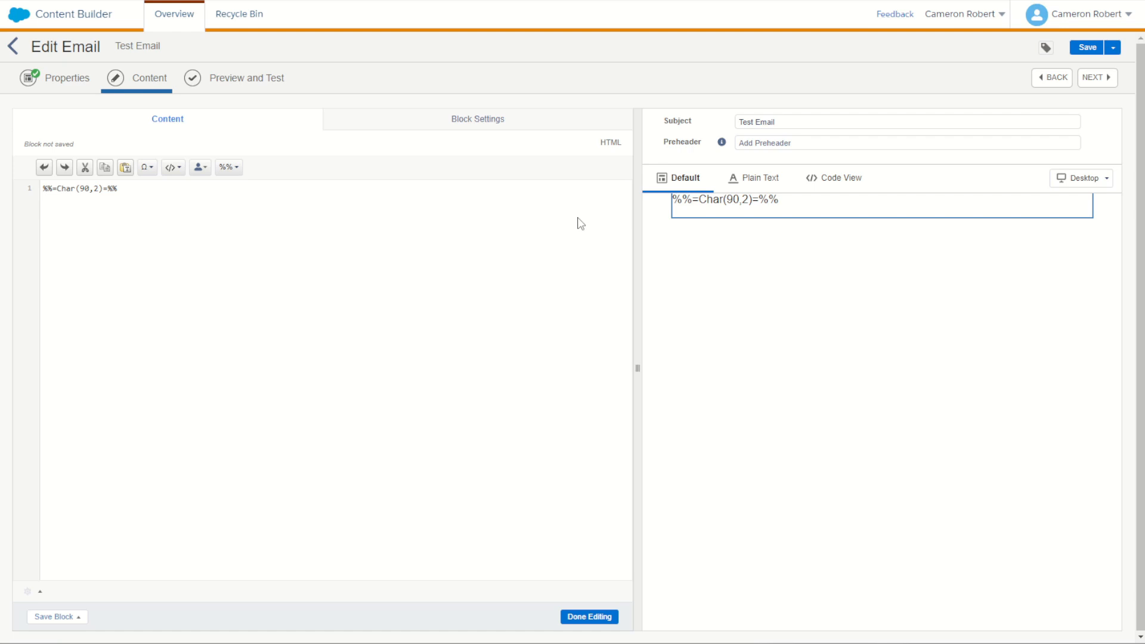
pyautogui.moveTo(575, 229)
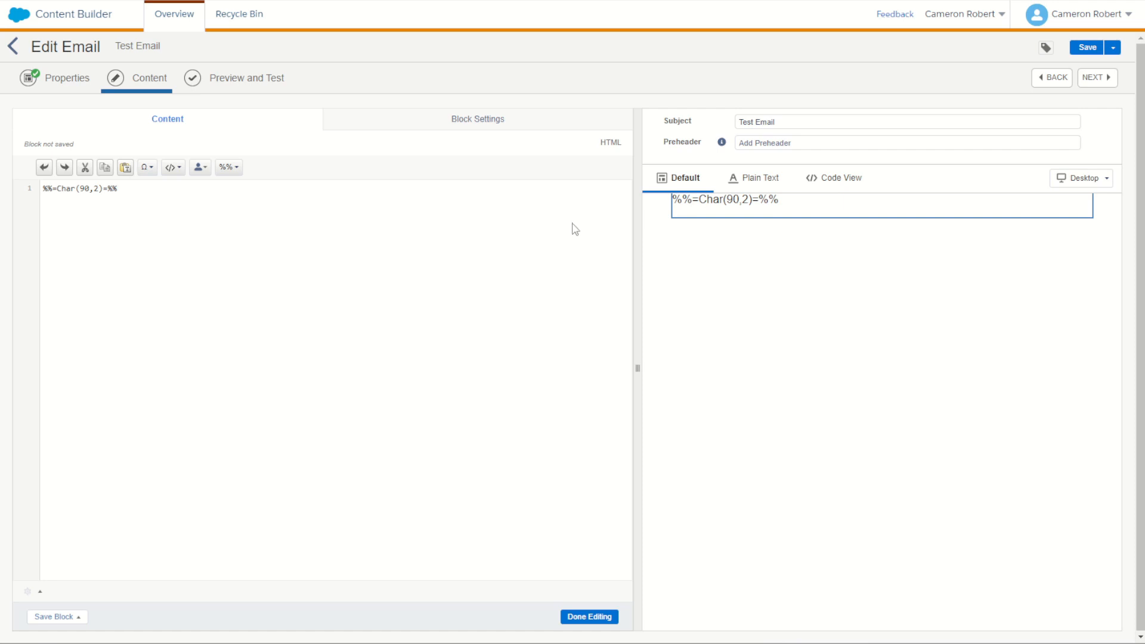
pyautogui.moveTo(404, 234)
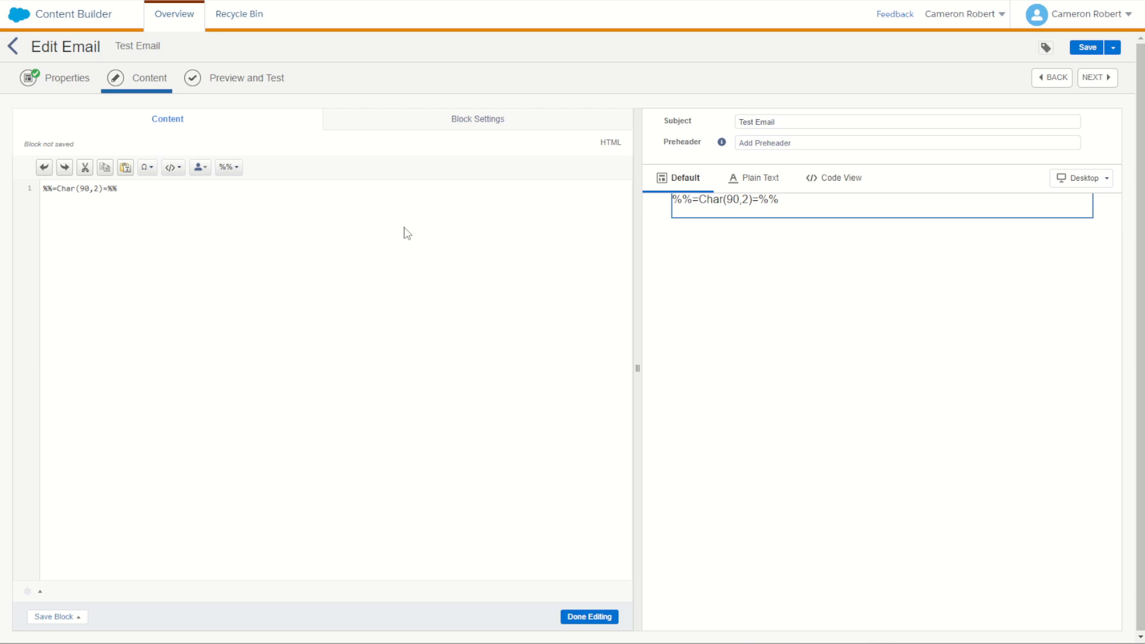
pyautogui.moveTo(249, 226)
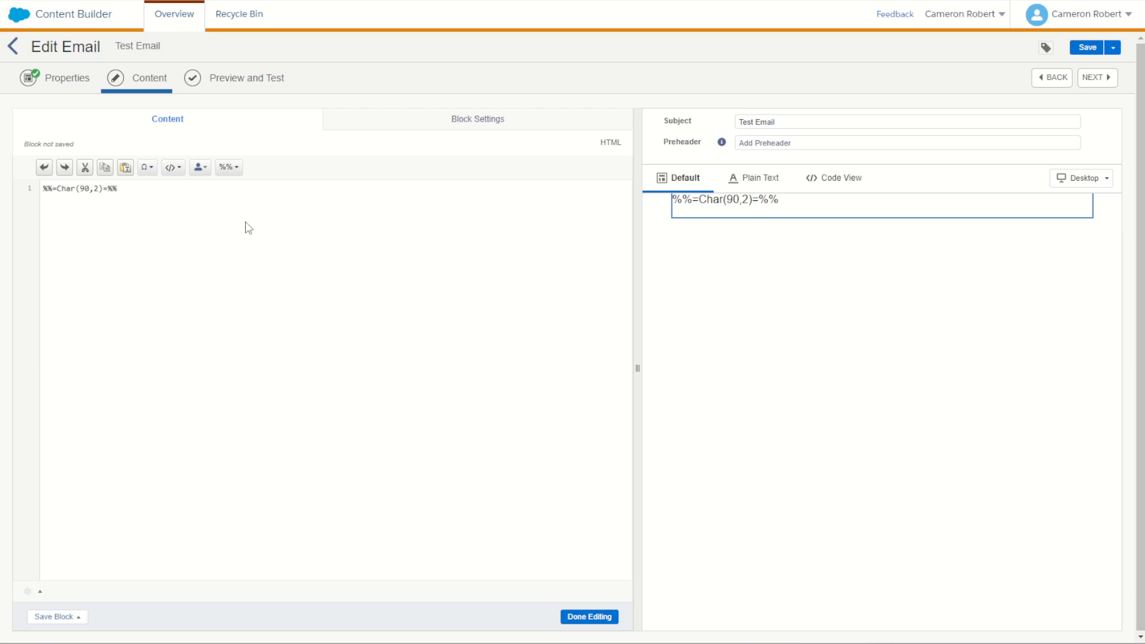
# - Insert an empty %%[ ]%% AMPscript block above the Char(90,2) line
pyautogui.click(59, 194)
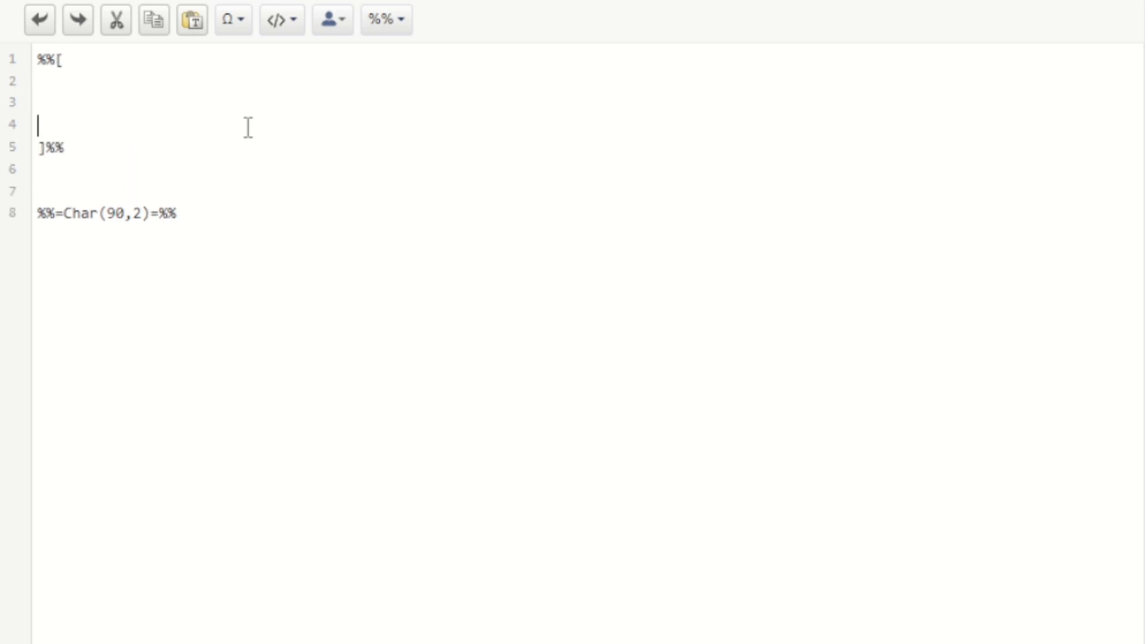
# - Write a FOR @i = 1 TO 10 DO ... NEXT @i loop inside the AMPscript block
pyautogui.write('F')
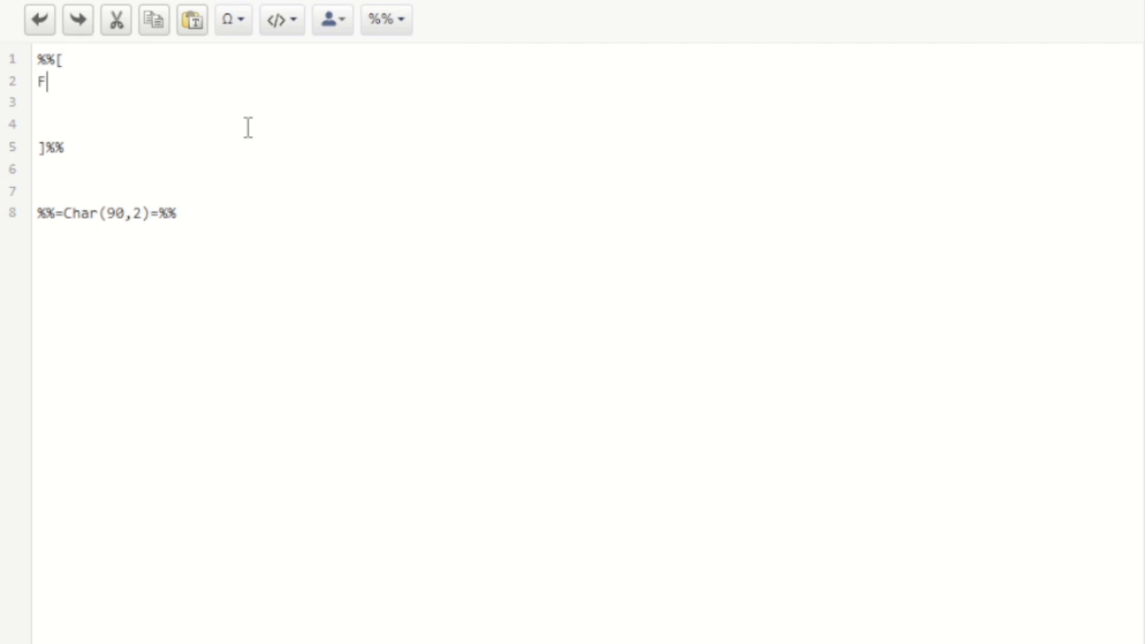
pyautogui.write('OR @i =')
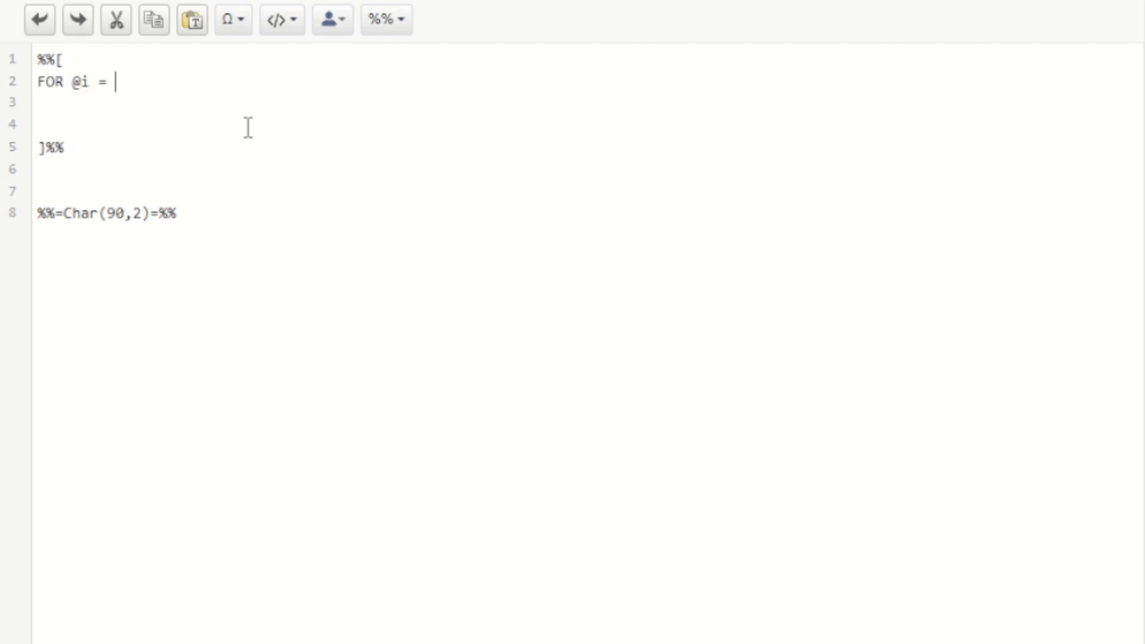
pyautogui.write('1 TO 10')
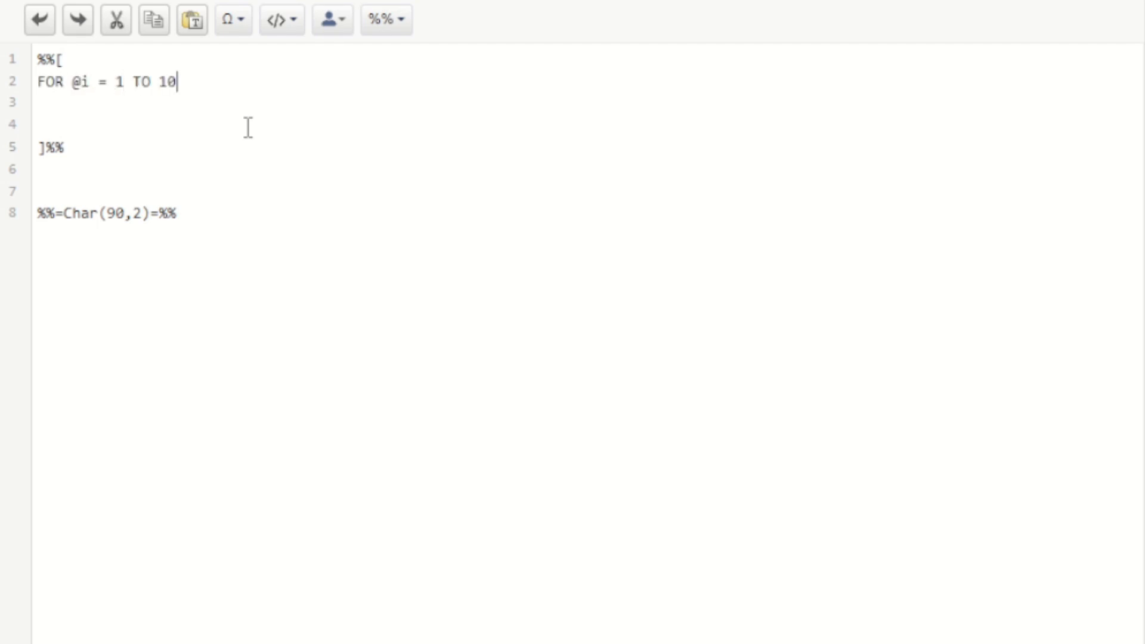
pyautogui.write('DO')
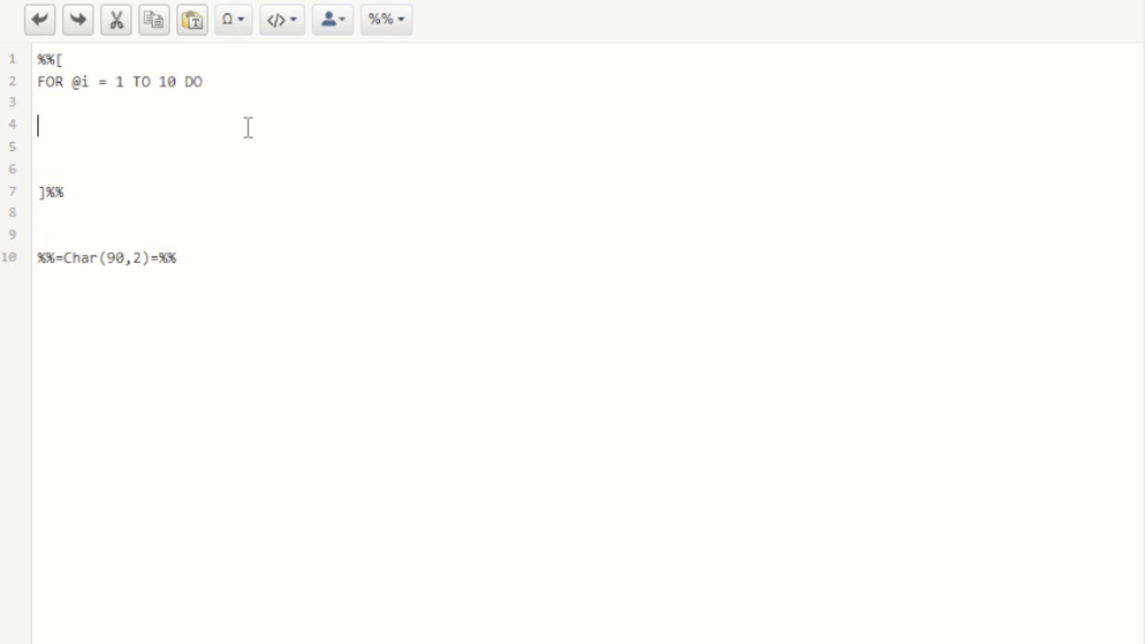
pyautogui.write('NEXT @i')
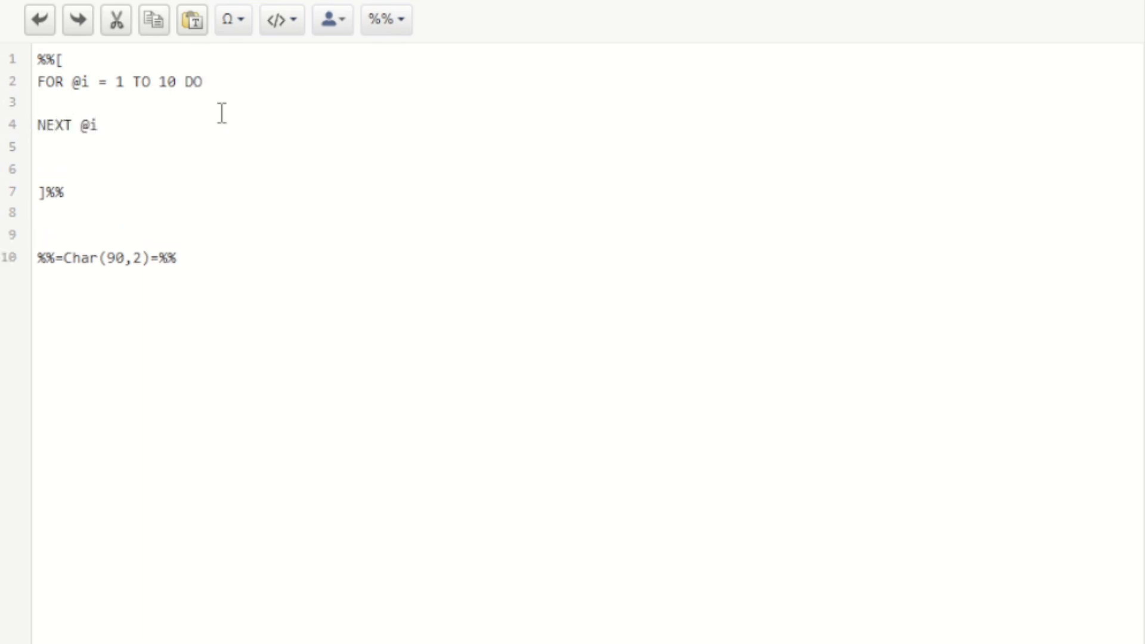
pyautogui.moveTo(186, 99)
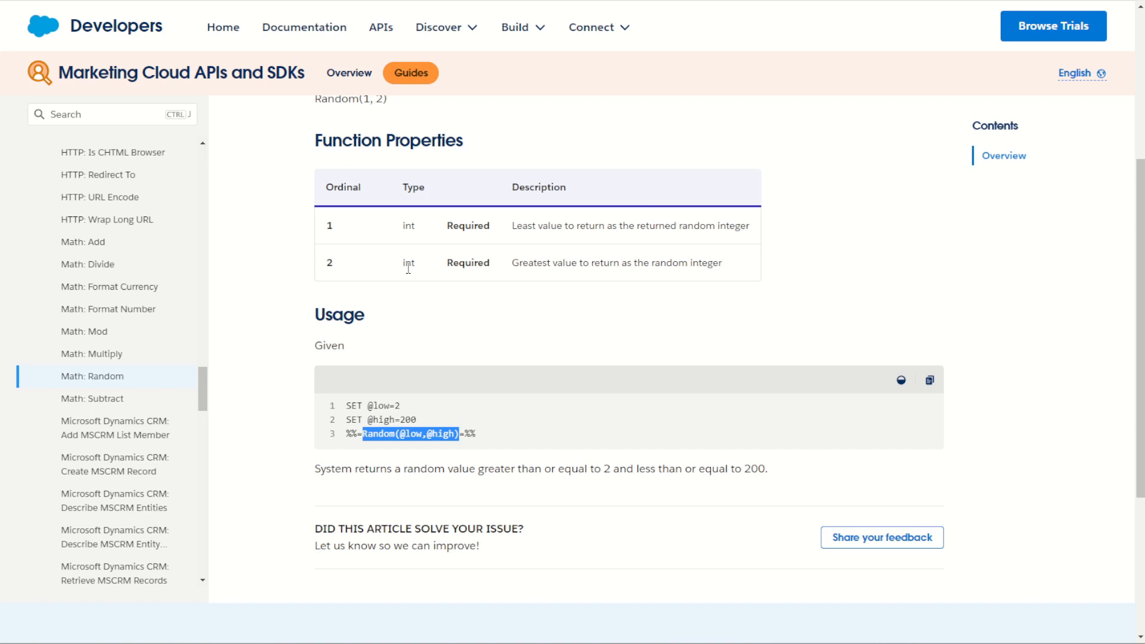
pyautogui.moveTo(71, 378)
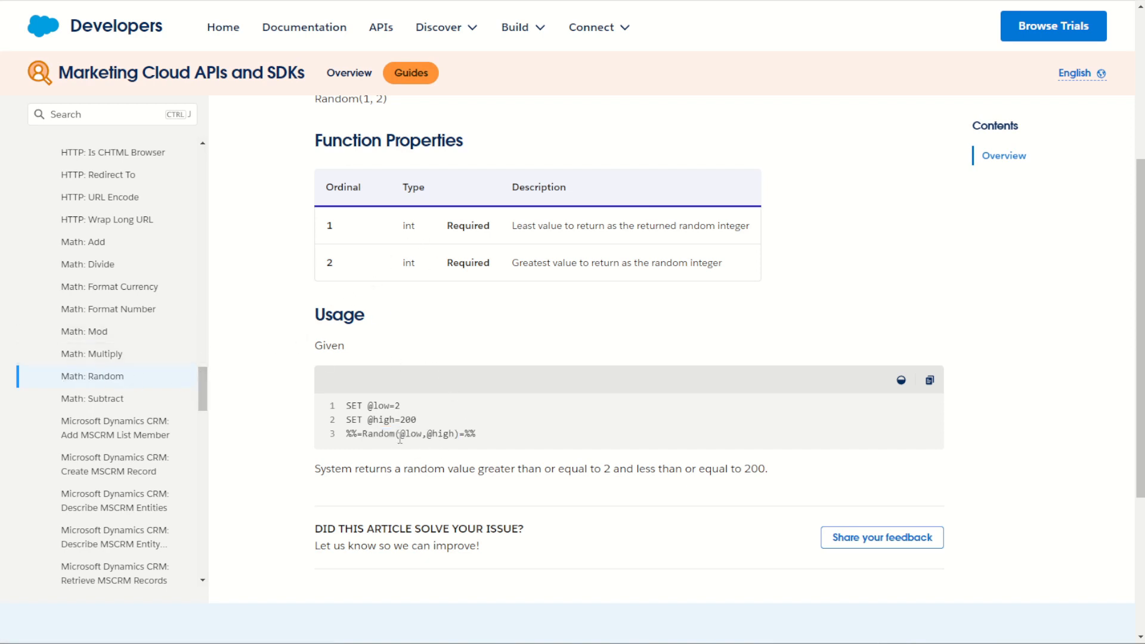
pyautogui.scroll(3)
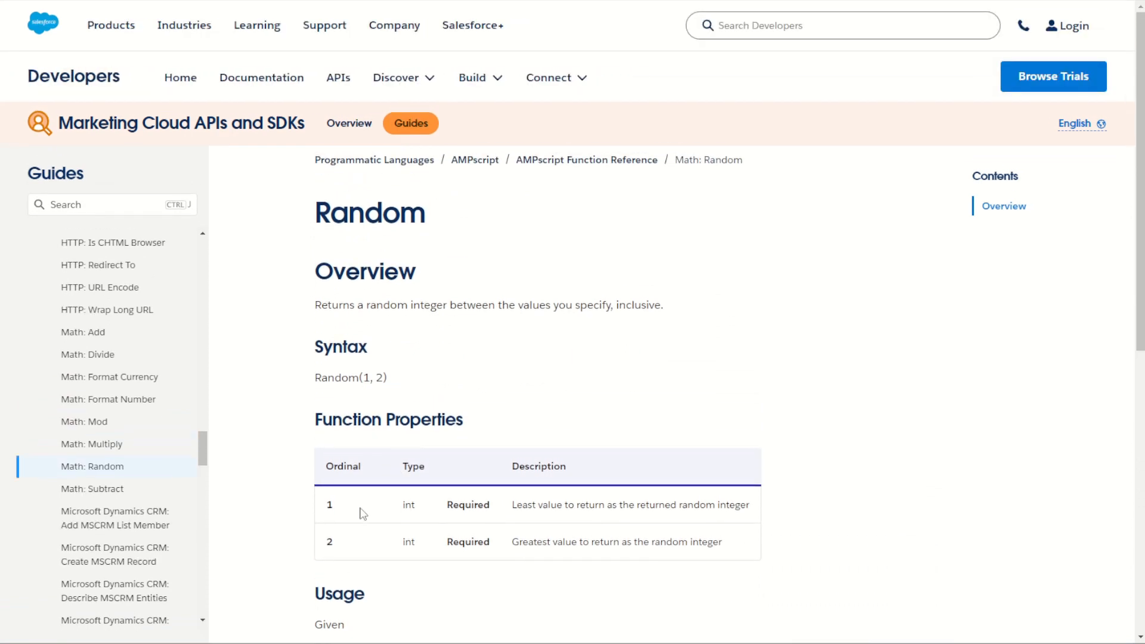
pyautogui.moveTo(583, 506)
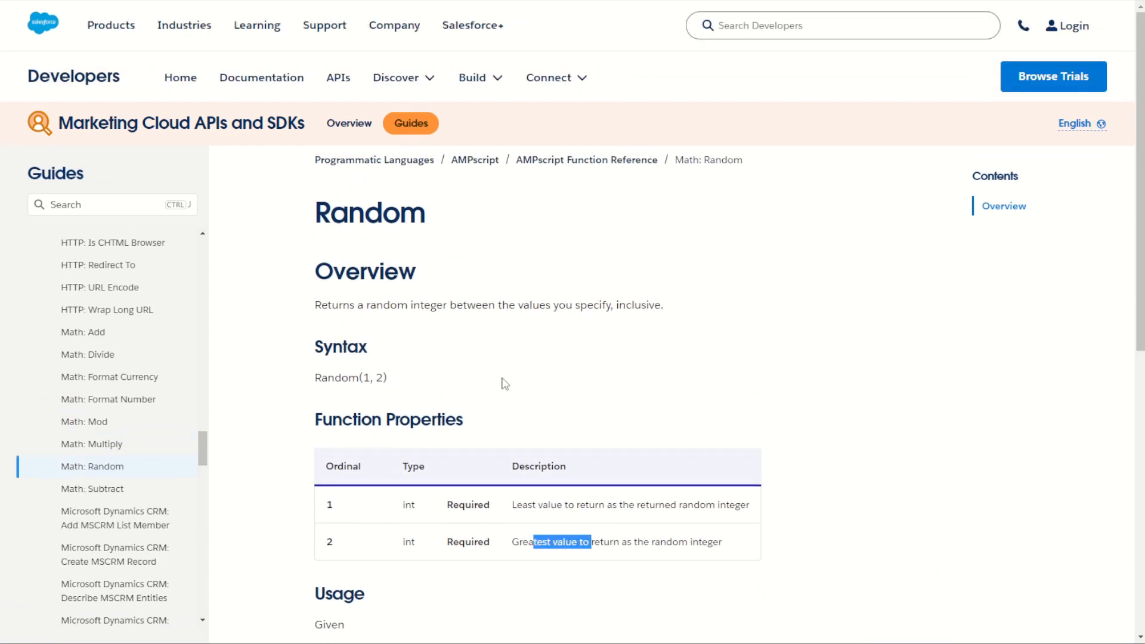
pyautogui.scroll(-3)
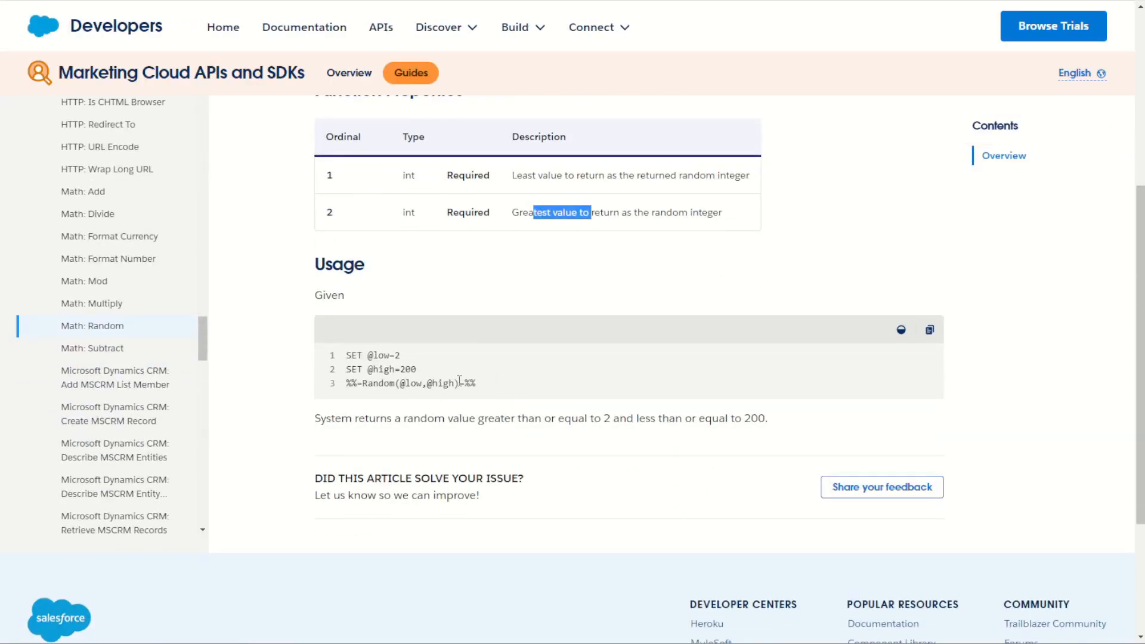
pyautogui.doubleClick(377, 383)
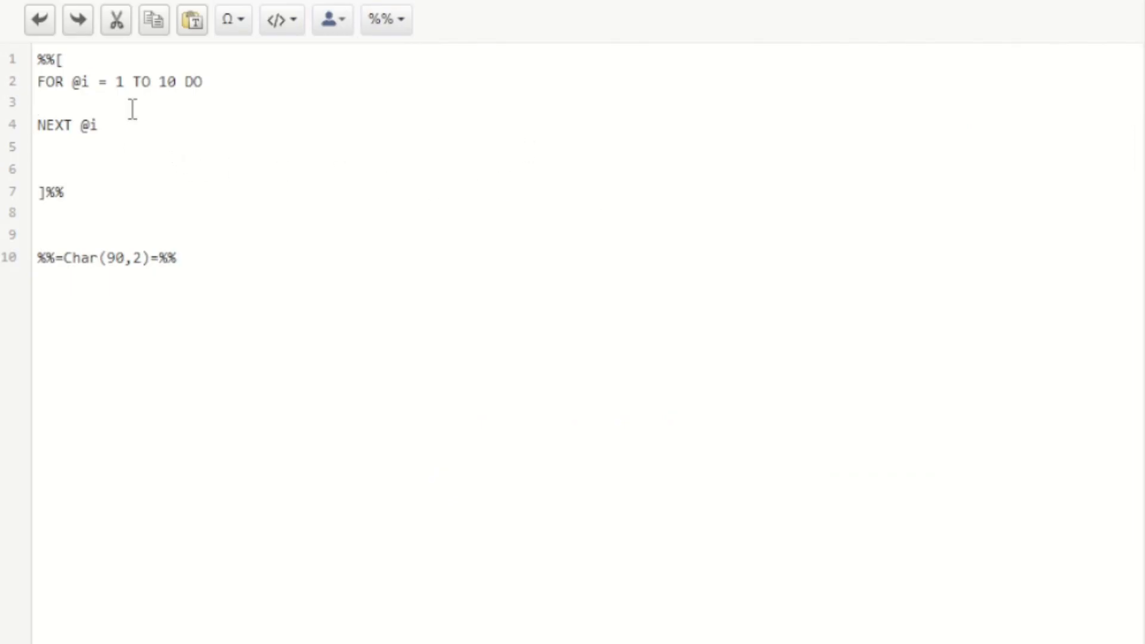
pyautogui.write('SET @')
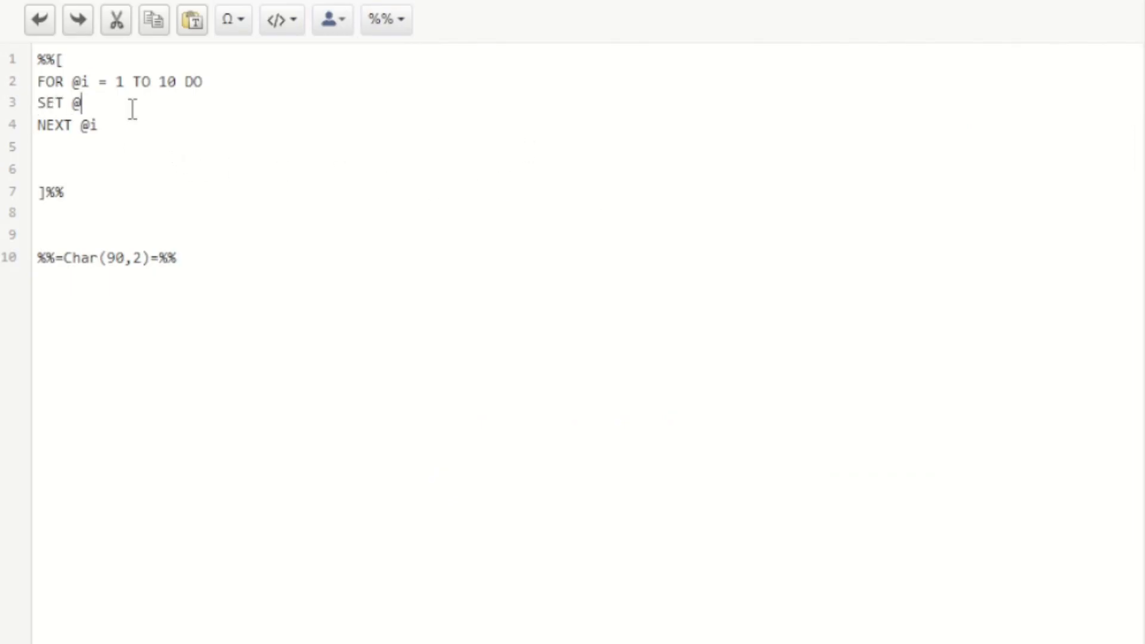
pyautogui.write('rand =')
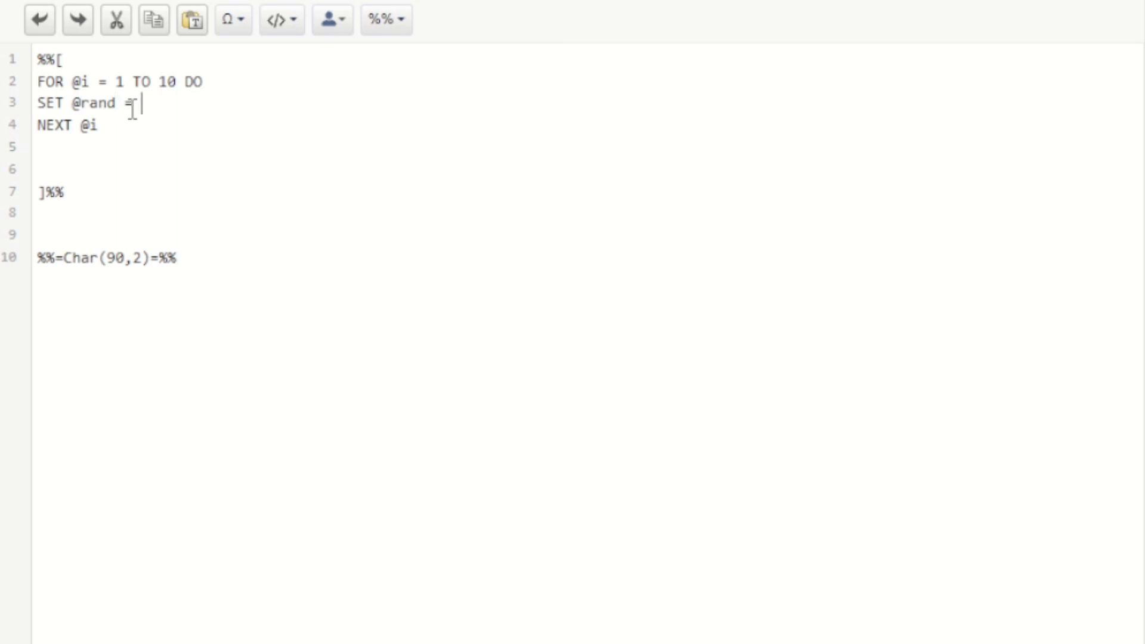
pyautogui.write('Random(@low,@high)')
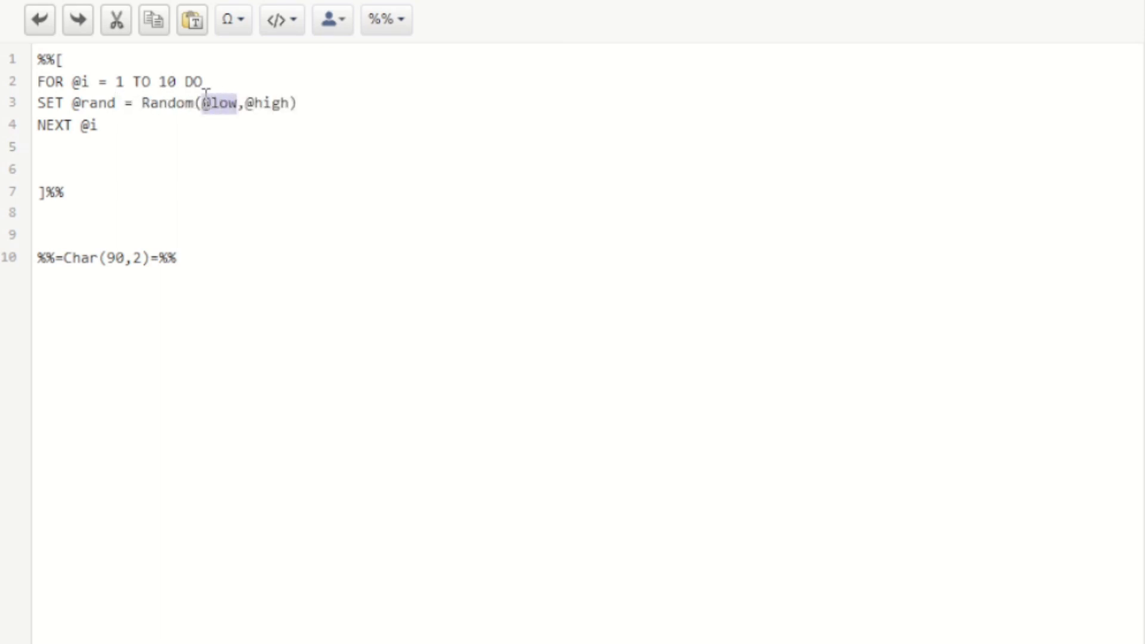
pyautogui.write('0')
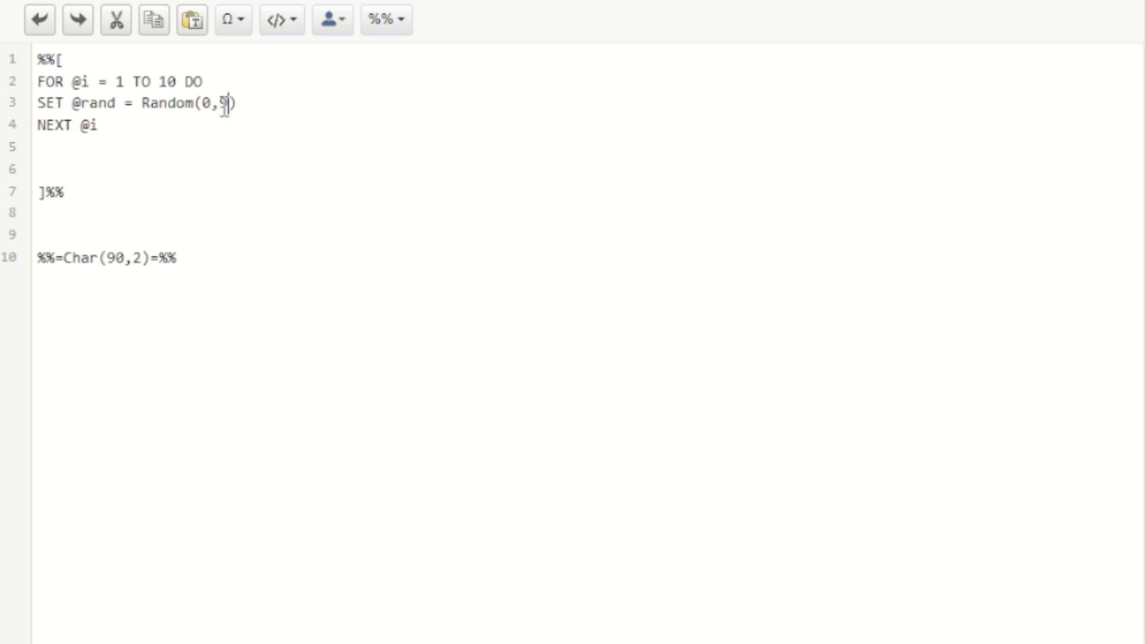
pyautogui.write('9')
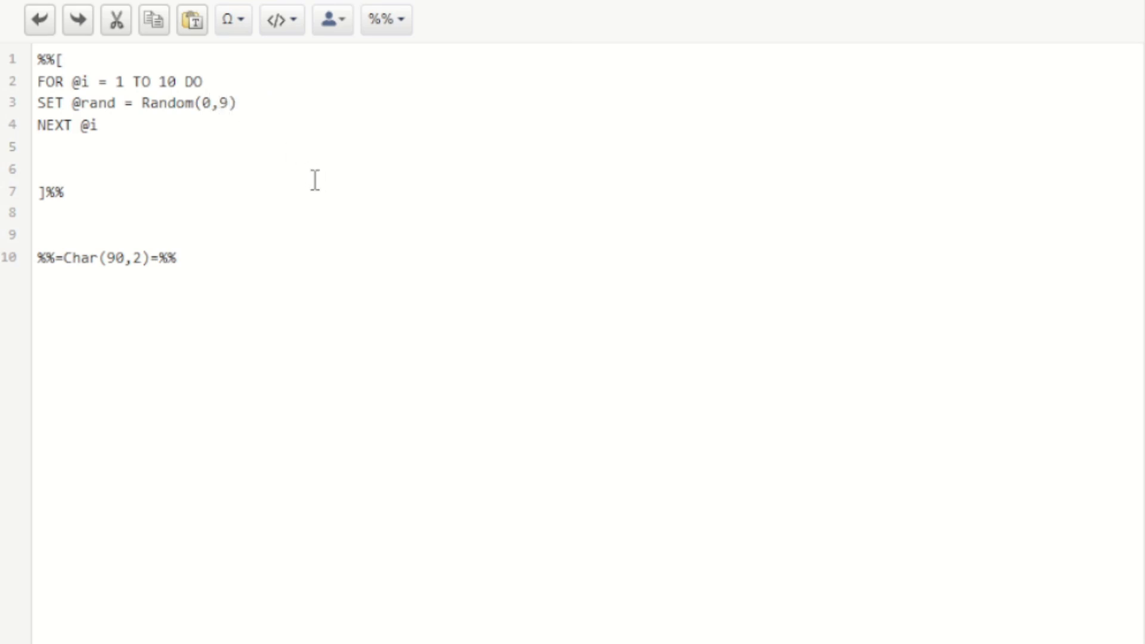
pyautogui.click(235, 103)
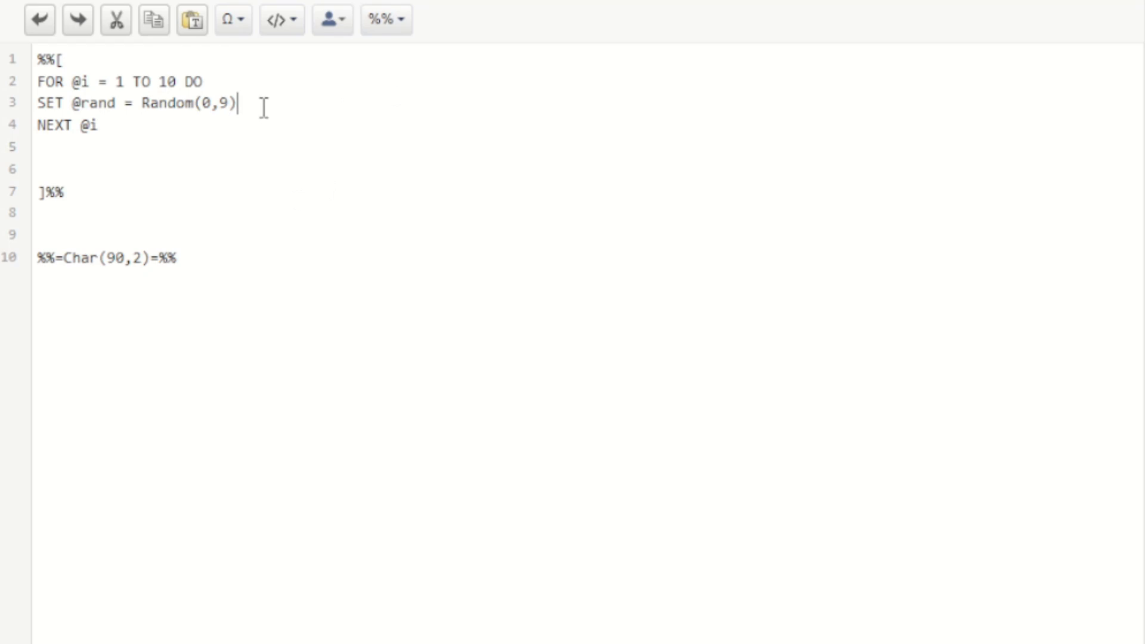
pyautogui.write('ou')
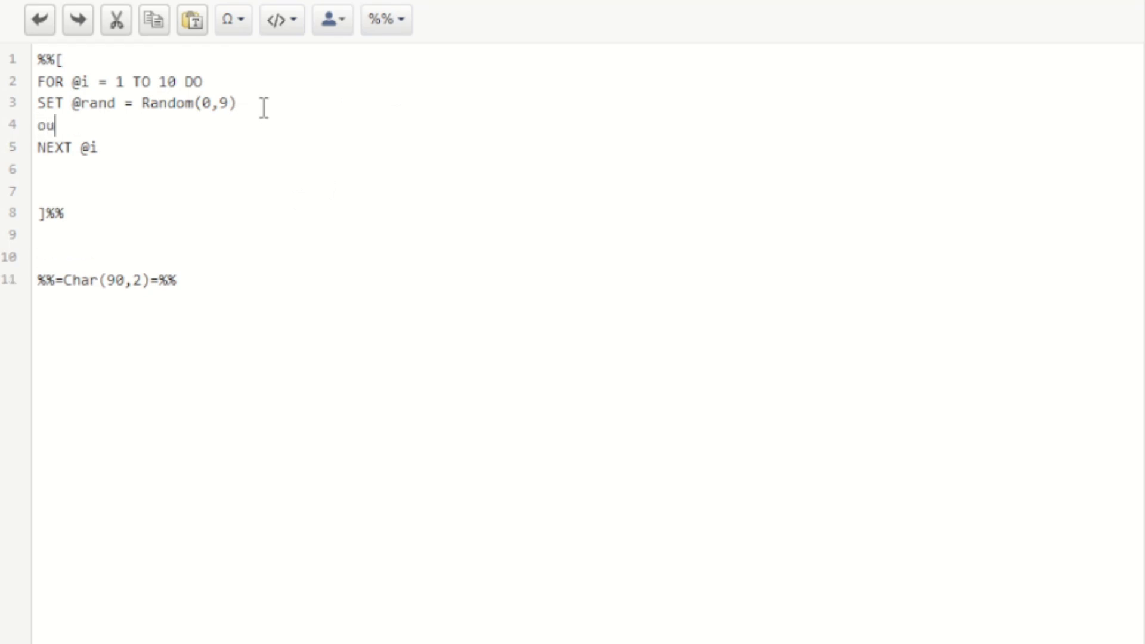
pyautogui.write('tputli')
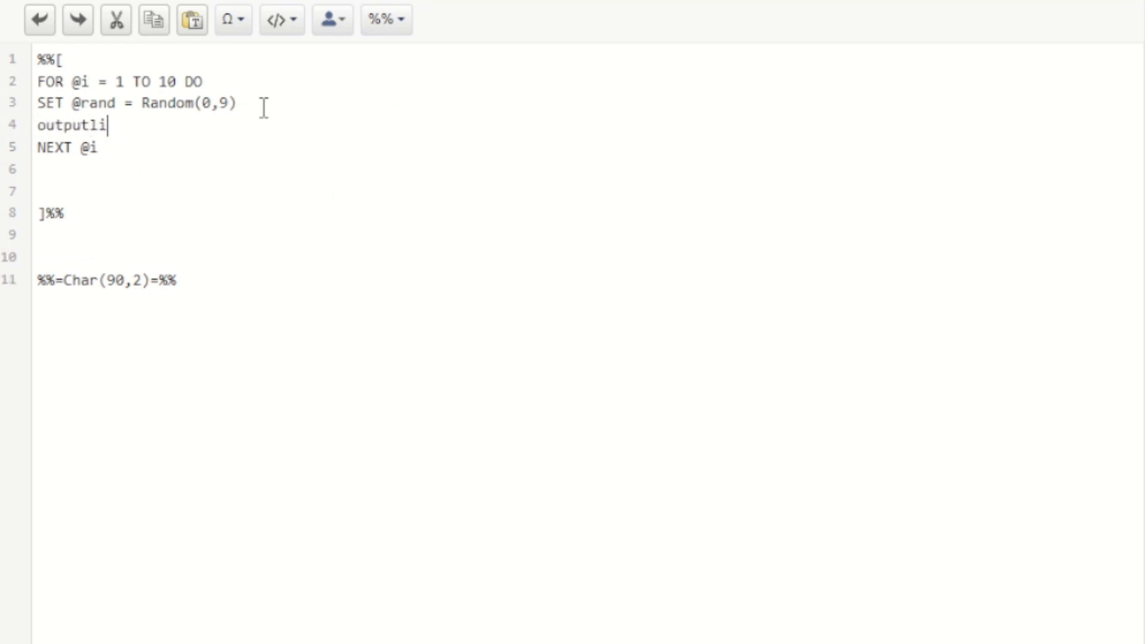
pyautogui.write('ne(v()')
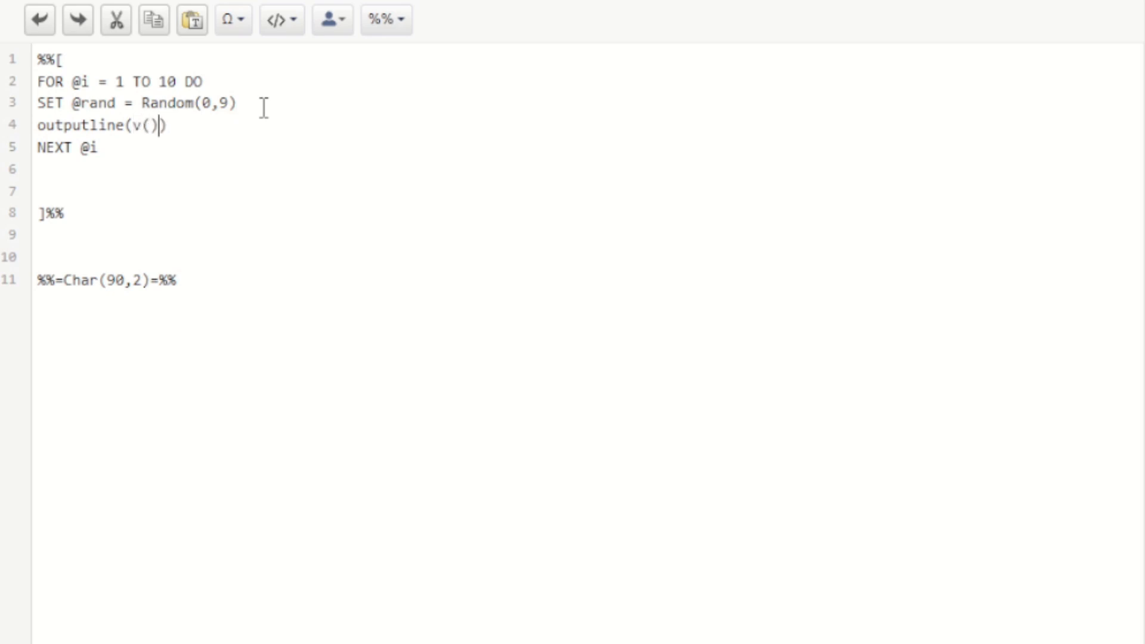
pyautogui.doubleClick(93, 103)
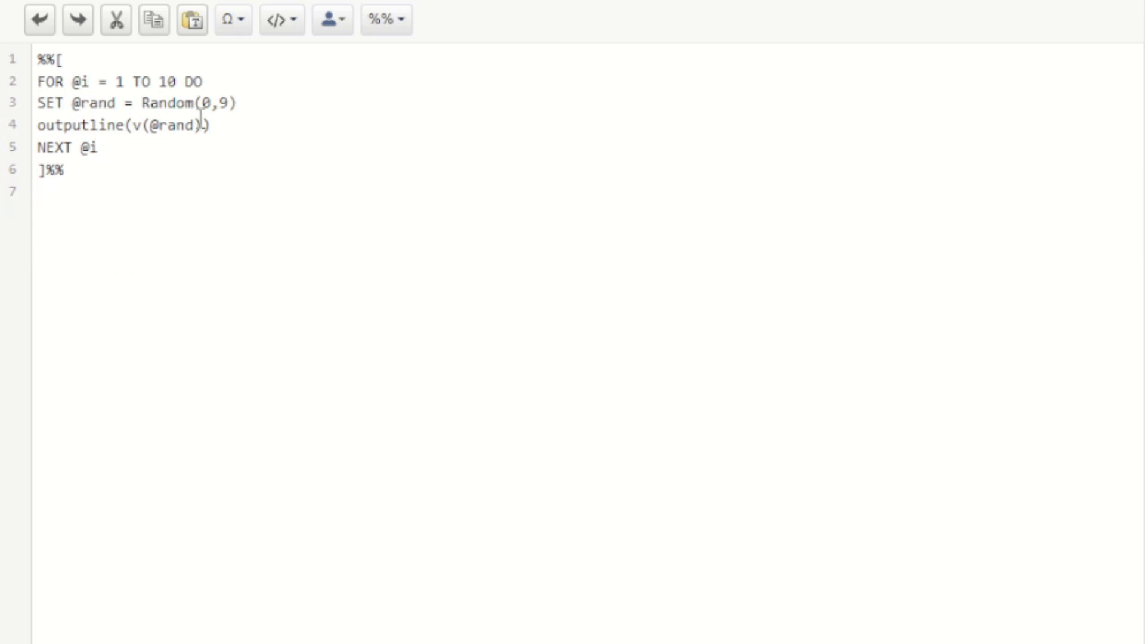
pyautogui.doubleClick(163, 81)
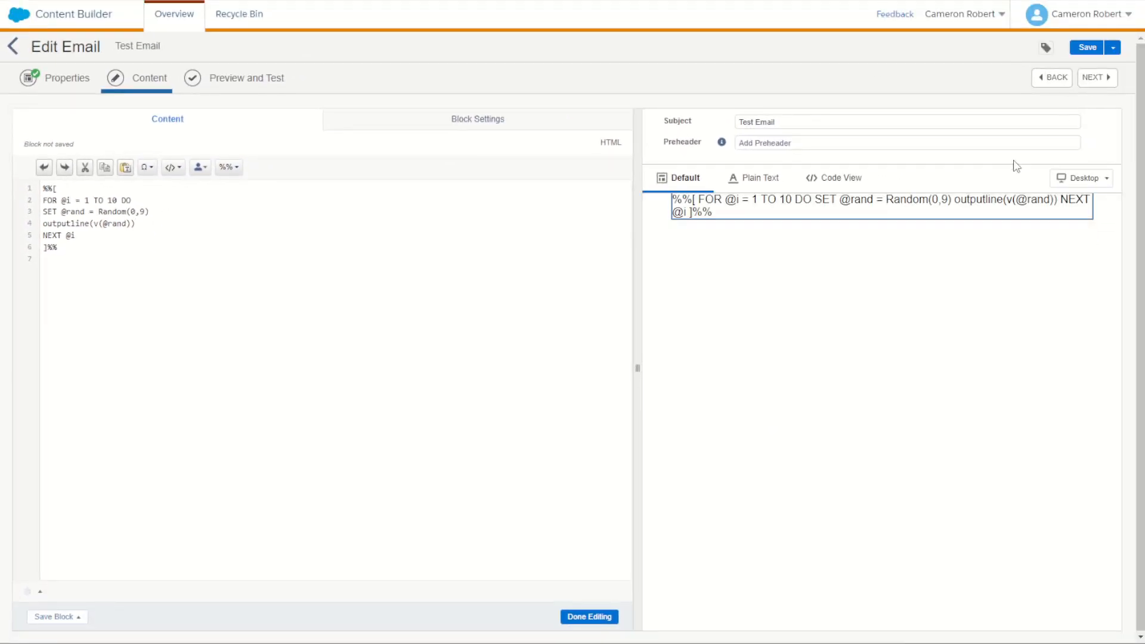
# - Preview the email rendering ten random digits, then return to the ASCII table
pyautogui.click(246, 77)
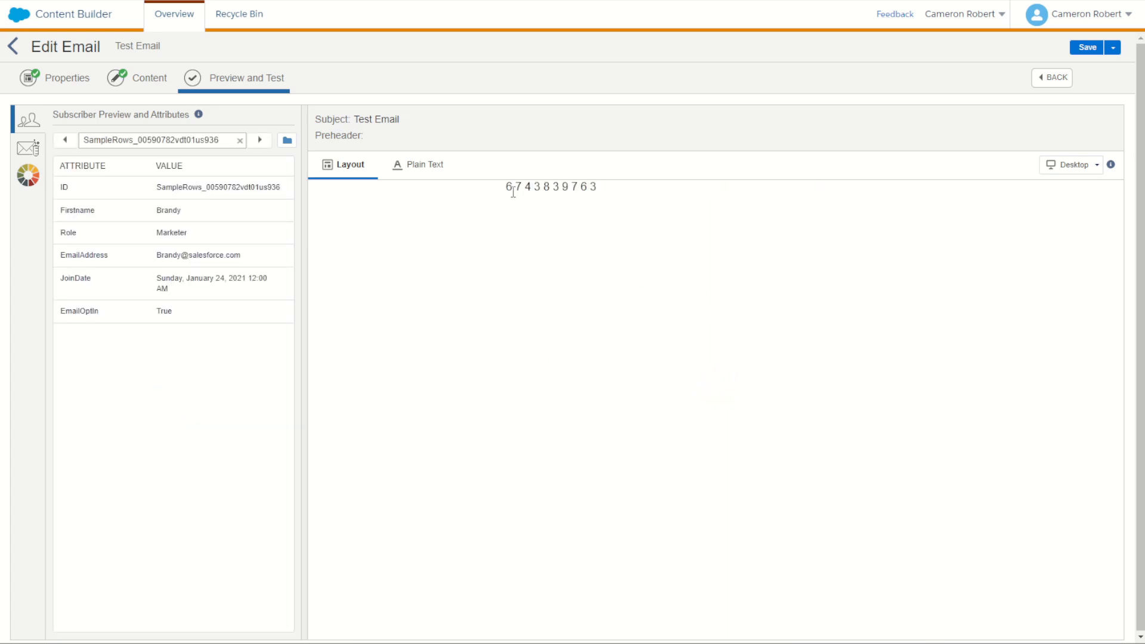
pyautogui.moveTo(672, 372)
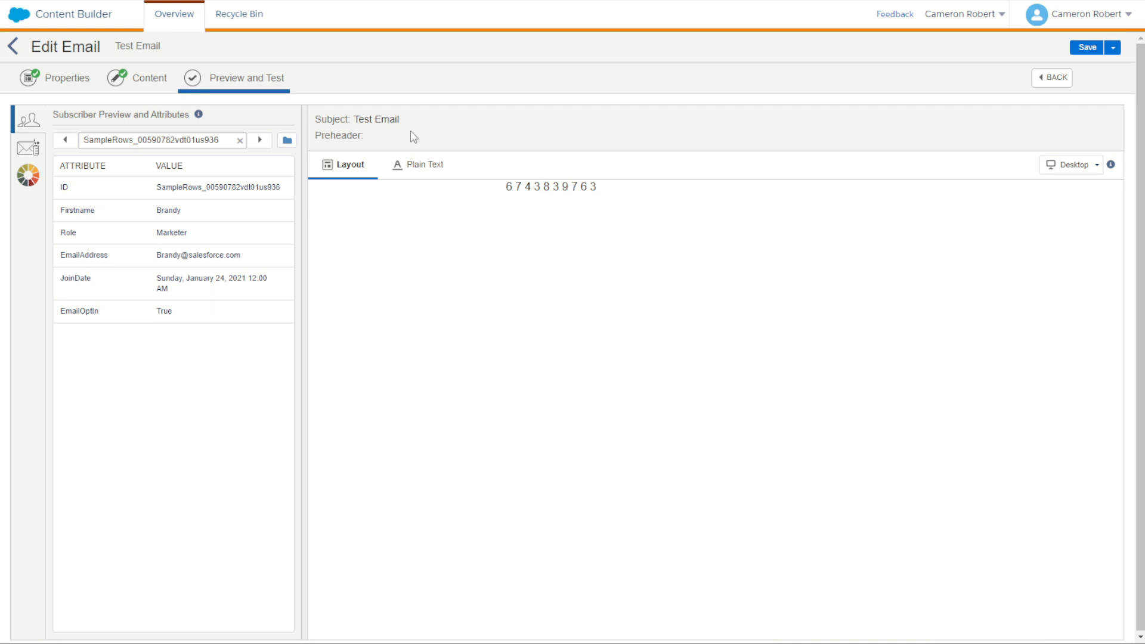
pyautogui.click(149, 79)
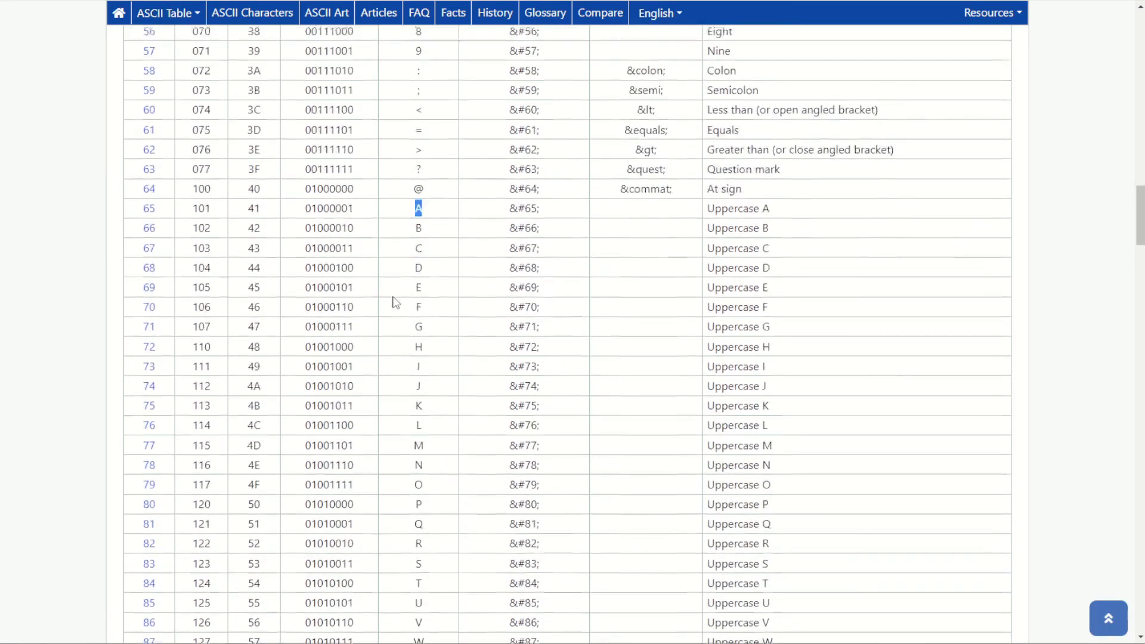
# - Scroll the ASCII table down to the uppercase A–Z rows, decimal codes 65–90
pyautogui.scroll(-3)
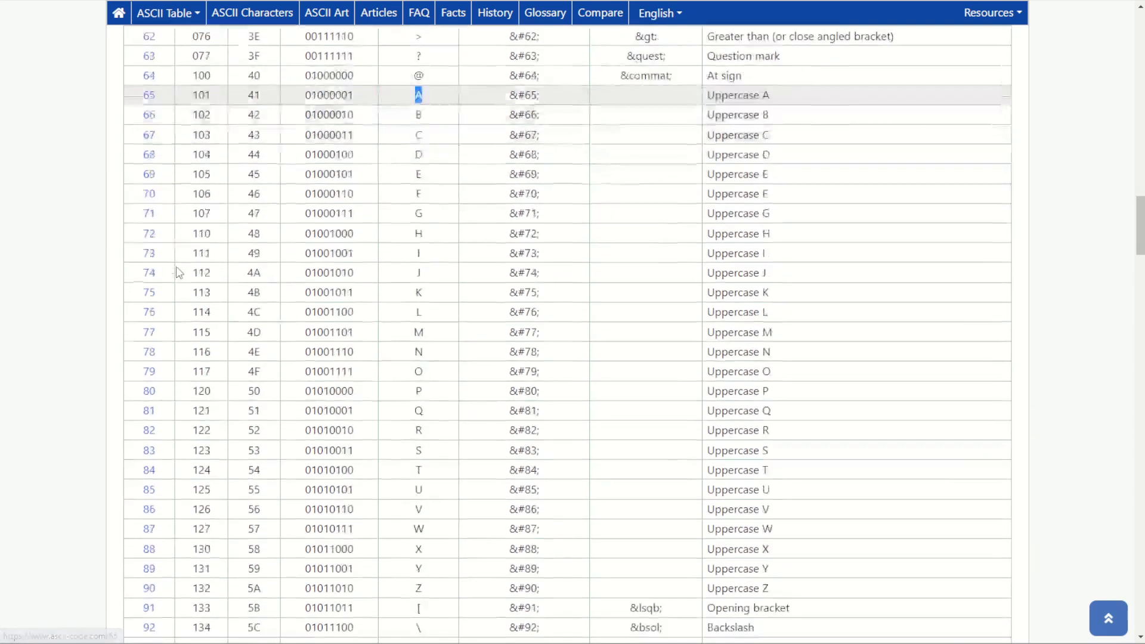
pyautogui.scroll(-3)
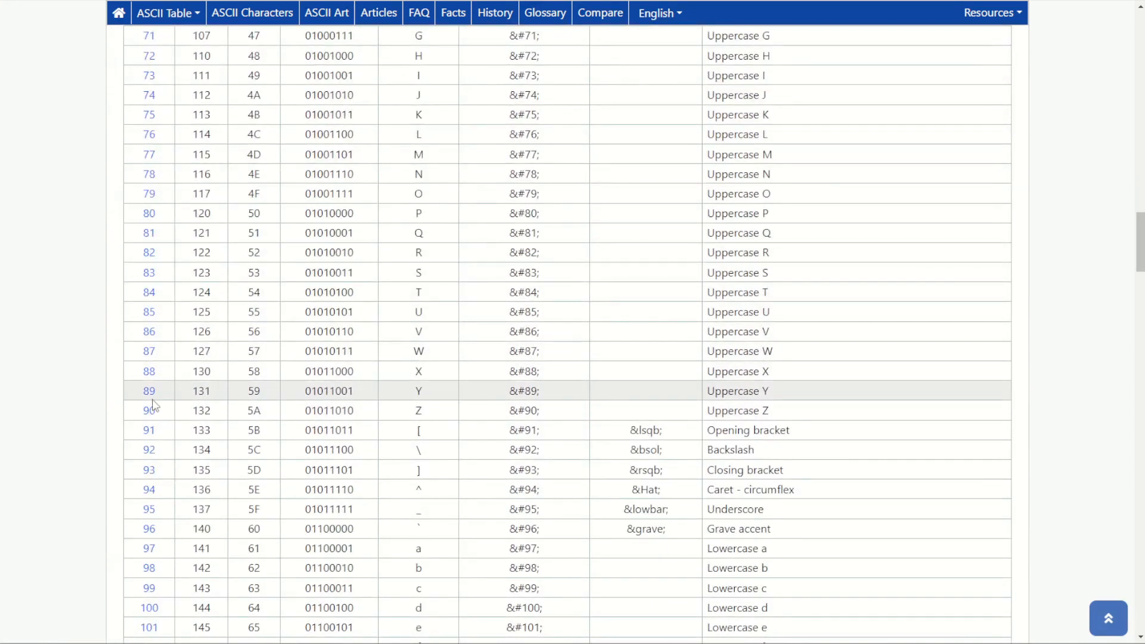
pyautogui.moveTo(327, 351)
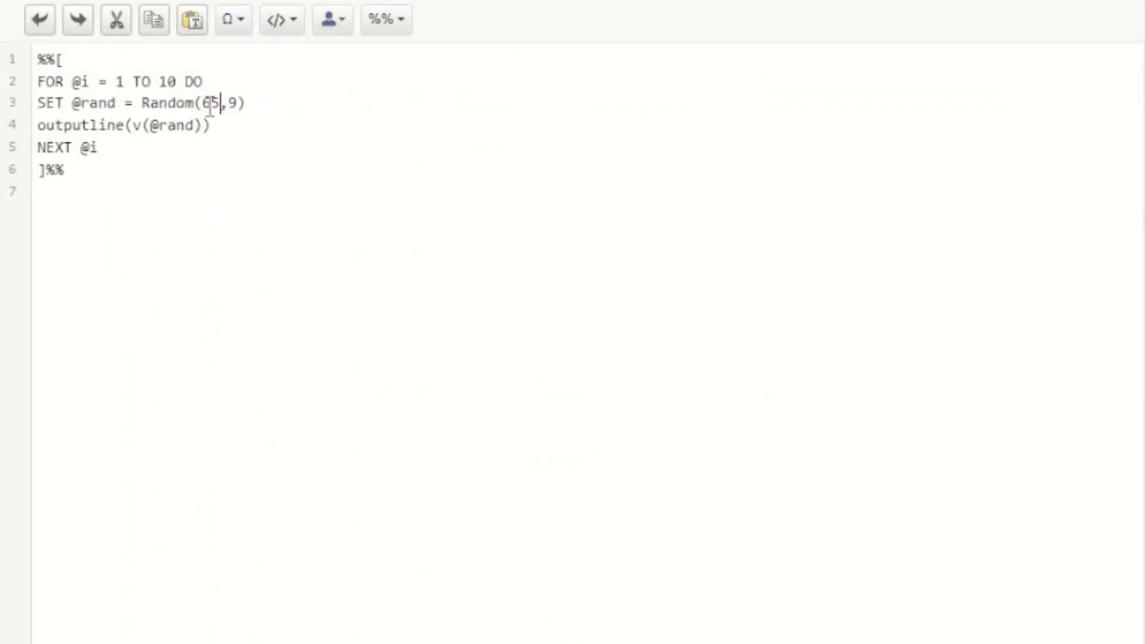
pyautogui.write('0')
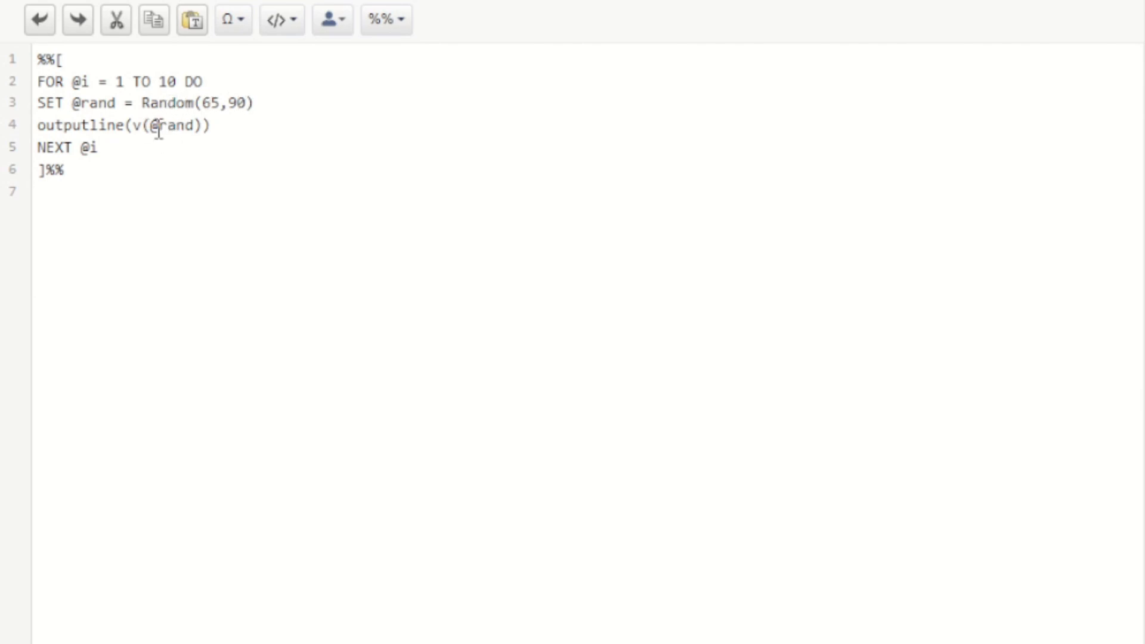
pyautogui.moveTo(145, 141)
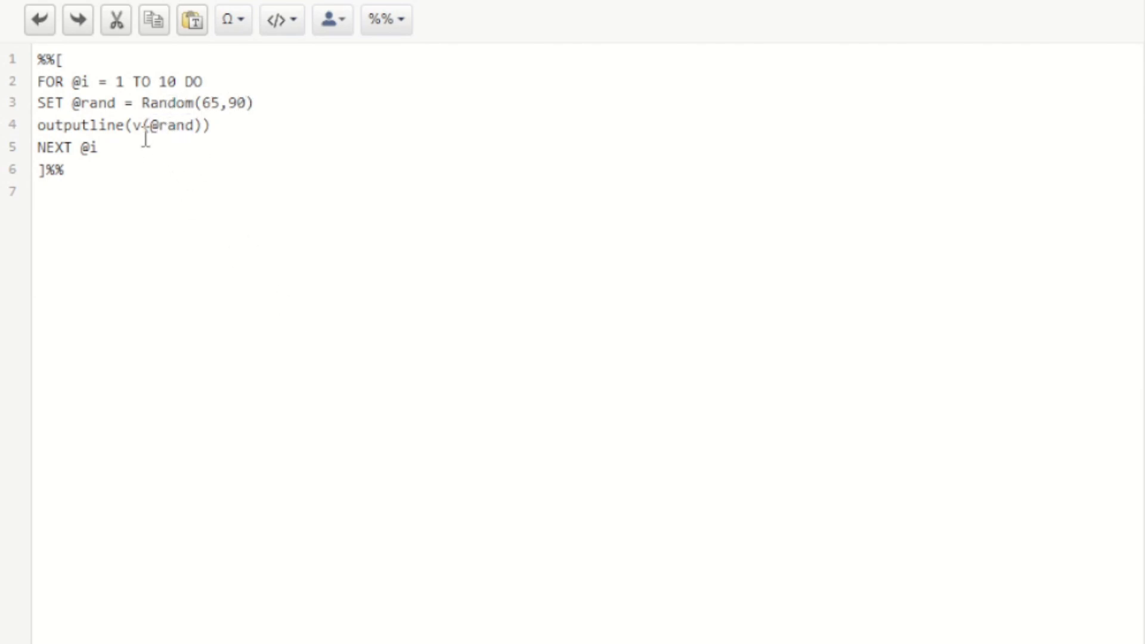
pyautogui.write('CHAR')
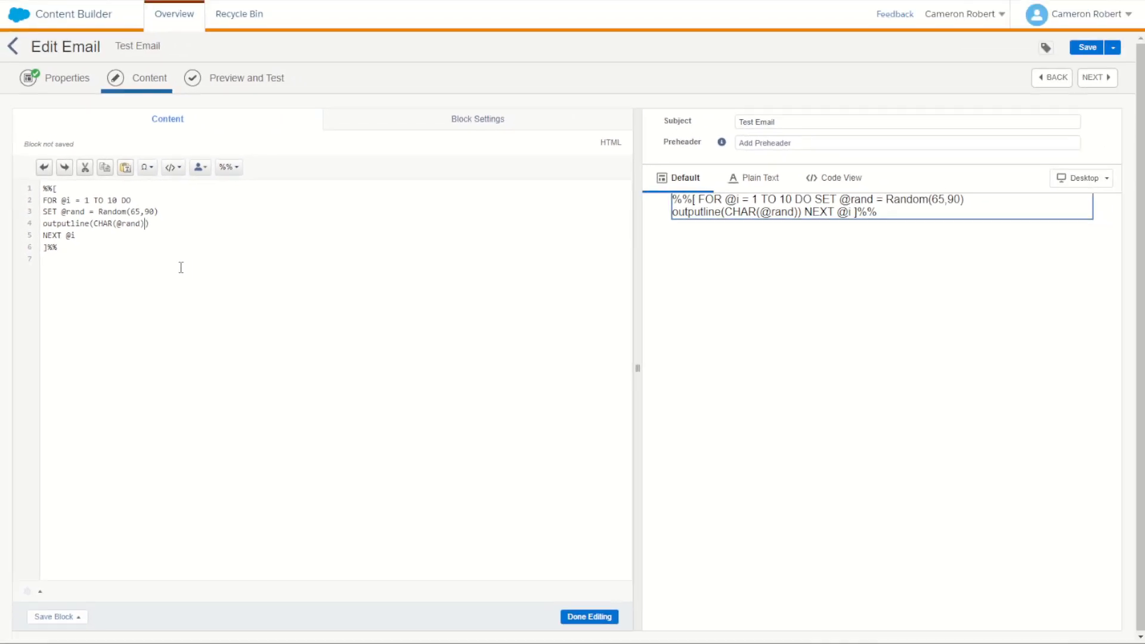
pyautogui.click(588, 617)
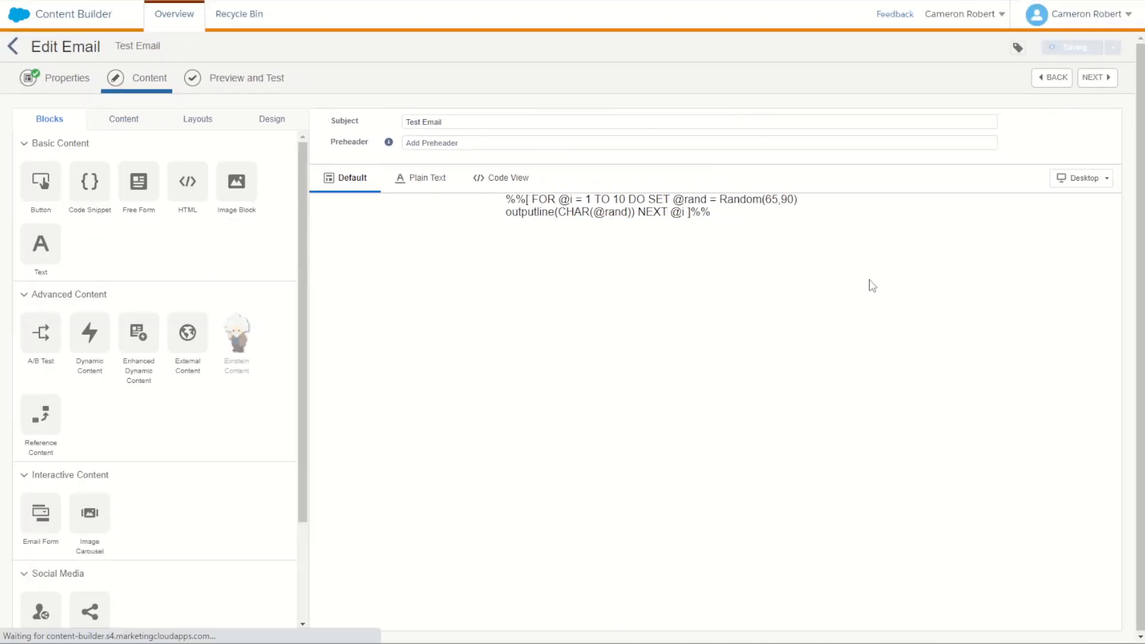
pyautogui.click(248, 77)
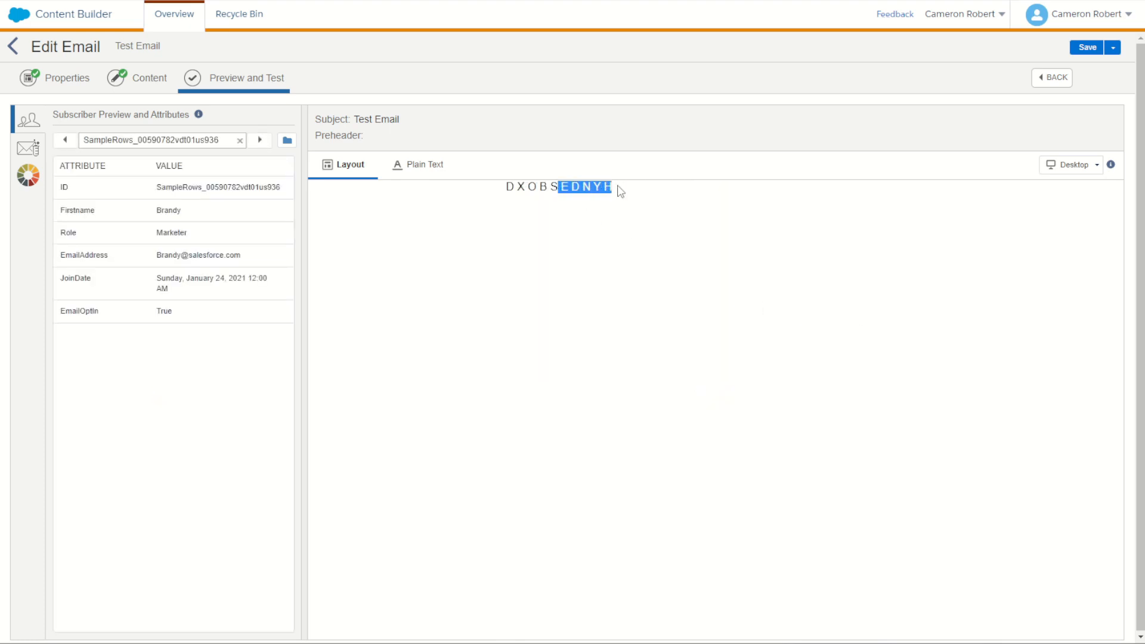
# - Open Preview and Test to see the rendered string of ten random uppercase letters
pyautogui.click(670, 245)
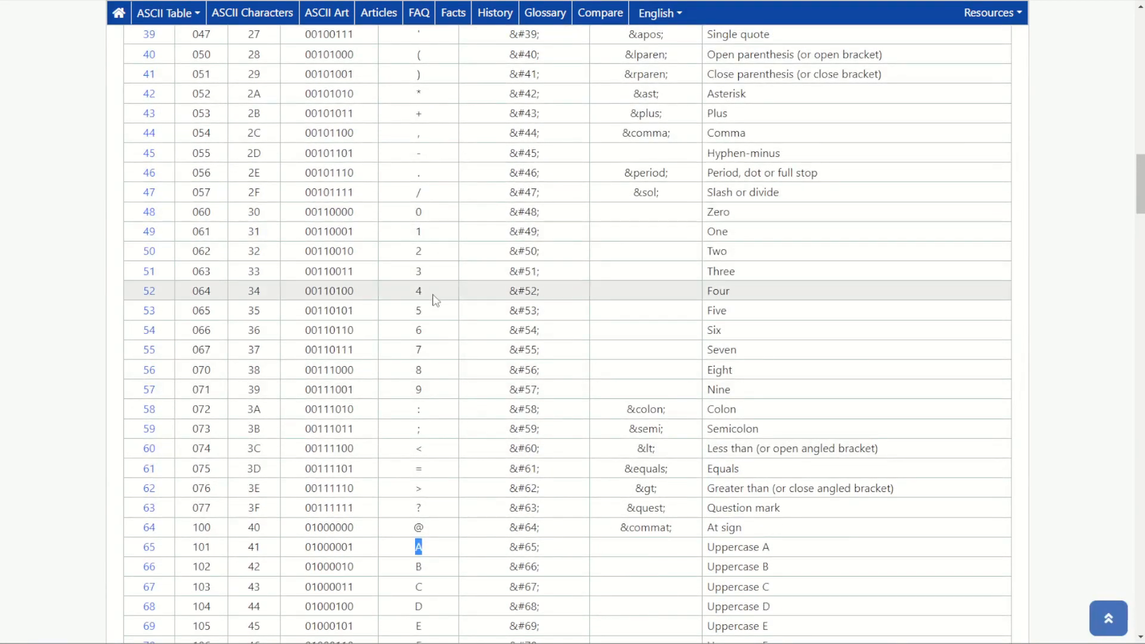
pyautogui.moveTo(145, 216)
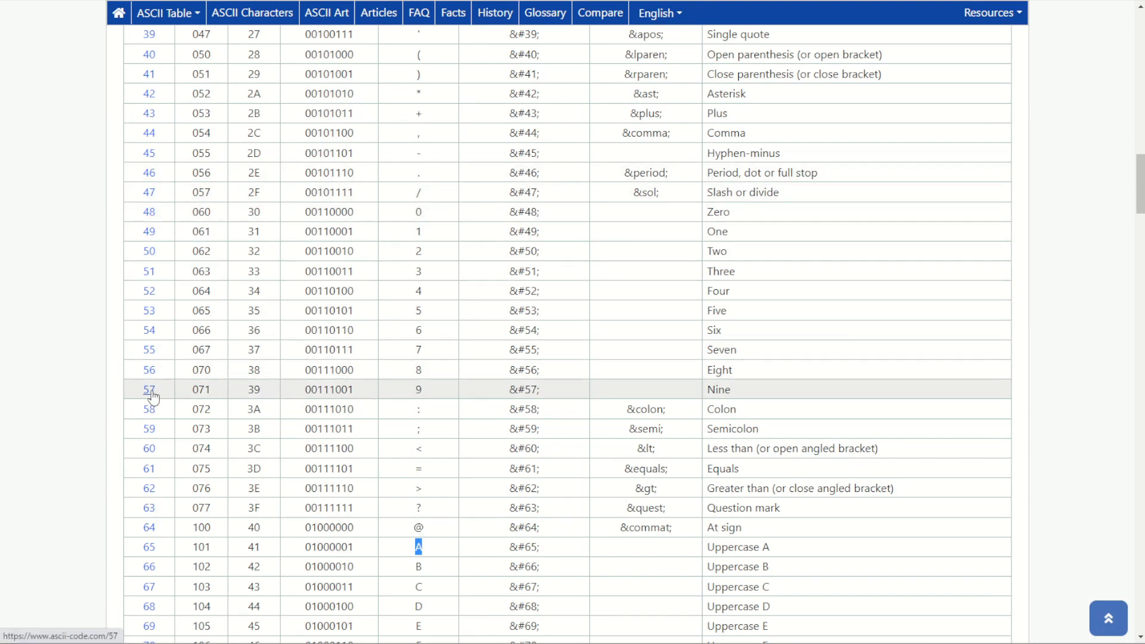
# - Scroll the ASCII table from the digit rows 48–57 down through lowercase a–z, codes 97–122
pyautogui.scroll(-3)
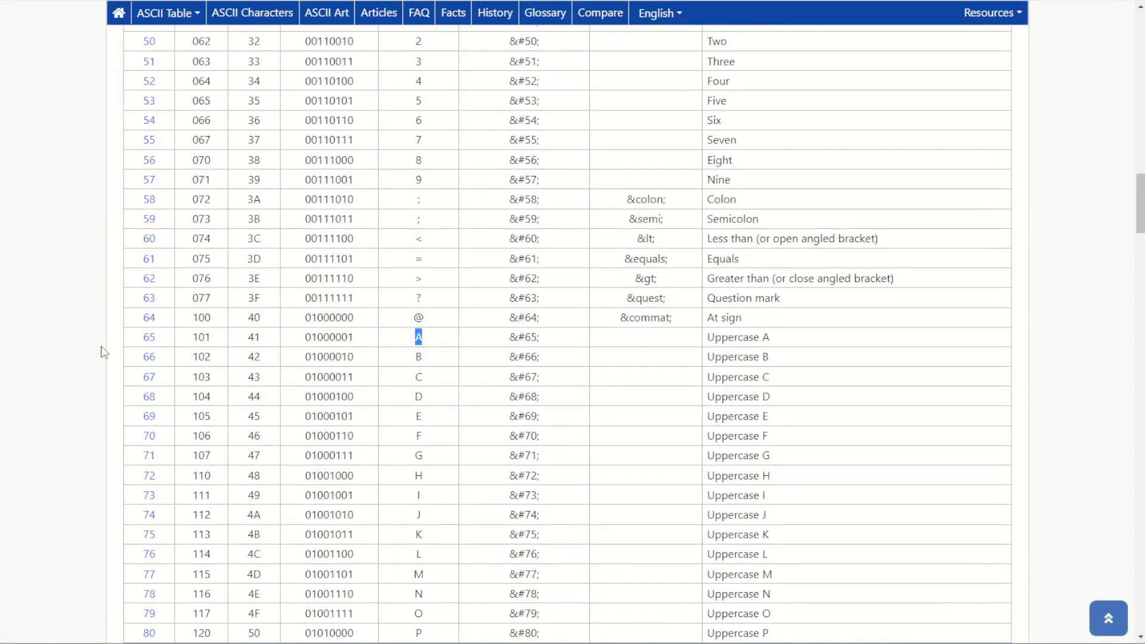
pyautogui.scroll(-3)
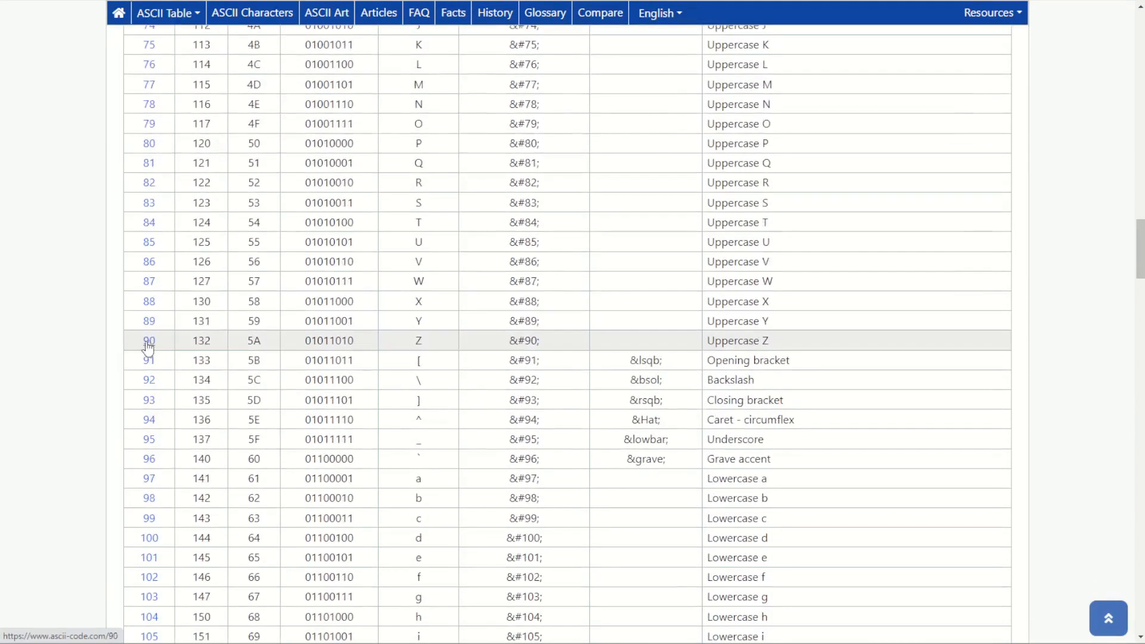
pyautogui.scroll(-3)
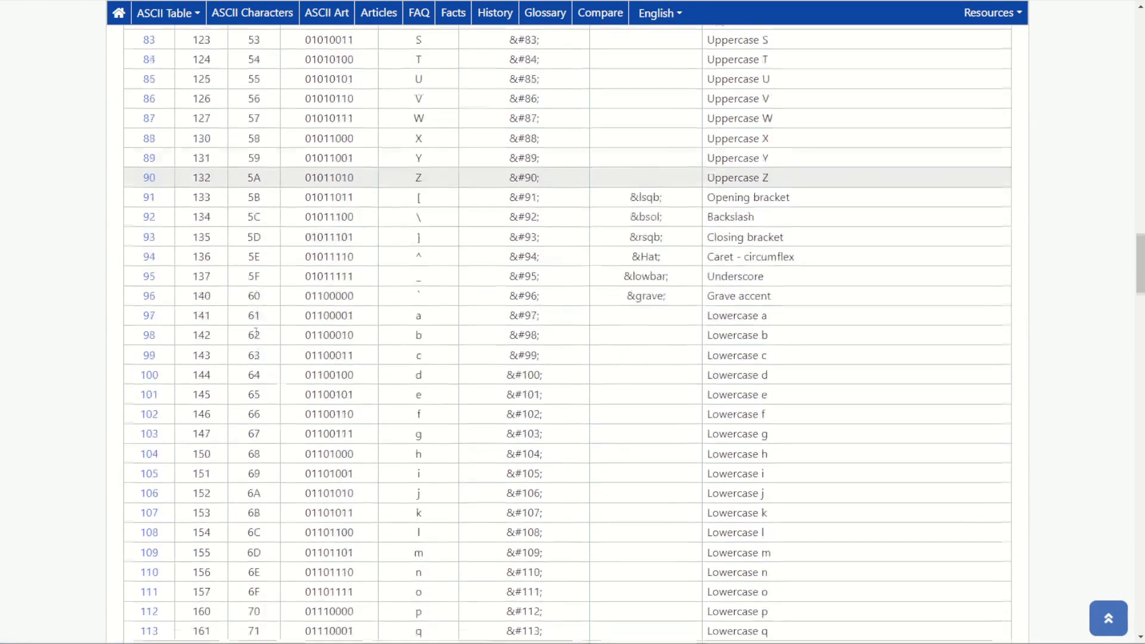
pyautogui.scroll(-3)
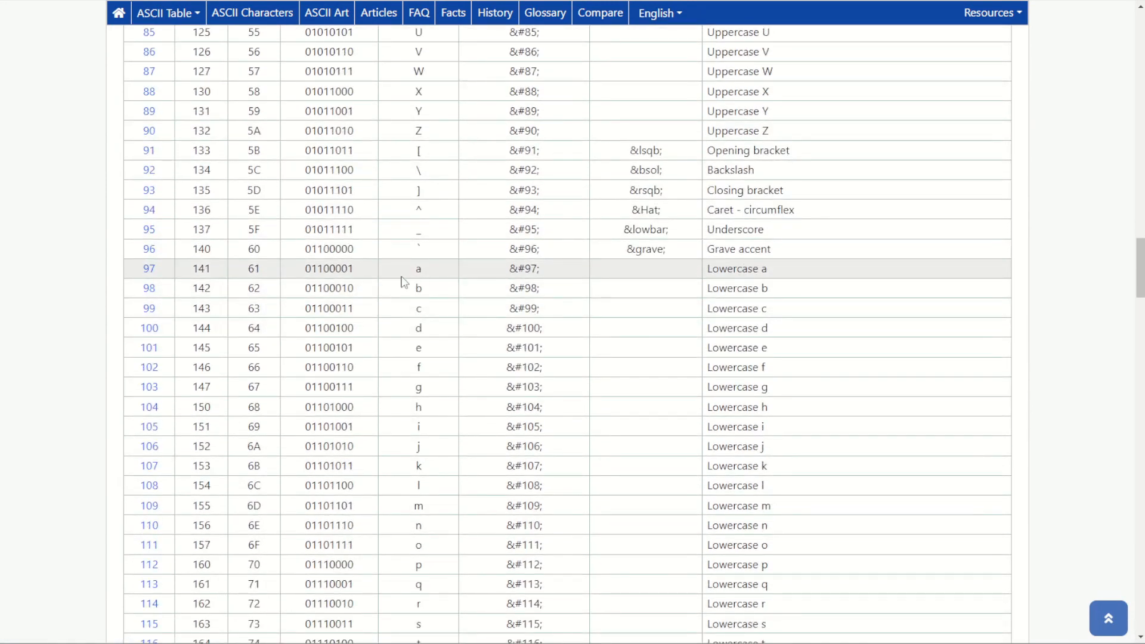
pyautogui.scroll(-3)
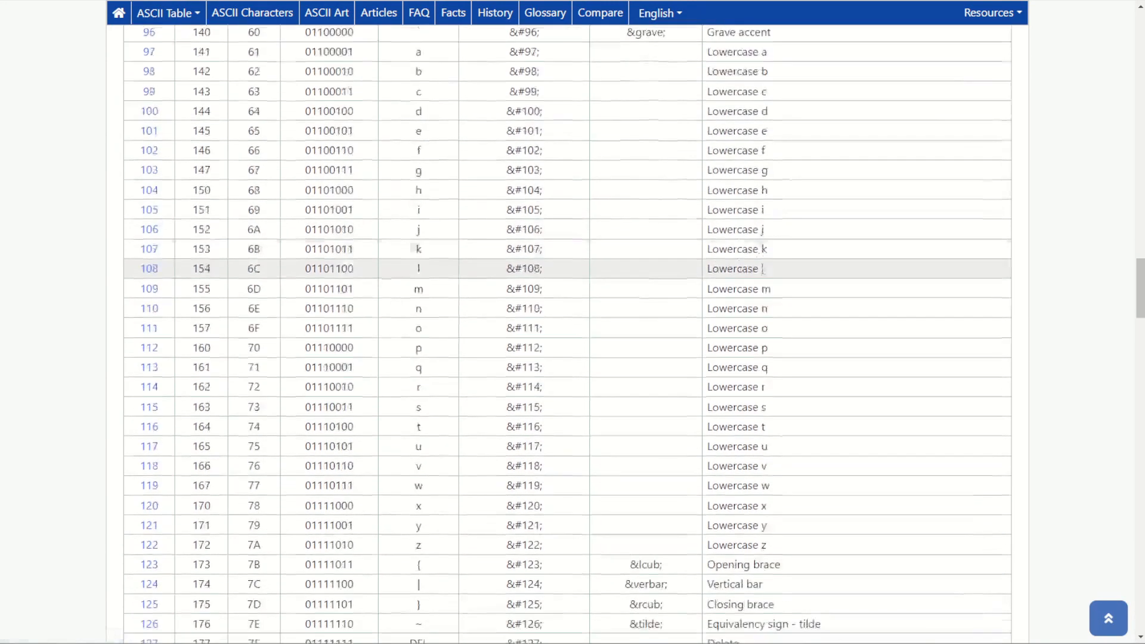
pyautogui.scroll(-3)
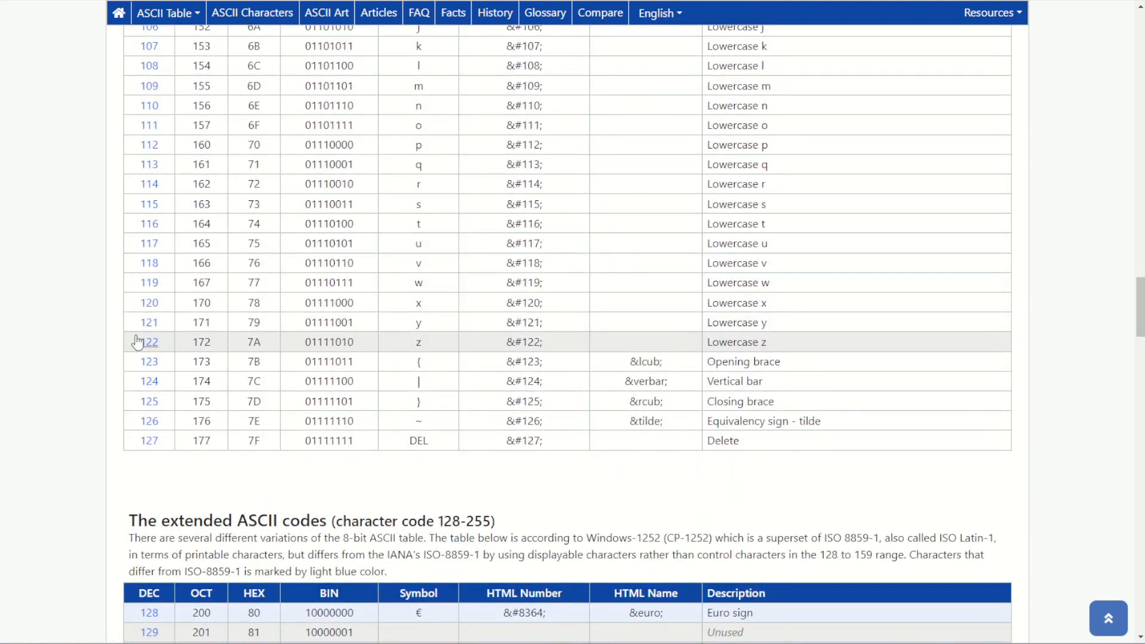
pyautogui.moveTo(148, 343)
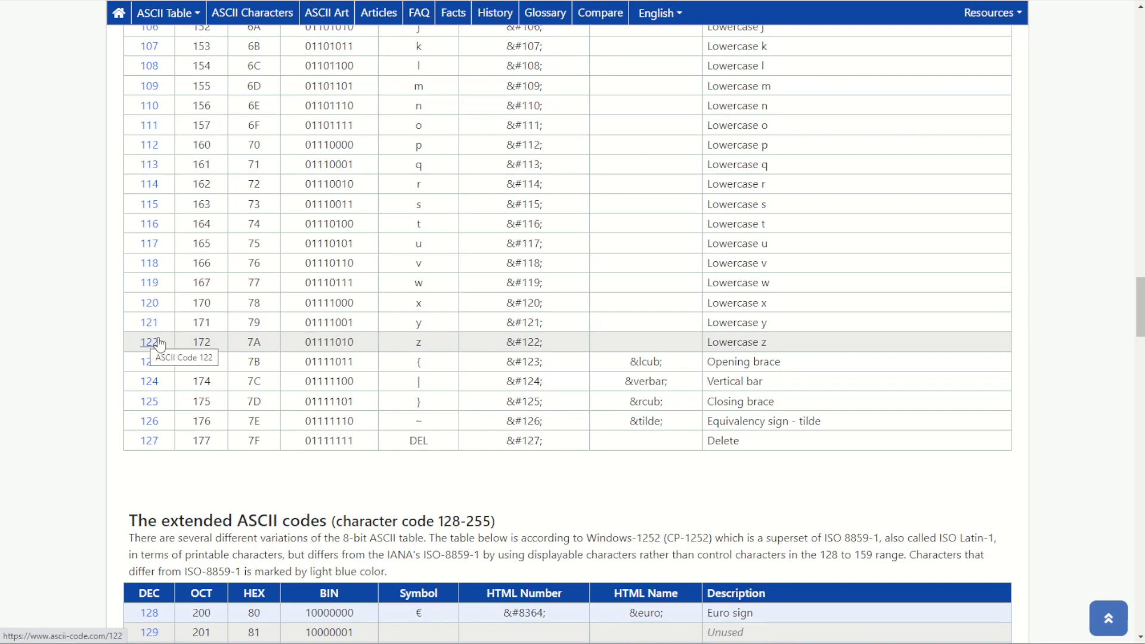
pyautogui.moveTo(388, 263)
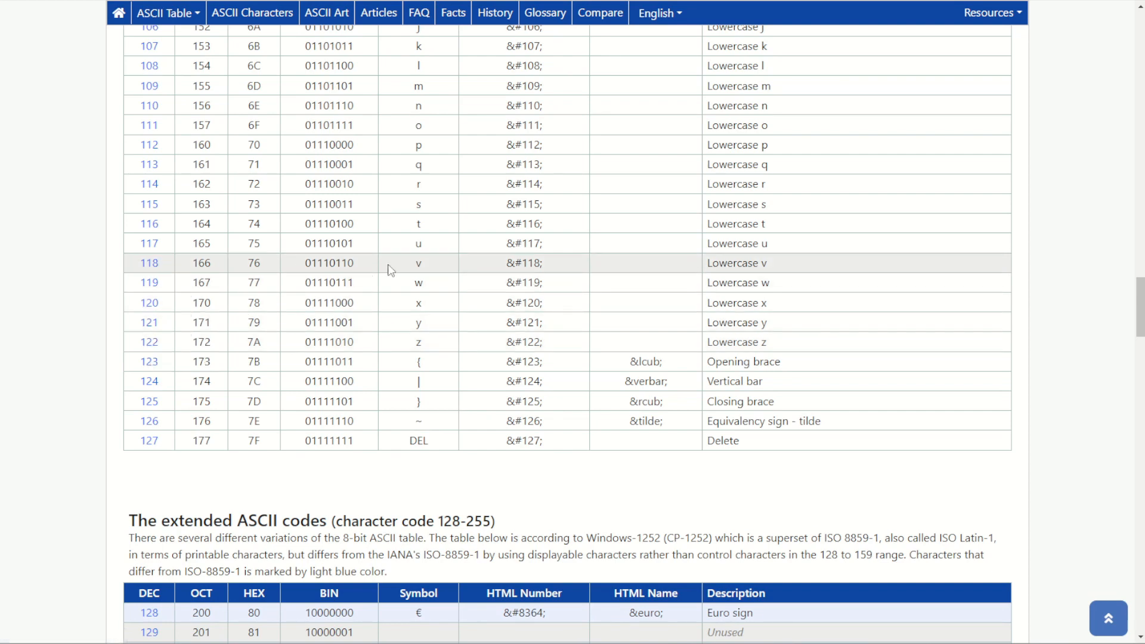
pyautogui.scroll(3)
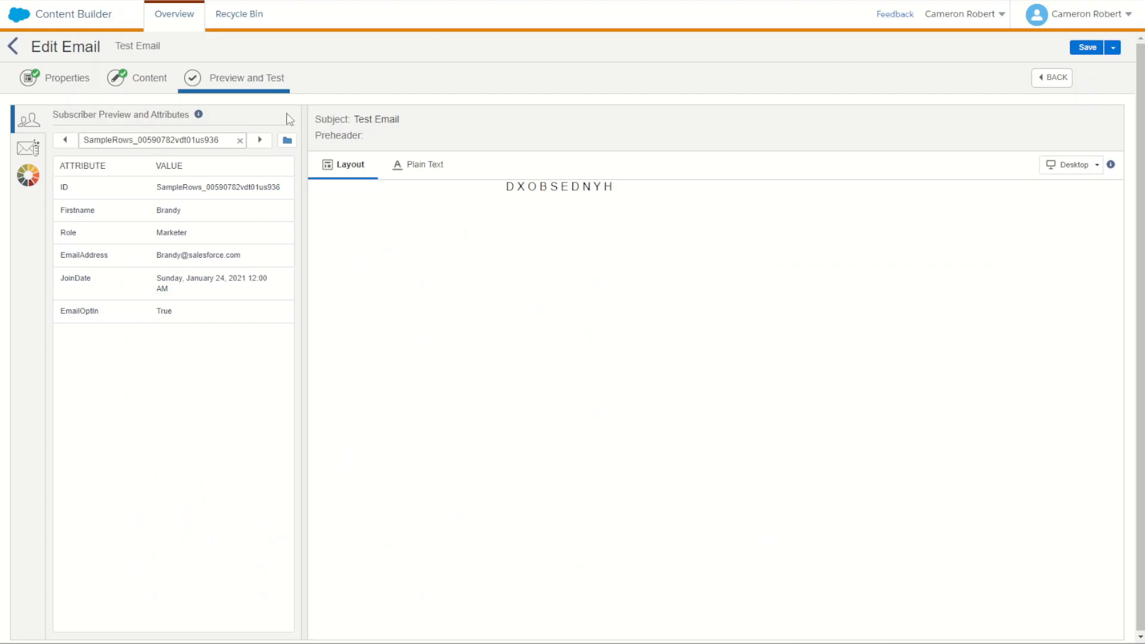
# - Return to the Content step and reopen the random-string HTML block's code editor
pyautogui.click(150, 79)
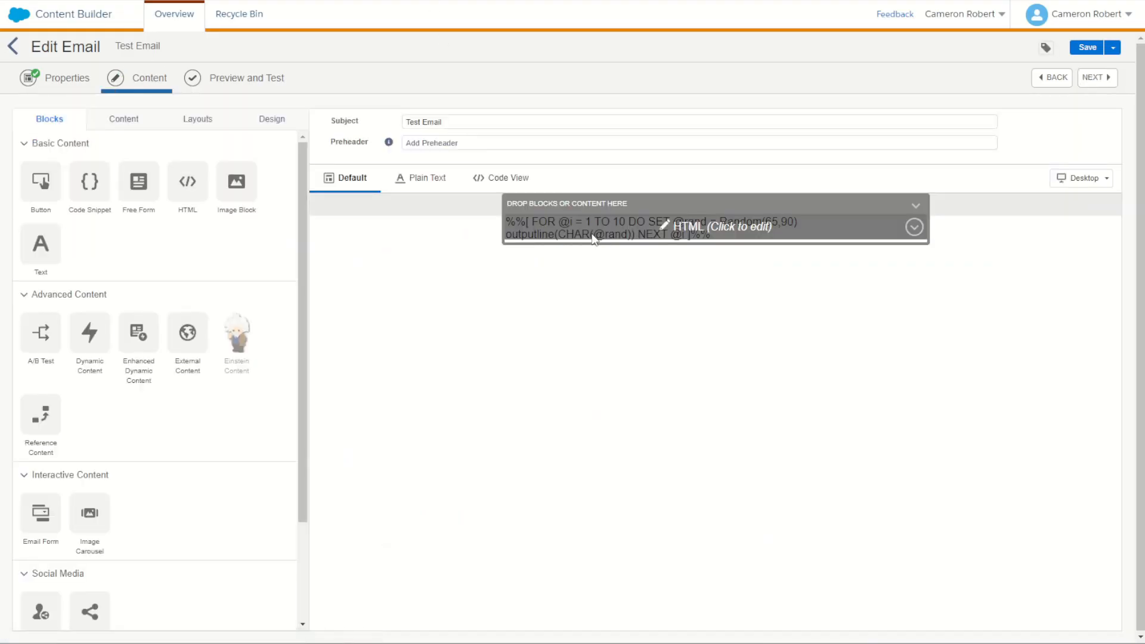
pyautogui.click(715, 227)
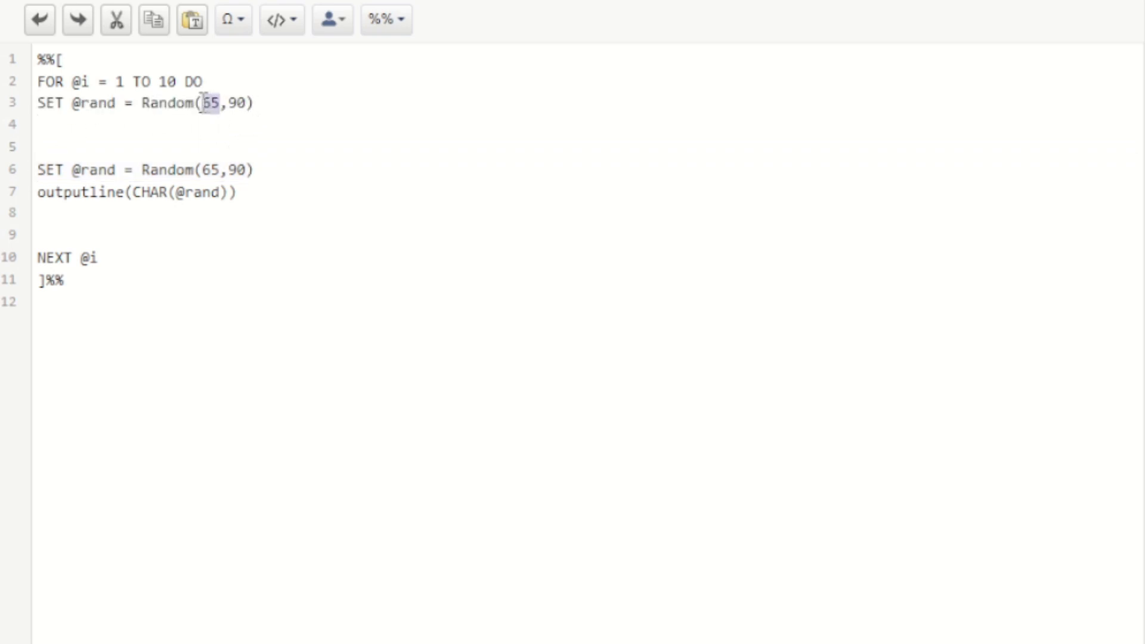
pyautogui.write('1')
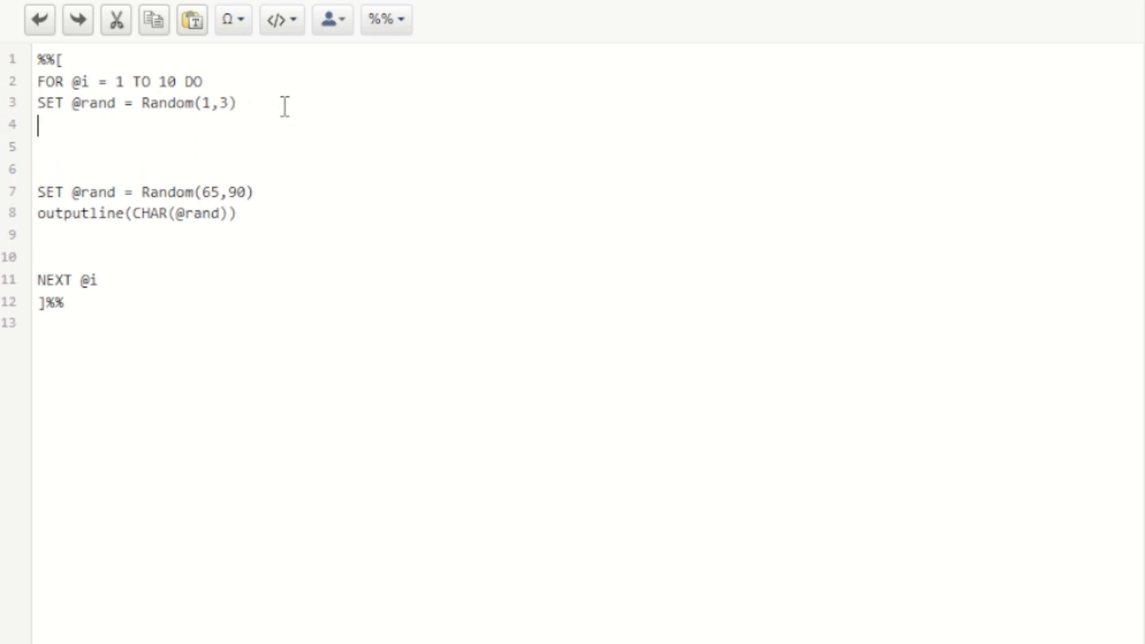
pyautogui.write('IF')
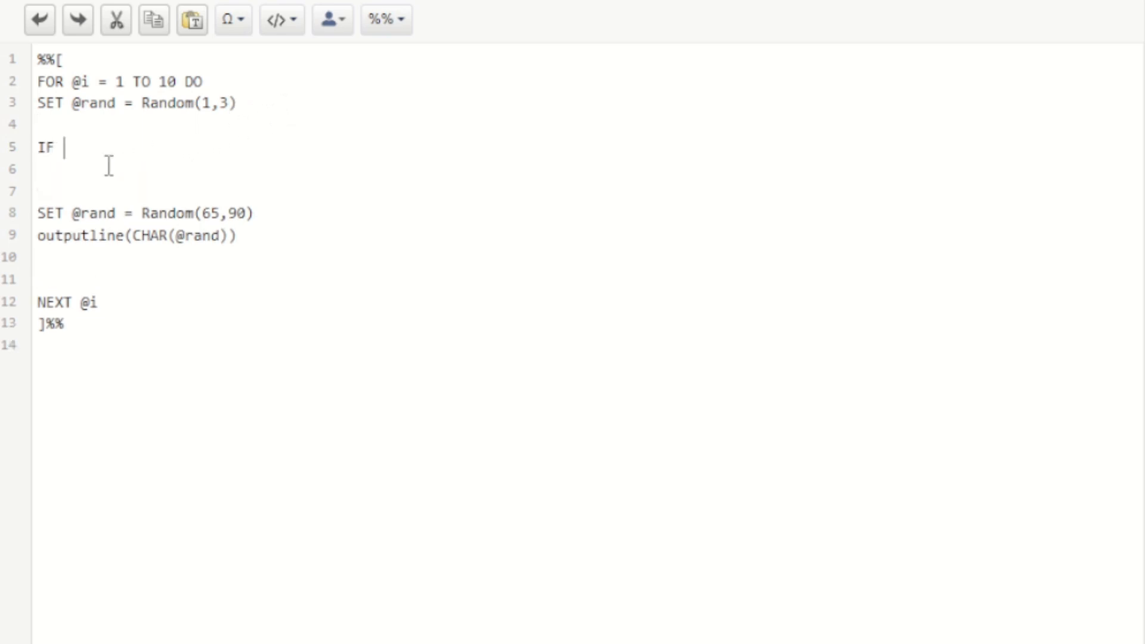
pyautogui.write('@rand ==')
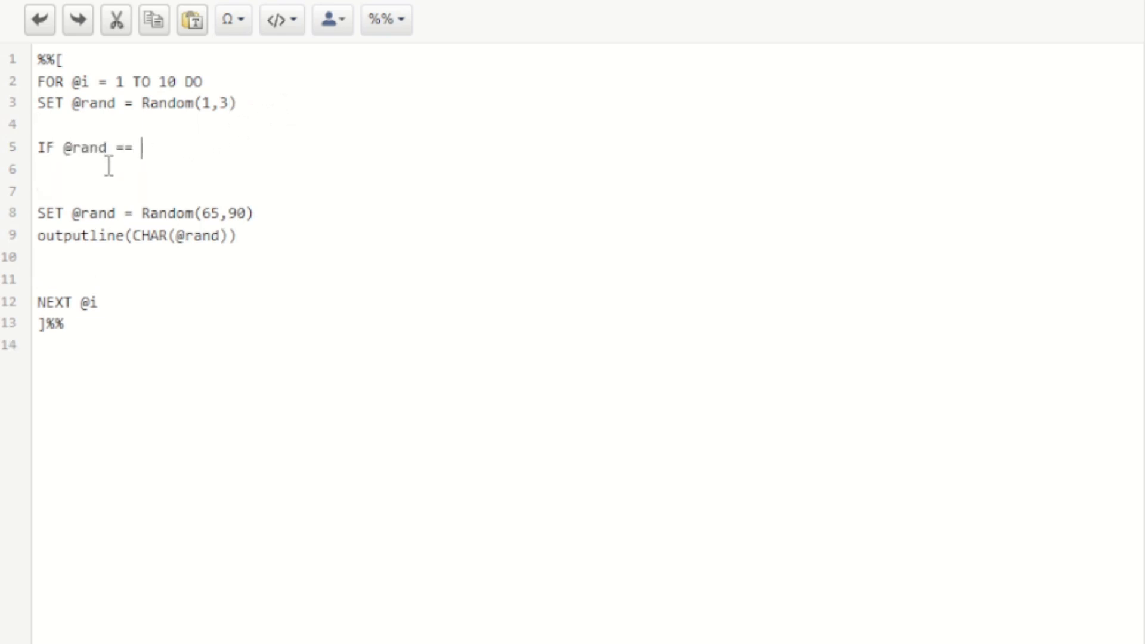
pyautogui.write('1 THEN')
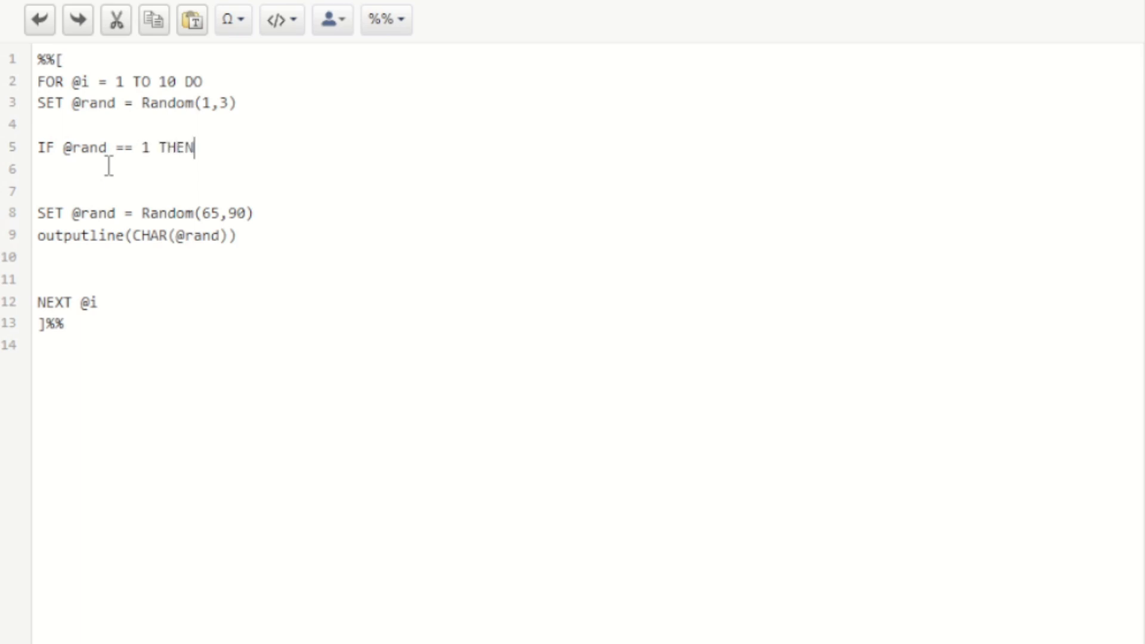
pyautogui.write('//1')
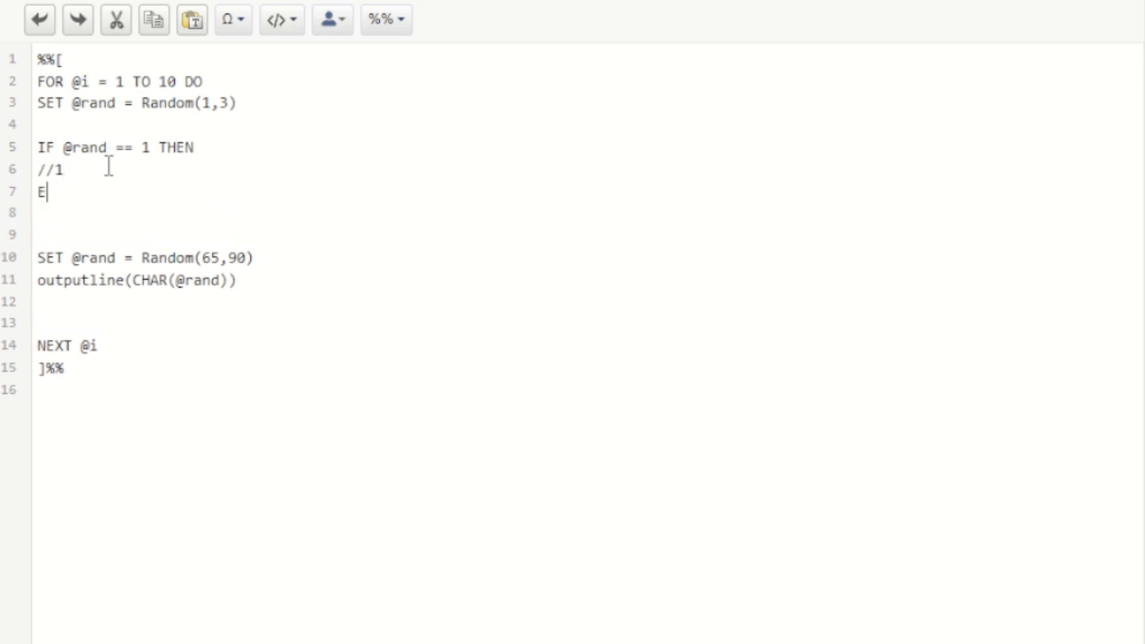
pyautogui.write('LSEIF @')
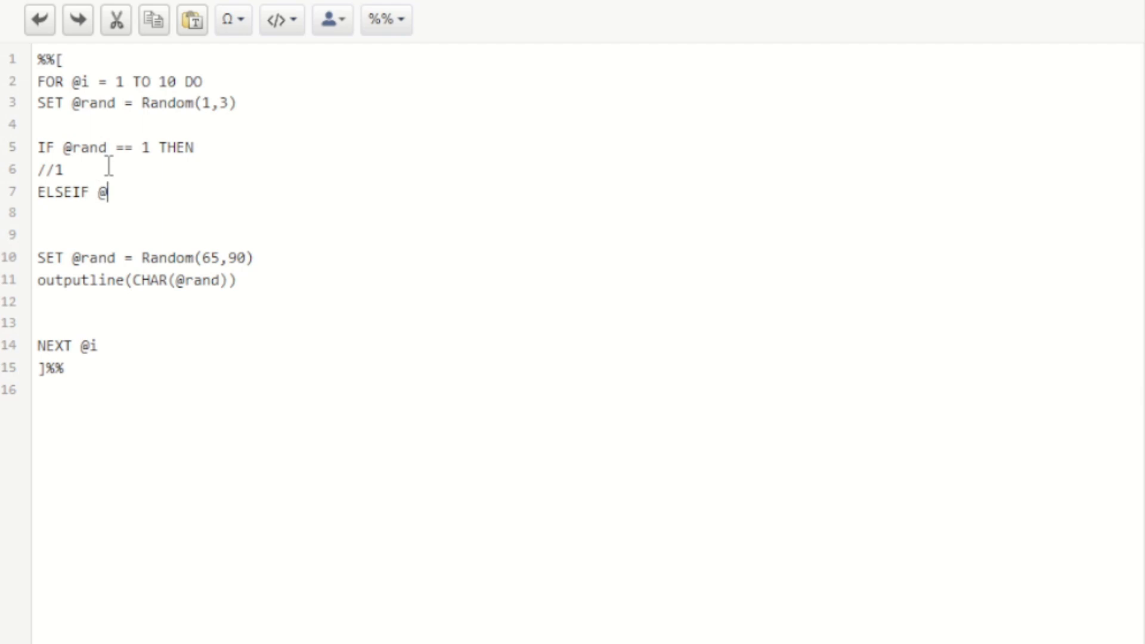
pyautogui.write('rand == 2 THEN')
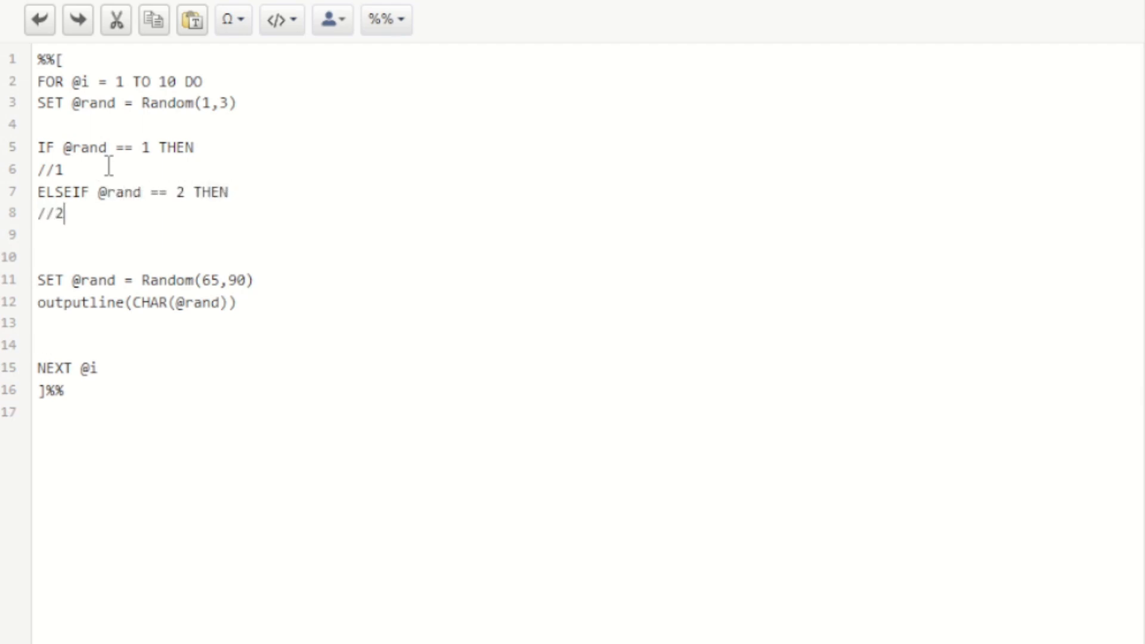
# - Close the structure with ELSE //3 and ENDIF, then select the CHAR output line to move it
pyautogui.write('ELSE')
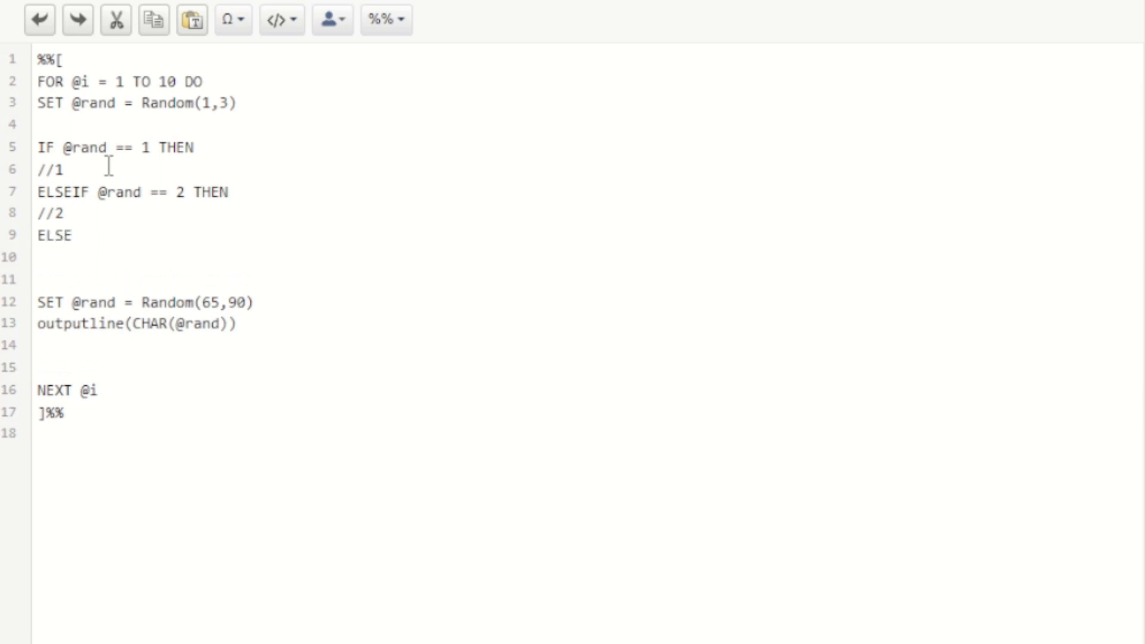
pyautogui.write('//3')
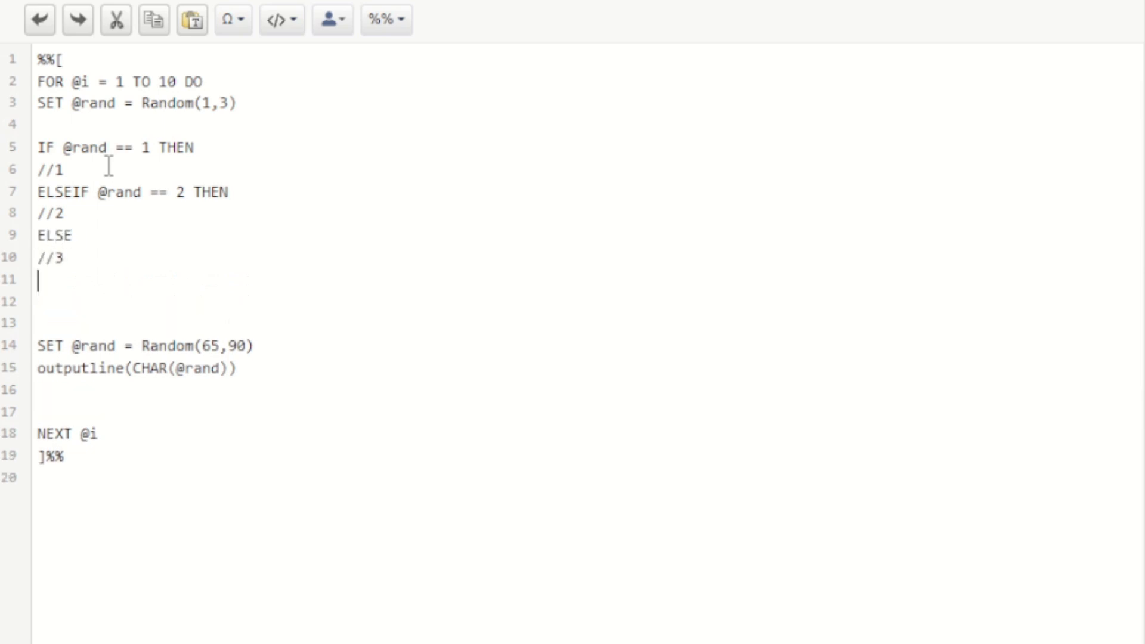
pyautogui.write('ENDIF')
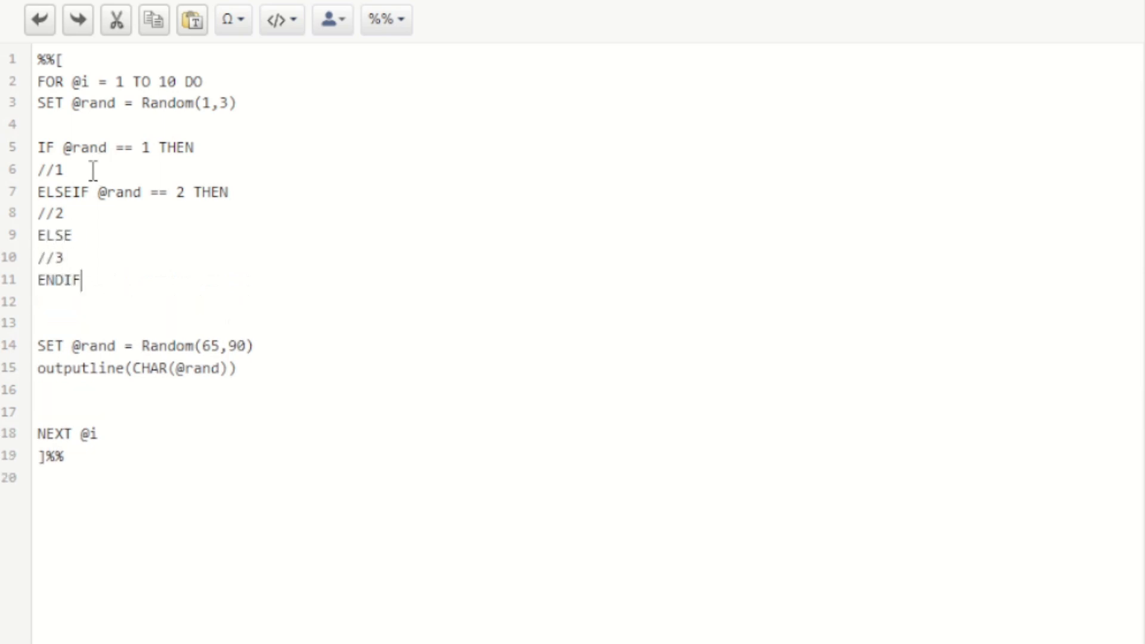
pyautogui.doubleClick(50, 169)
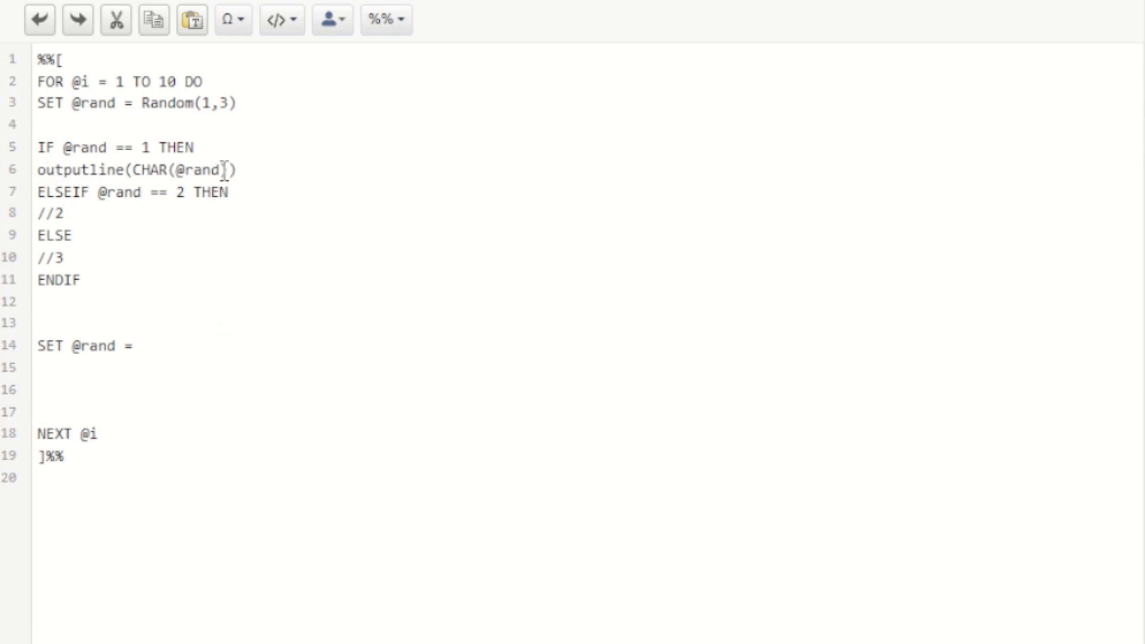
# - Make the first branch outputline(CHAR(Random(65,90))) labelled //uppercase and copy it to the next branch
pyautogui.write('Random(65,90)')
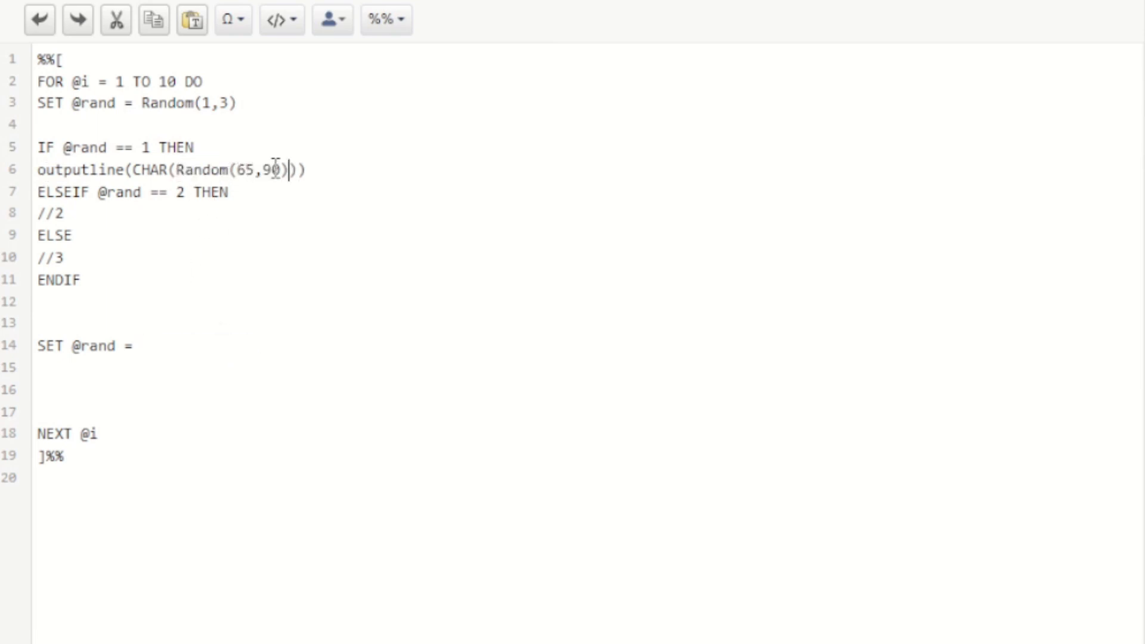
pyautogui.write('//u')
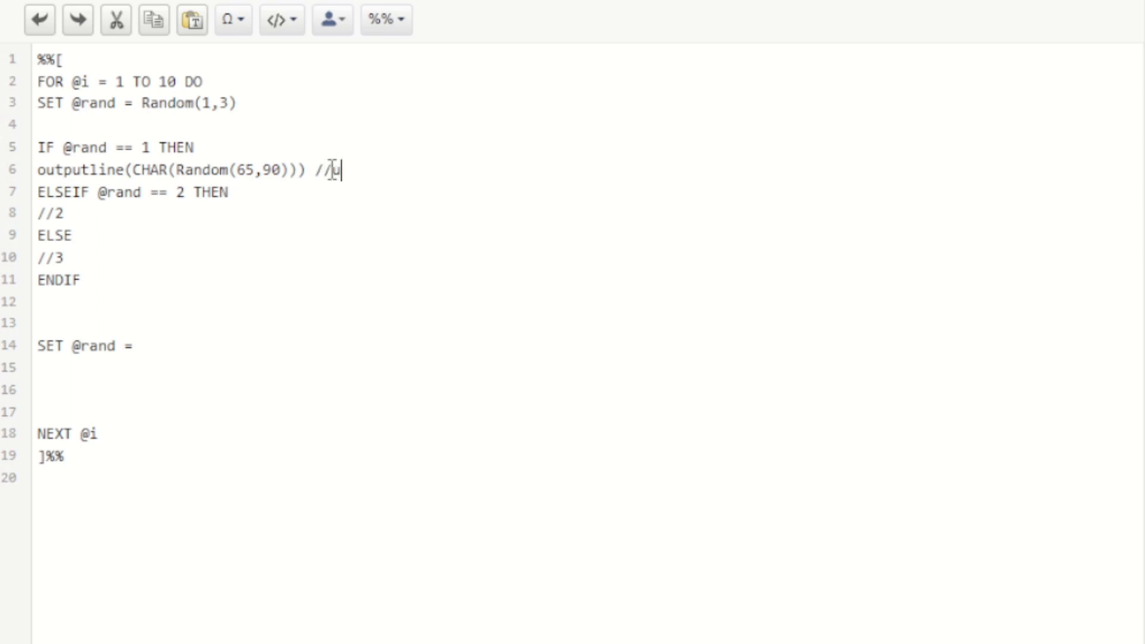
pyautogui.write('ppercase')
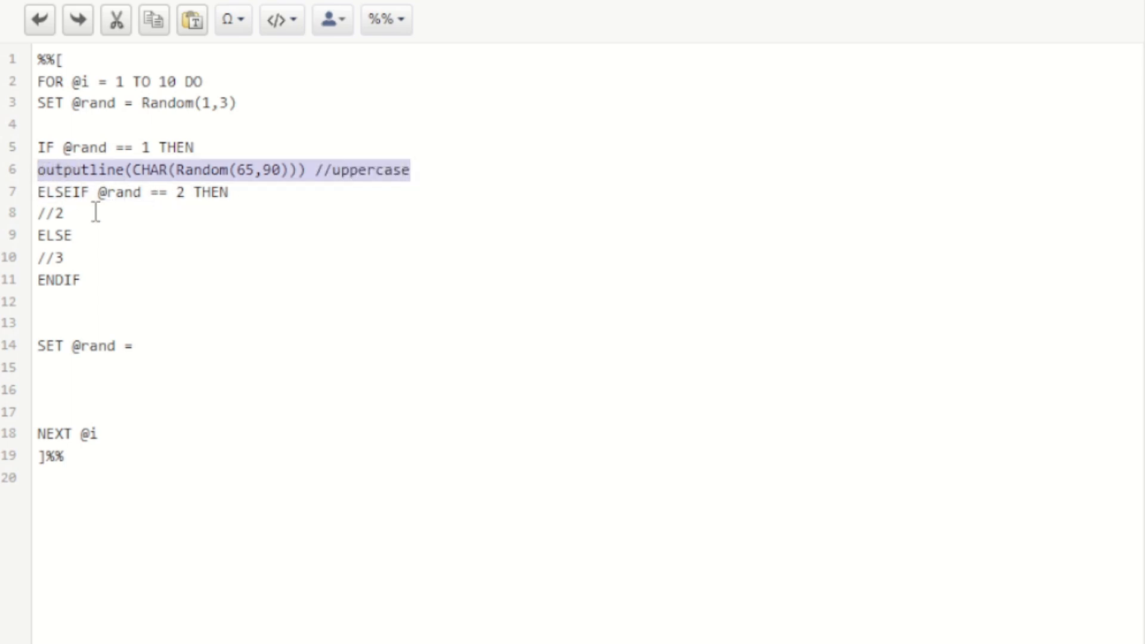
pyautogui.write('outputline(CHAR(Random(65,90))) //uppercase')
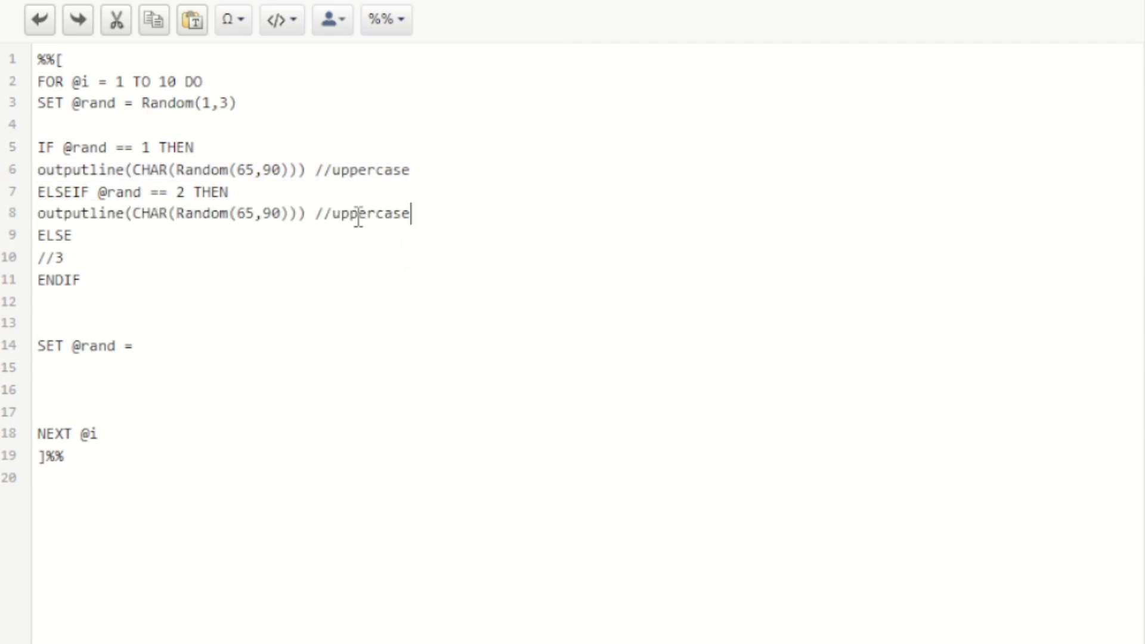
# - Turn the second branch into outputline(CHAR(Random(97,122))) labelled //lowercase
pyautogui.write('lowercase')
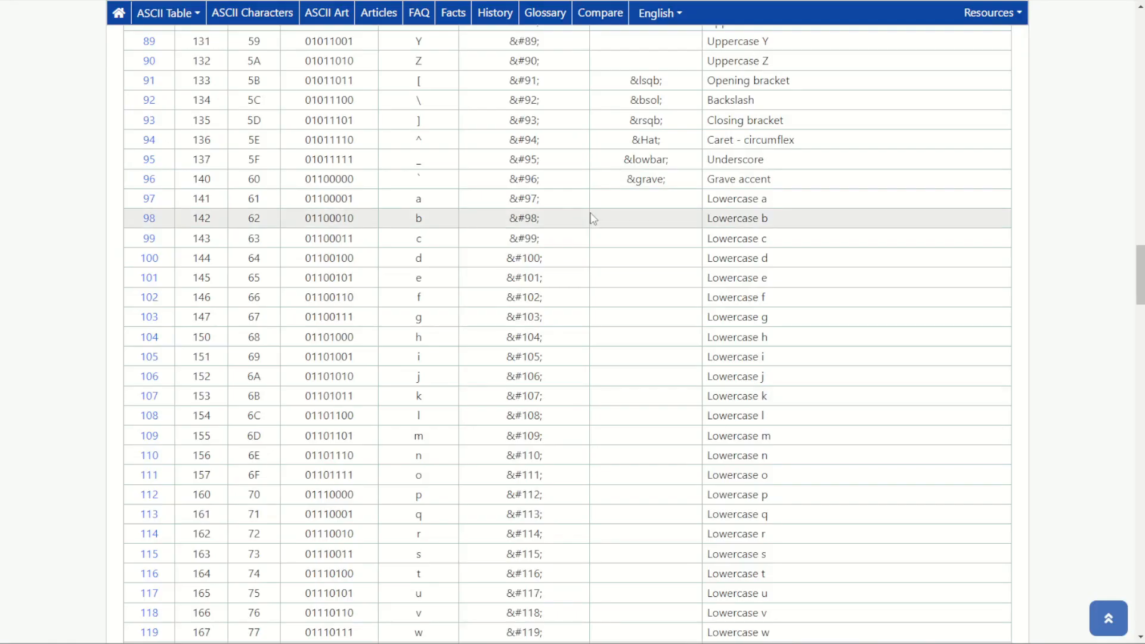
pyautogui.scroll(-3)
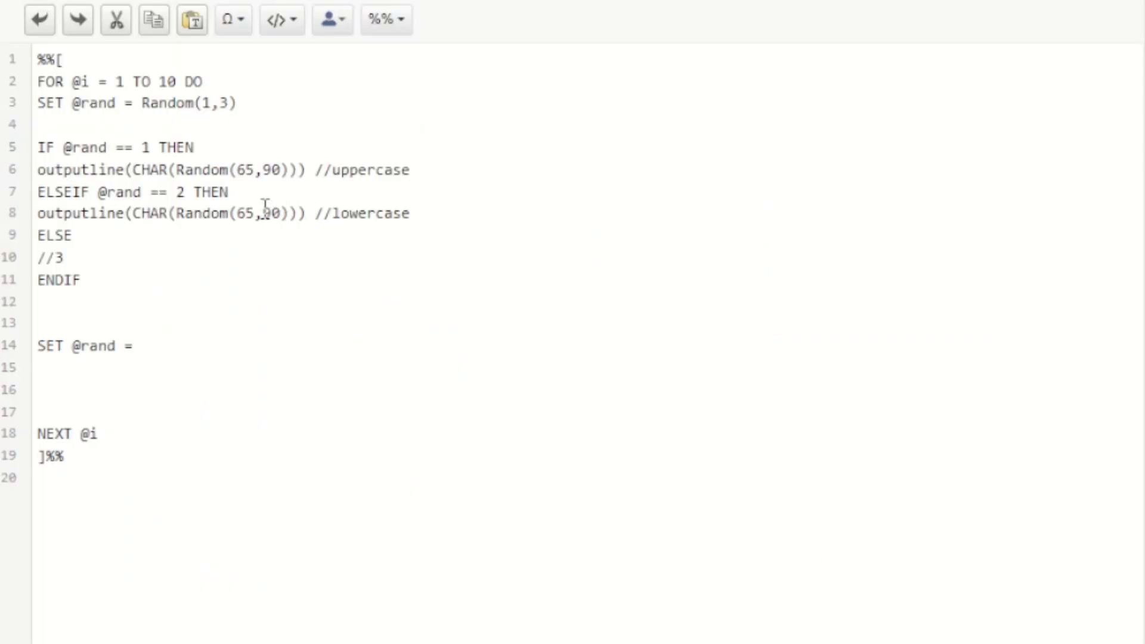
pyautogui.write('97')
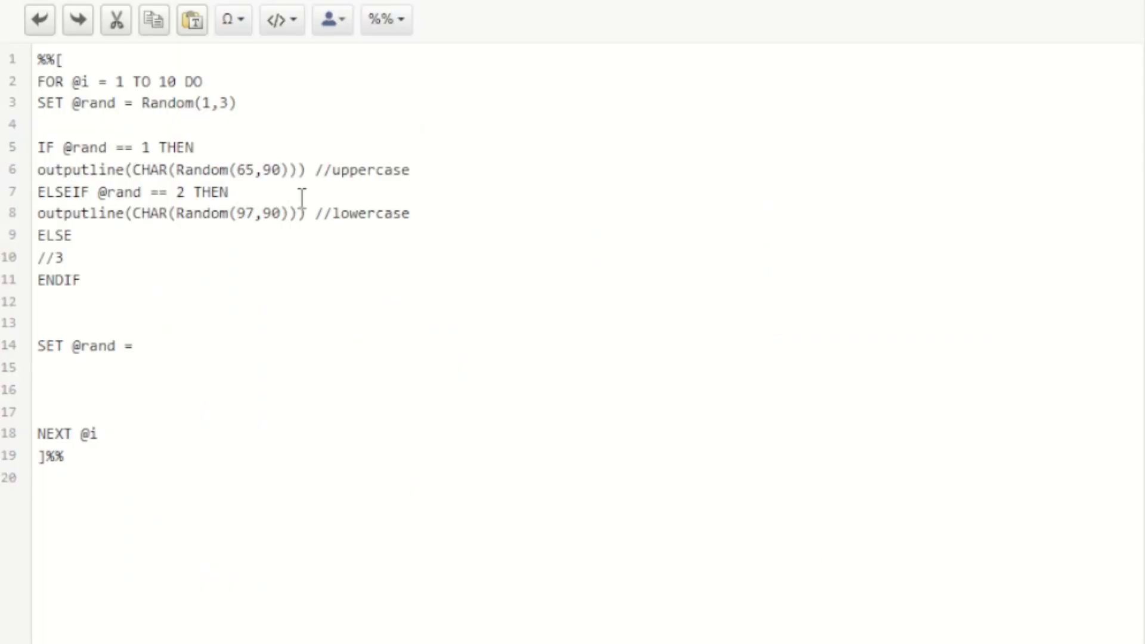
pyautogui.write('122')
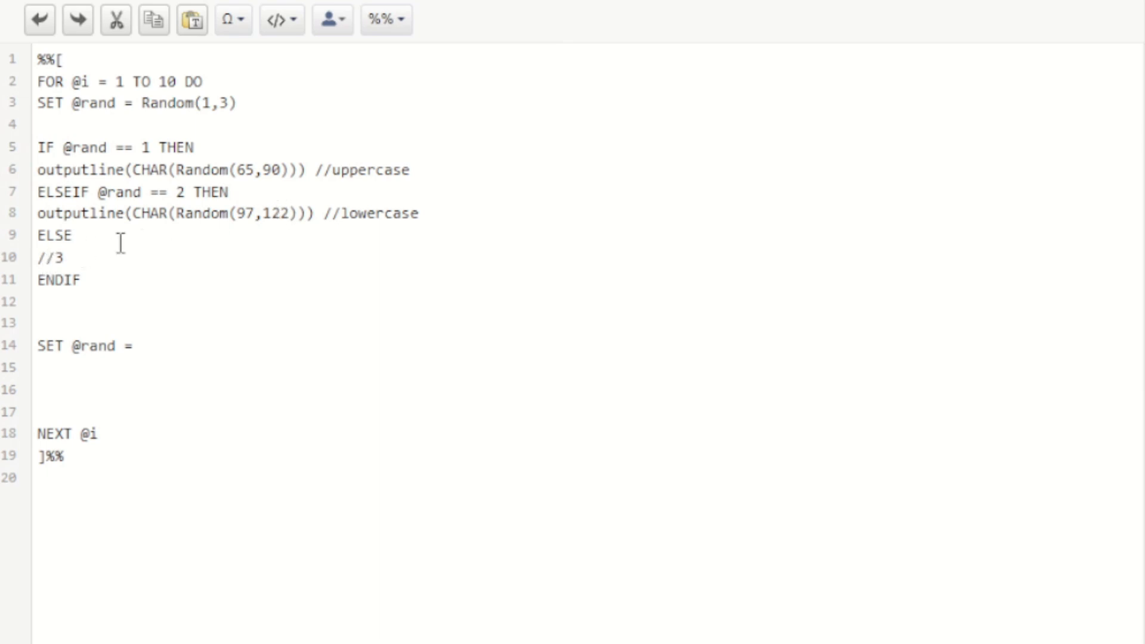
# - Reuse the line for the ELSE branch as outputline(CHAR(Random(48,57))) labelled //numbers
pyautogui.moveTo(228, 192); pyautogui.dragTo(419, 214)
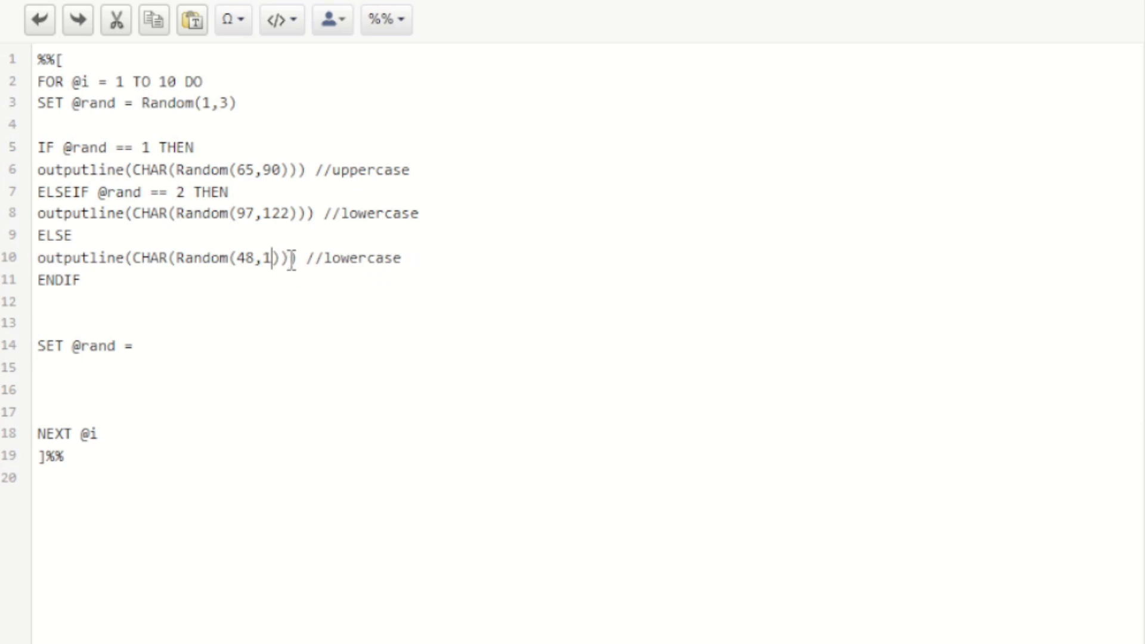
pyautogui.write('57)')
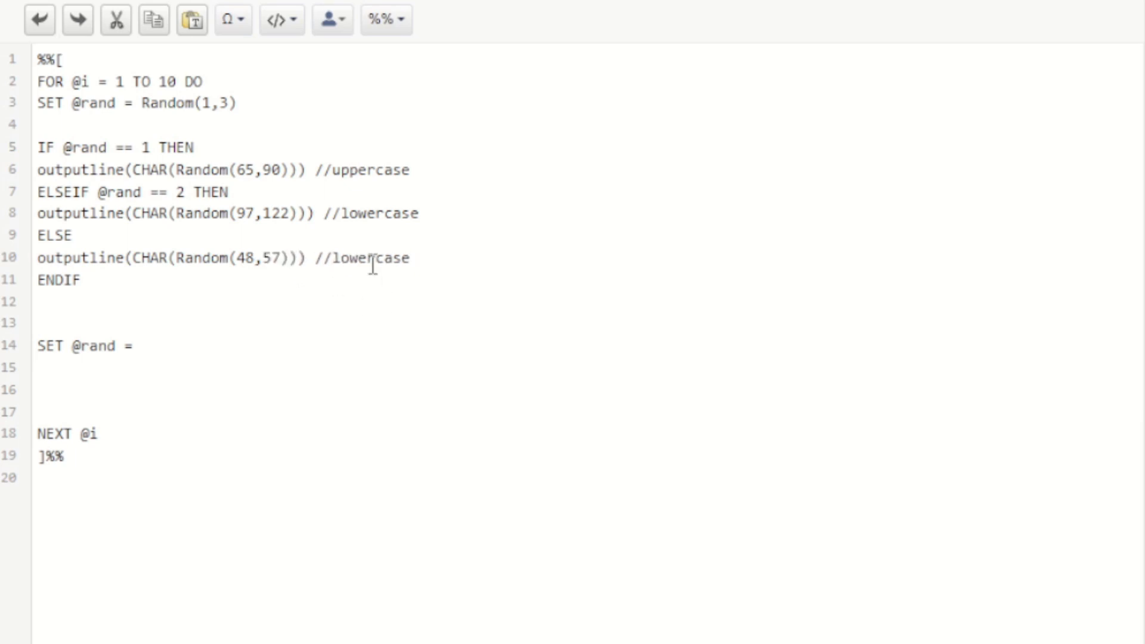
pyautogui.write('numbers')
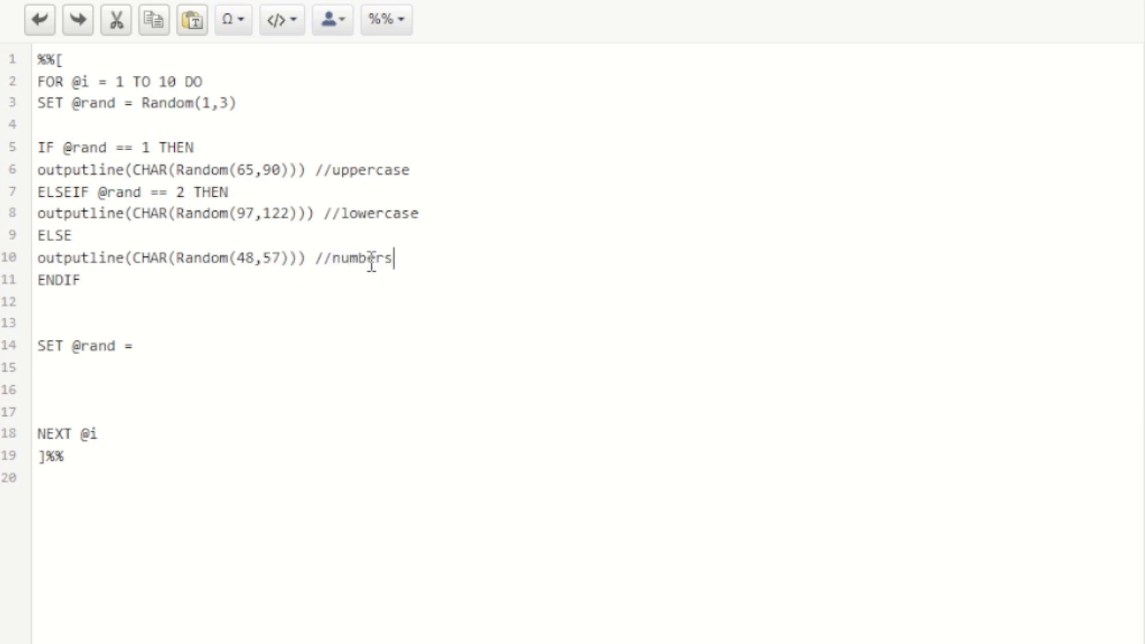
pyautogui.moveTo(356, 165)
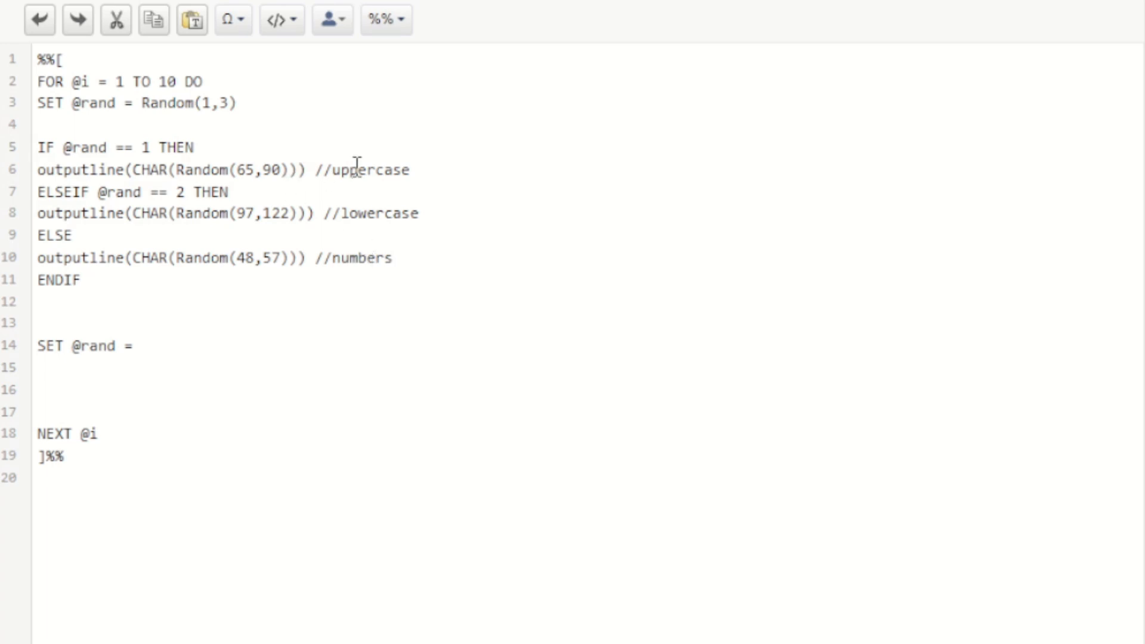
pyautogui.doubleClick(213, 103)
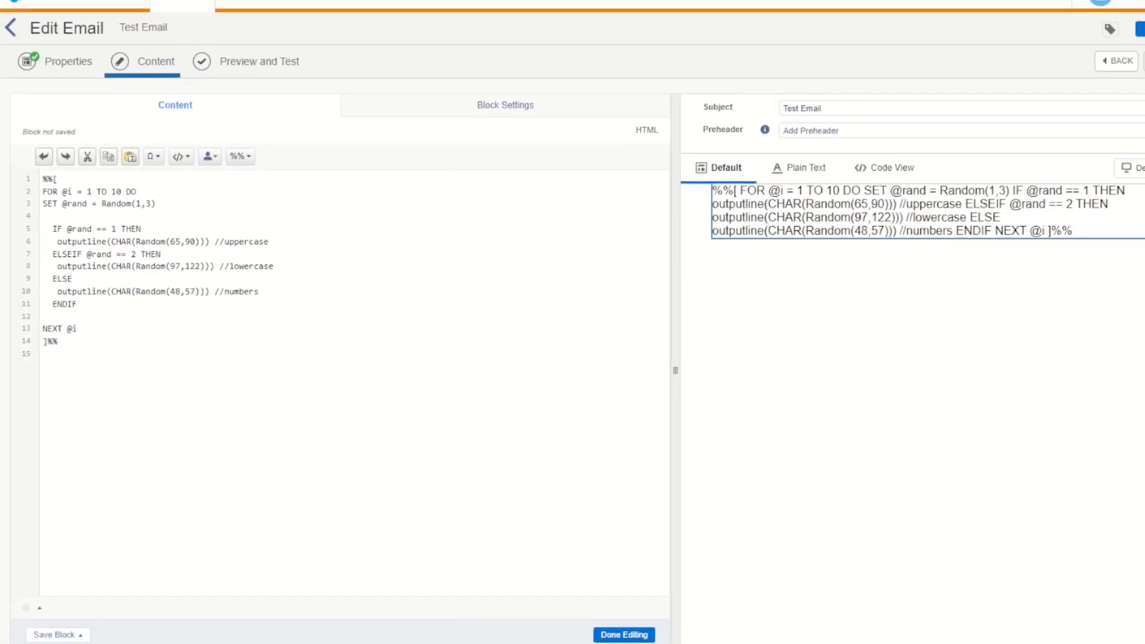
pyautogui.click(255, 61)
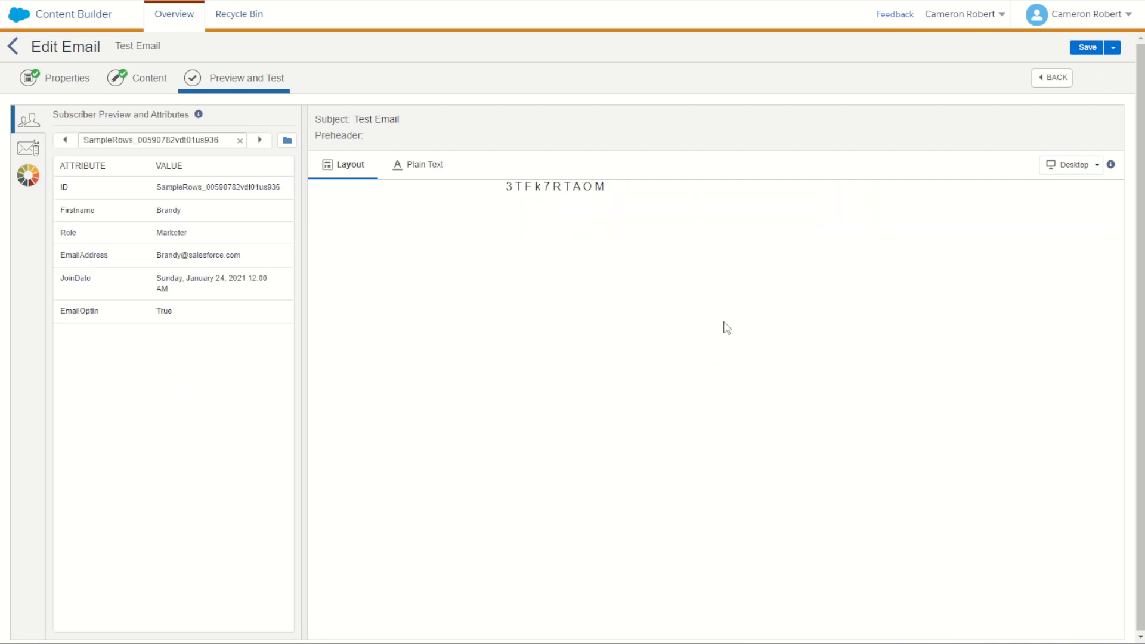
pyautogui.doubleClick(509, 186)
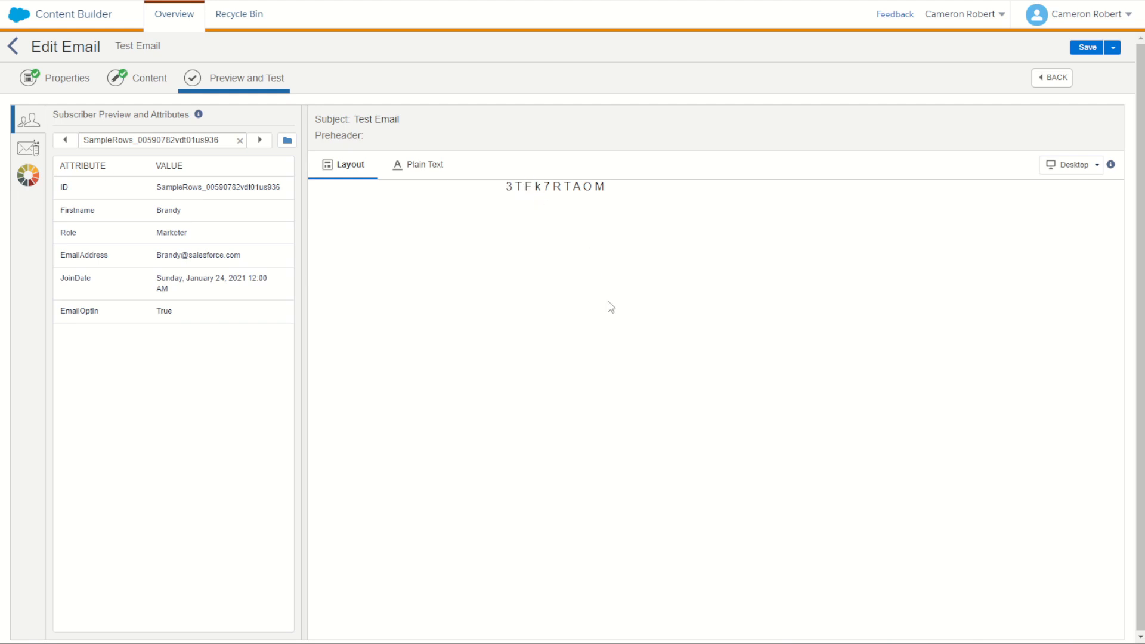
pyautogui.click(150, 79)
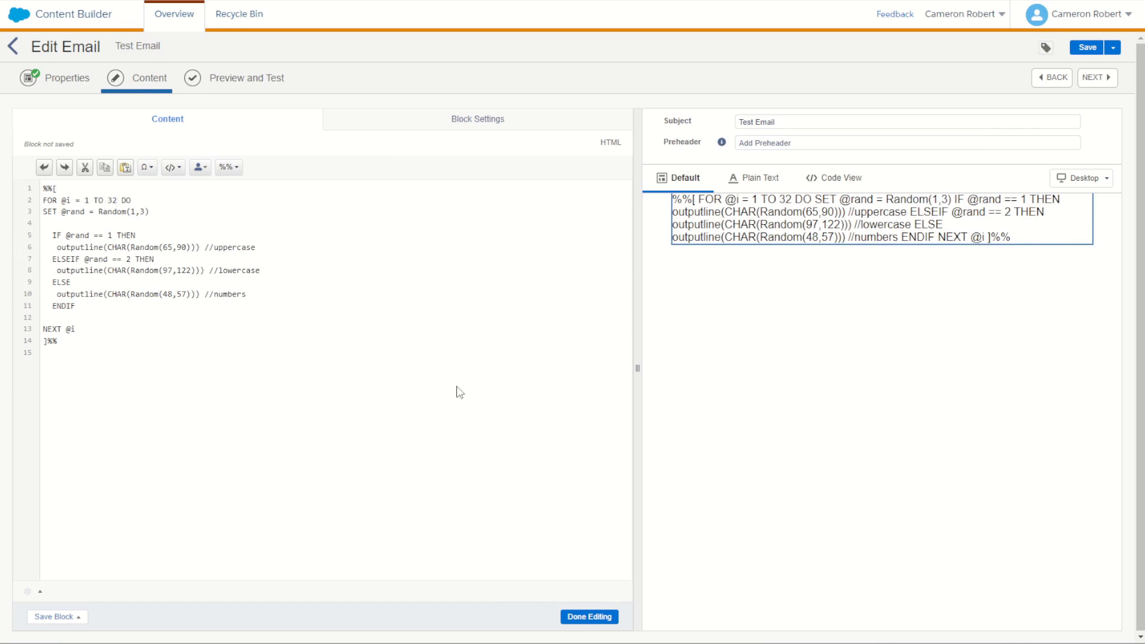
# - With the loop at FOR @i = 1 TO 32, finish editing and preview the 32-character random string
pyautogui.click(588, 617)
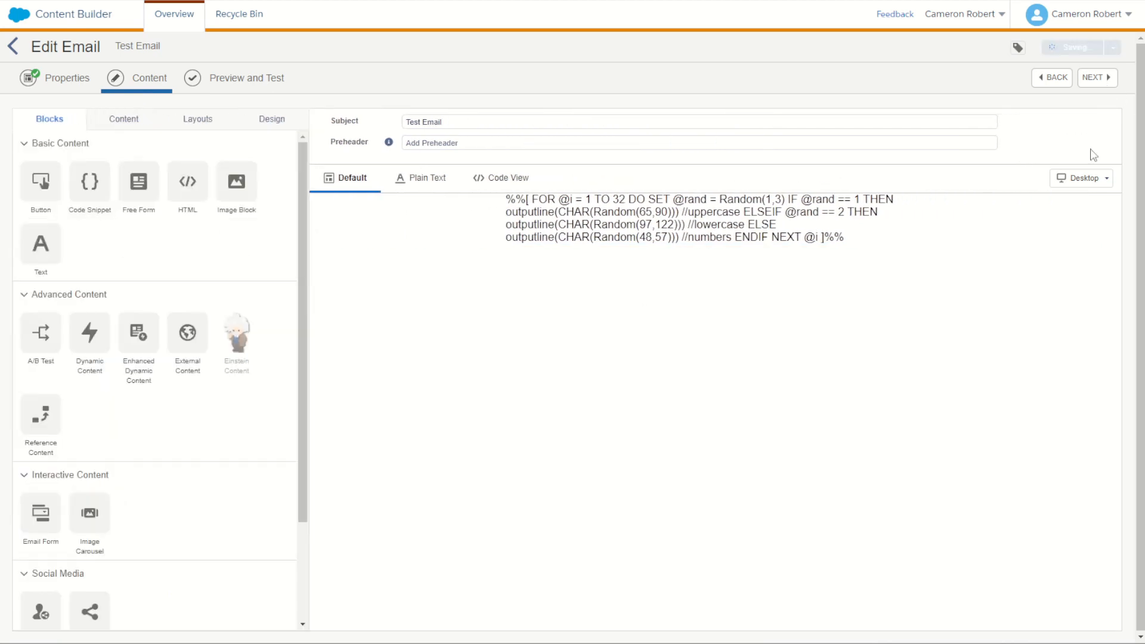
pyautogui.click(247, 78)
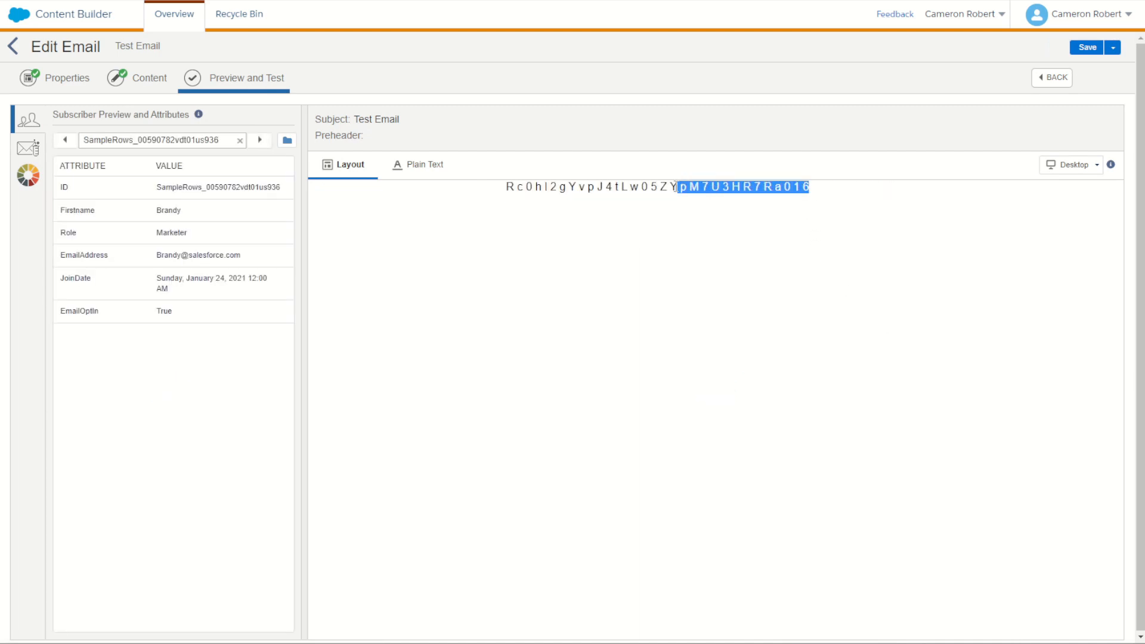
pyautogui.click(673, 313)
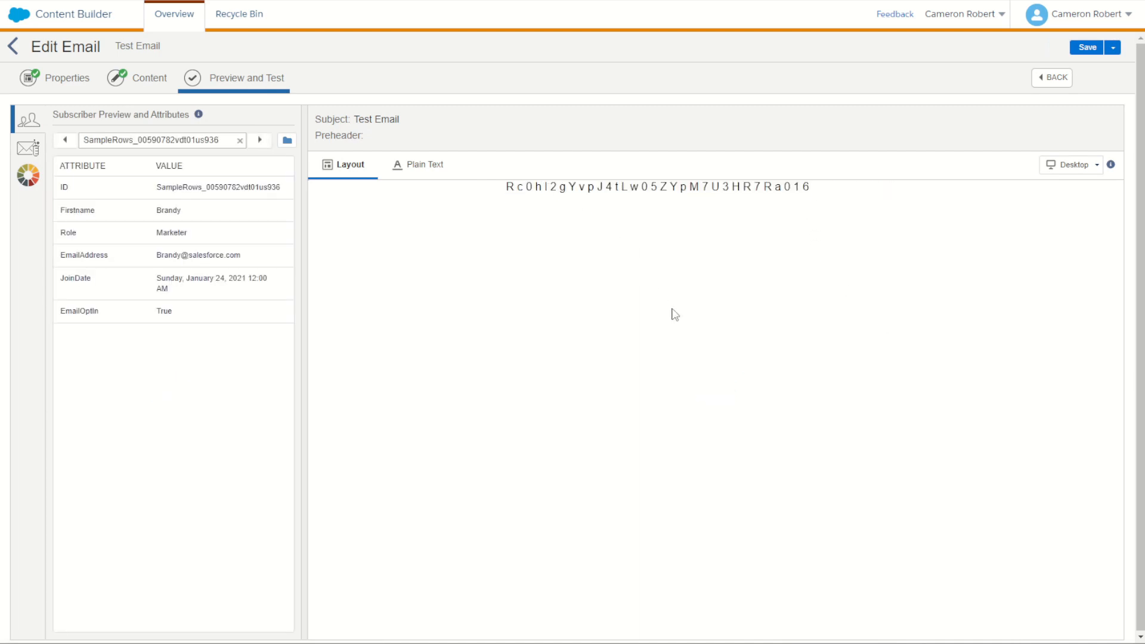